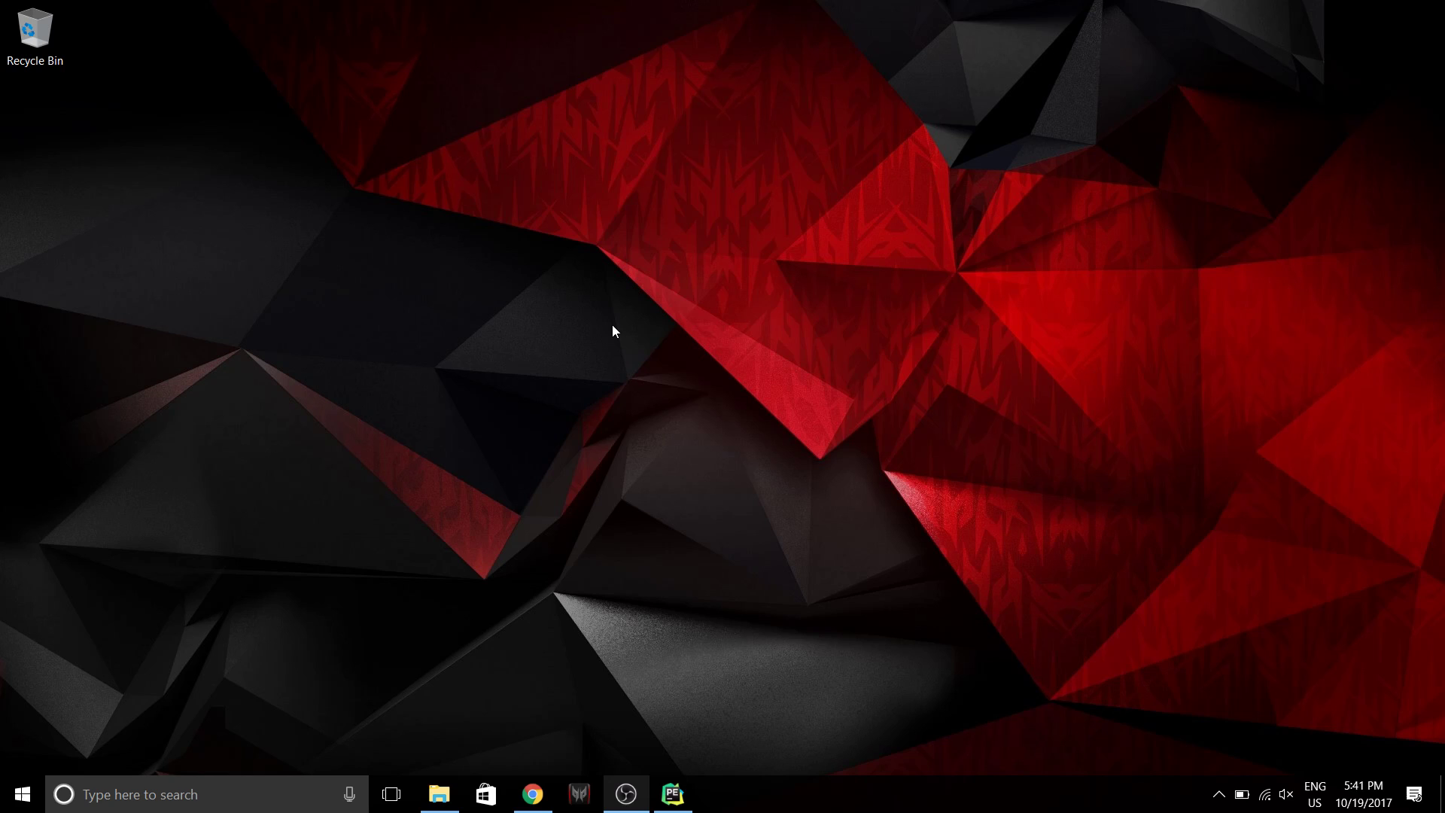
mouse_move(536, 776)
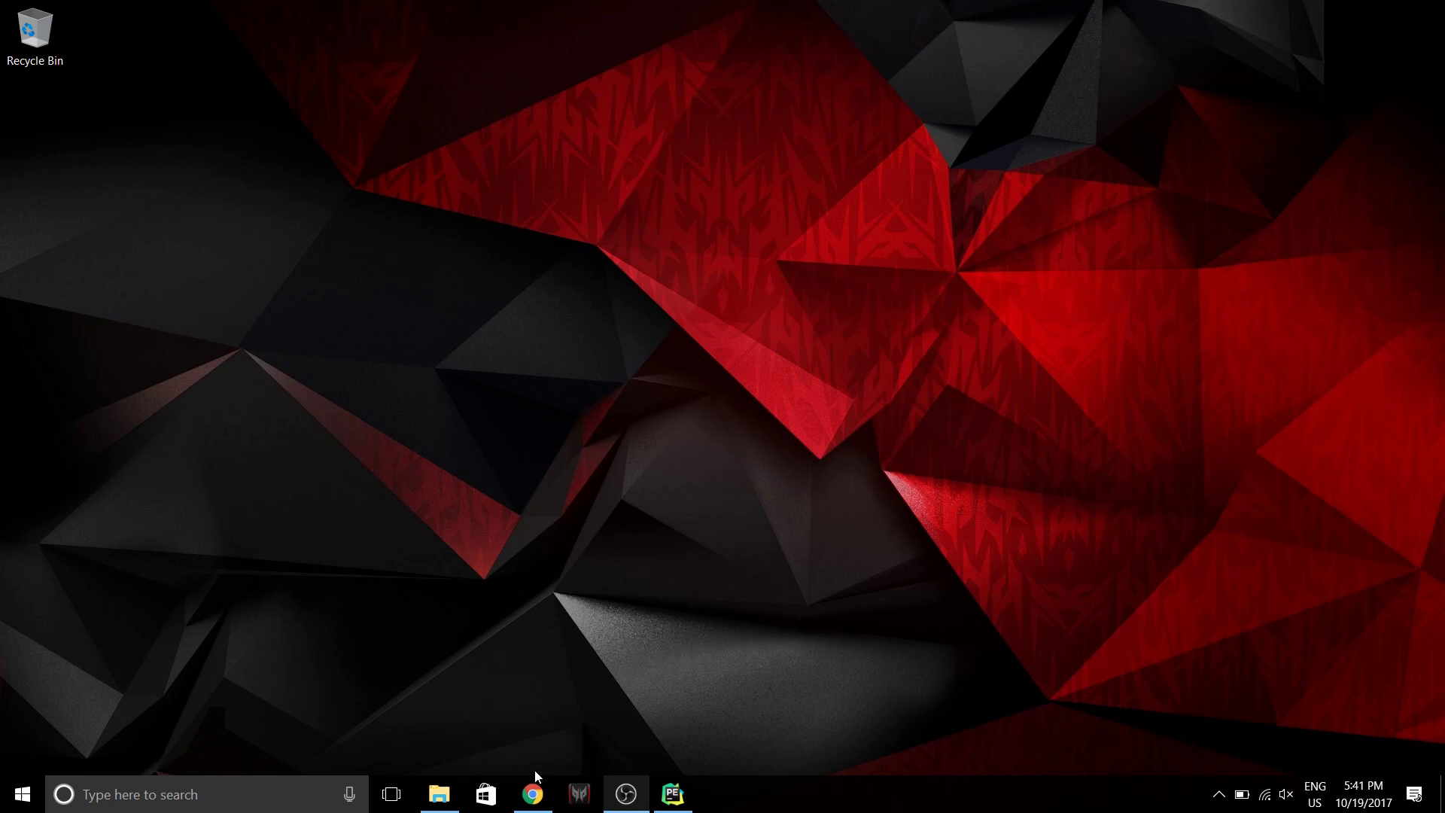
From the 'install pycuda on windows 10' results, open the IBM article on installing PyCUDA on Anaconda.
left_click(531, 793)
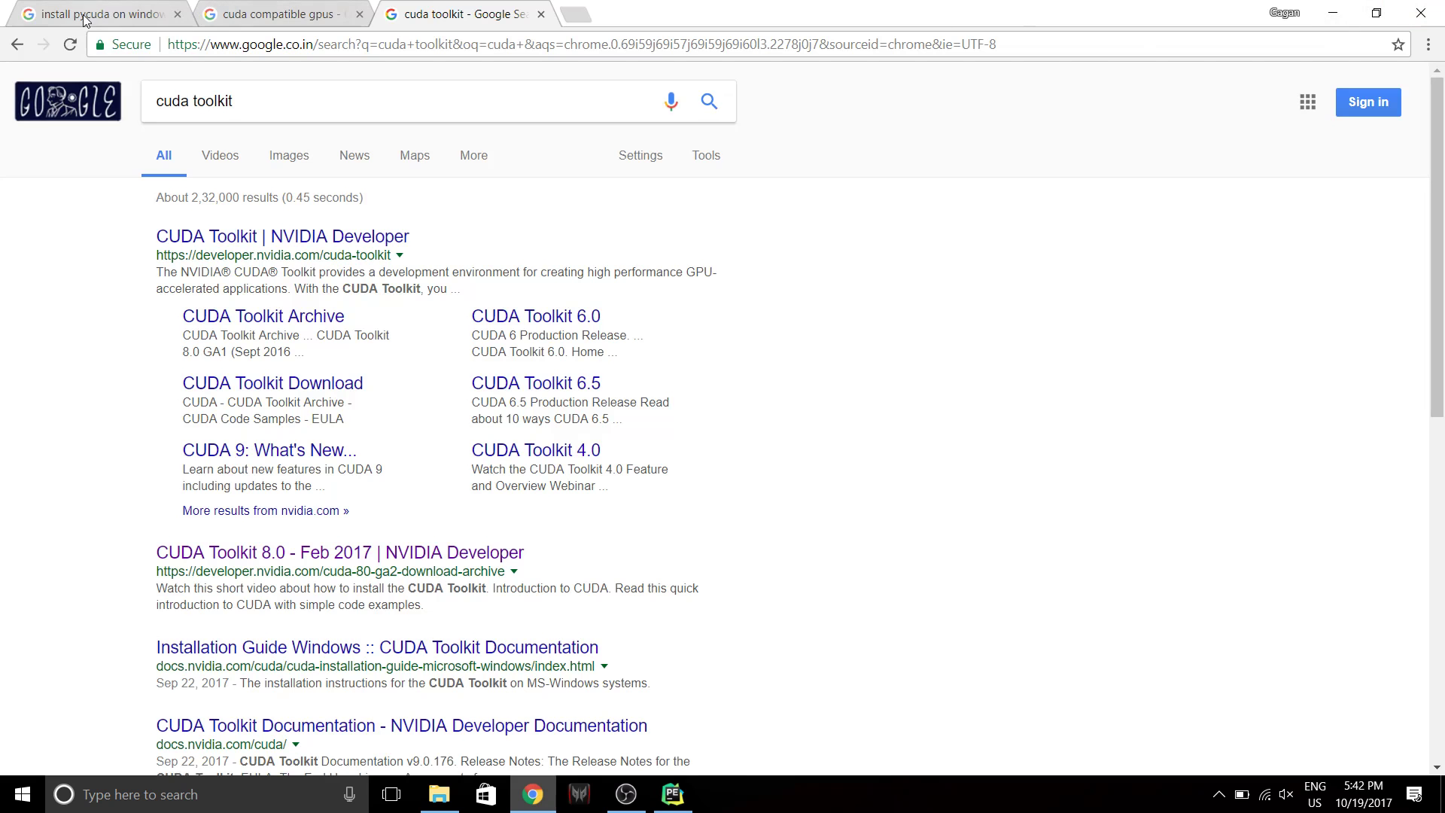
left_click(92, 14)
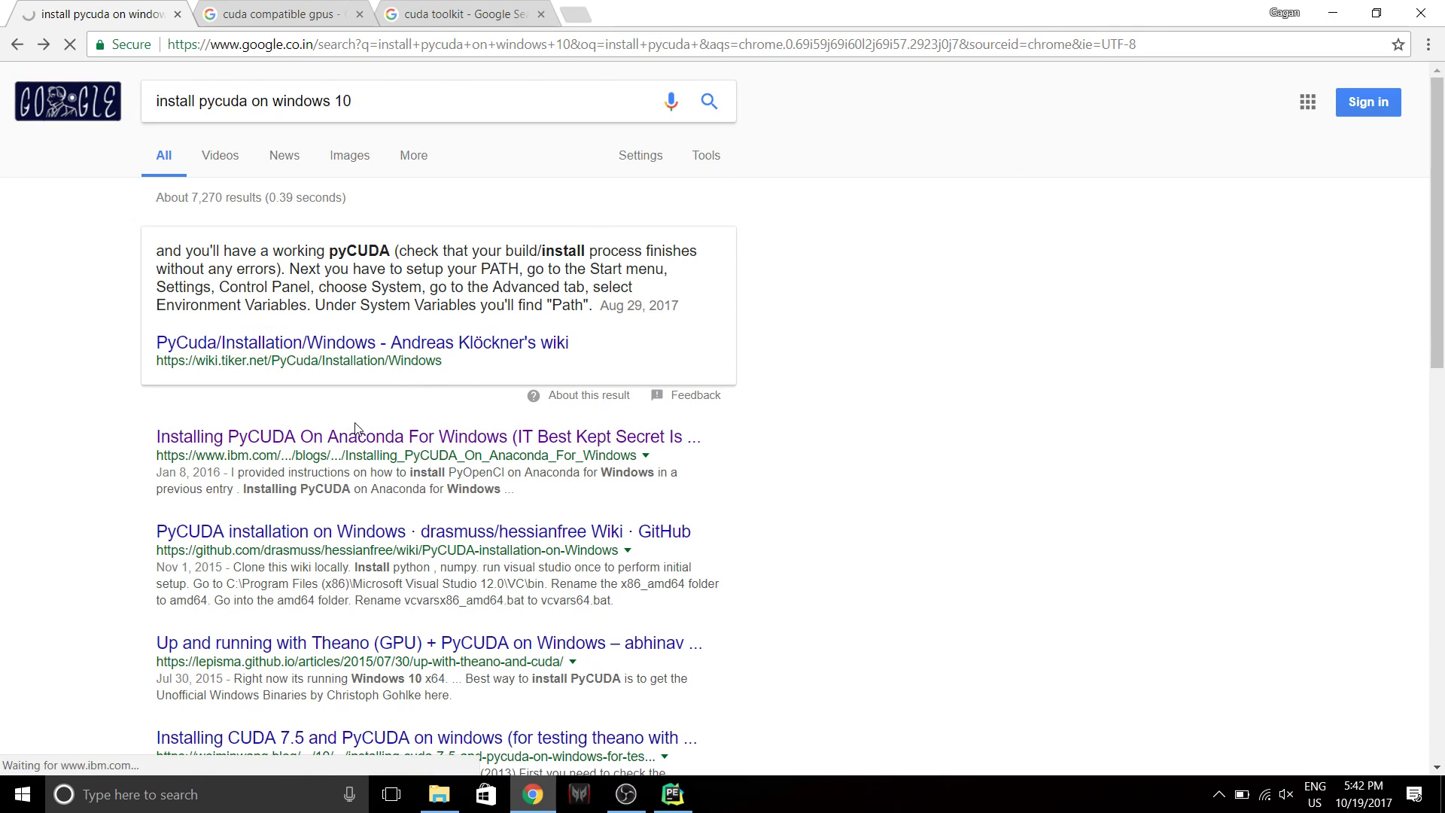
left_click(424, 436)
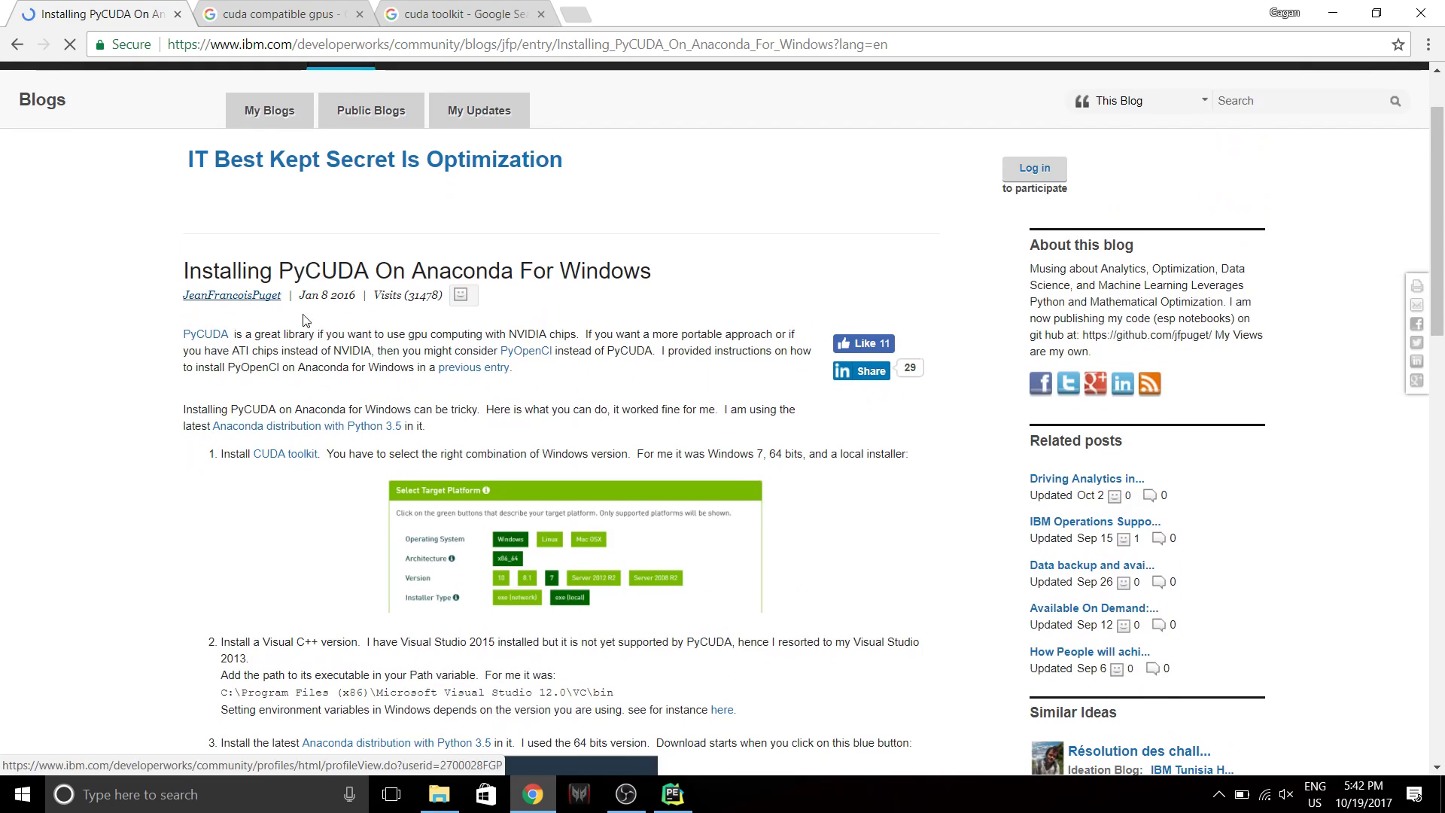
scroll("down", 3)
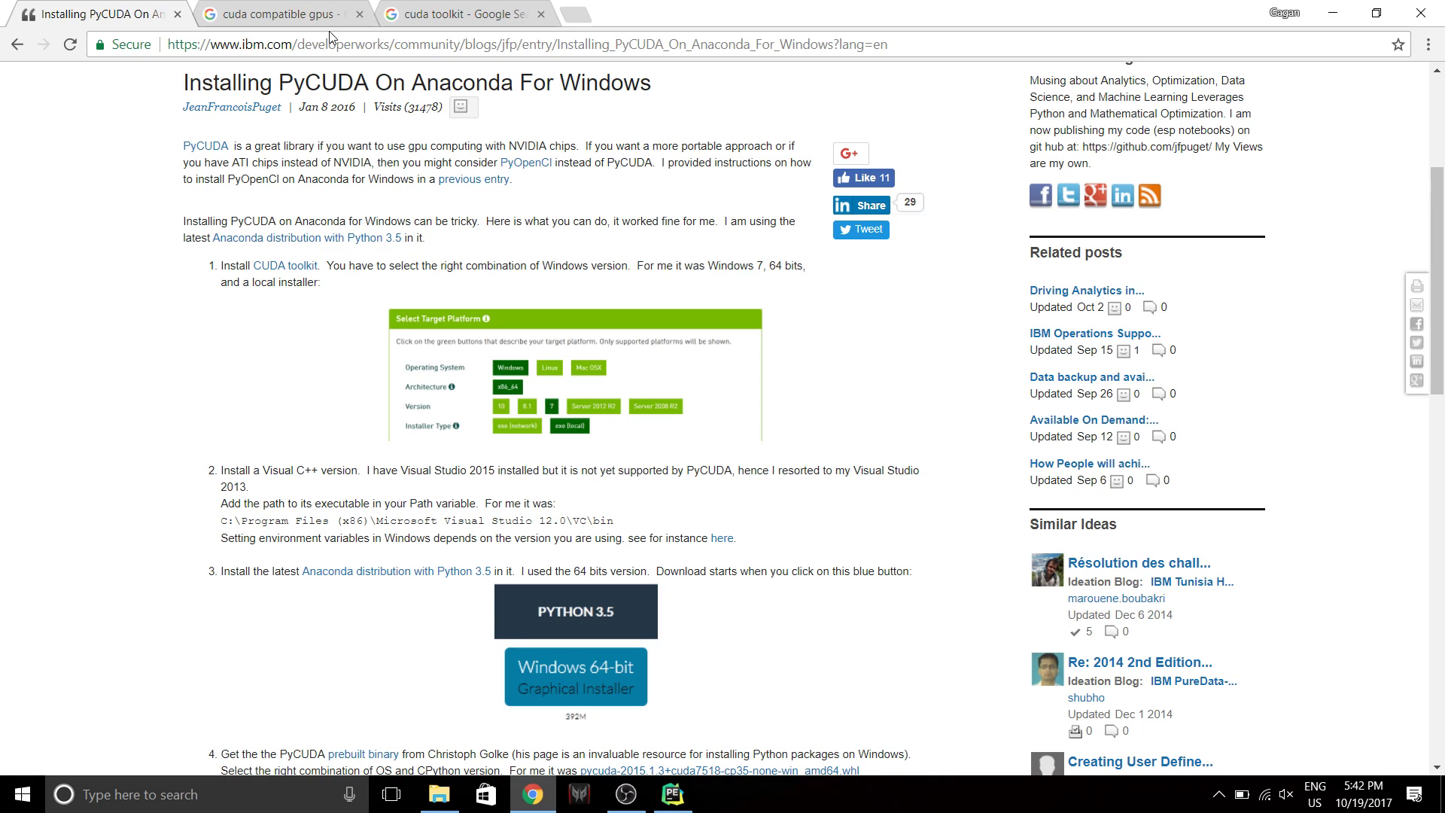
From the 'cuda compatible gpus' results, open the GeForce CUDA Supported GPUs list and browse the cards.
left_click(277, 14)
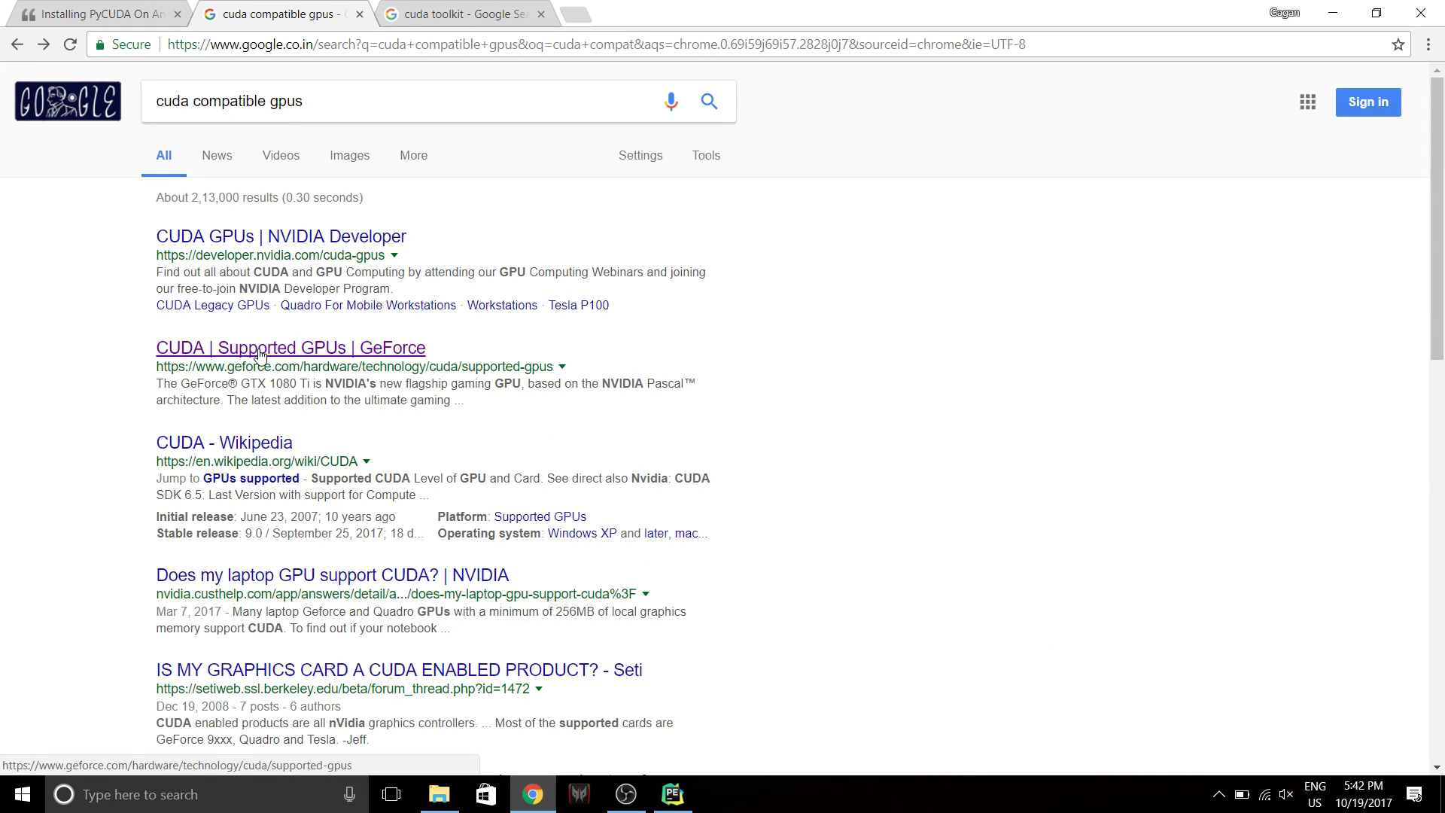
left_click(369, 101)
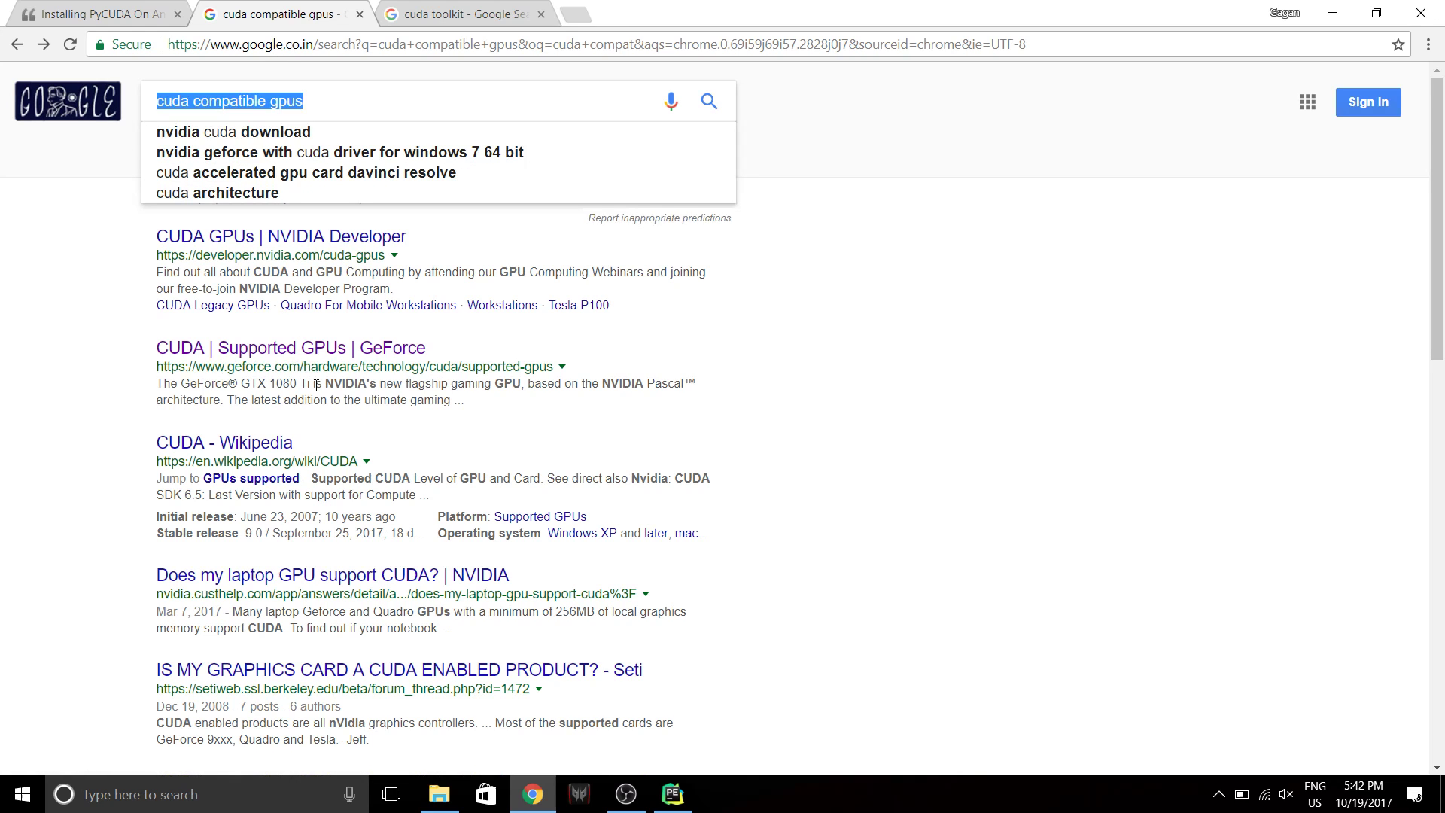
left_click(291, 348)
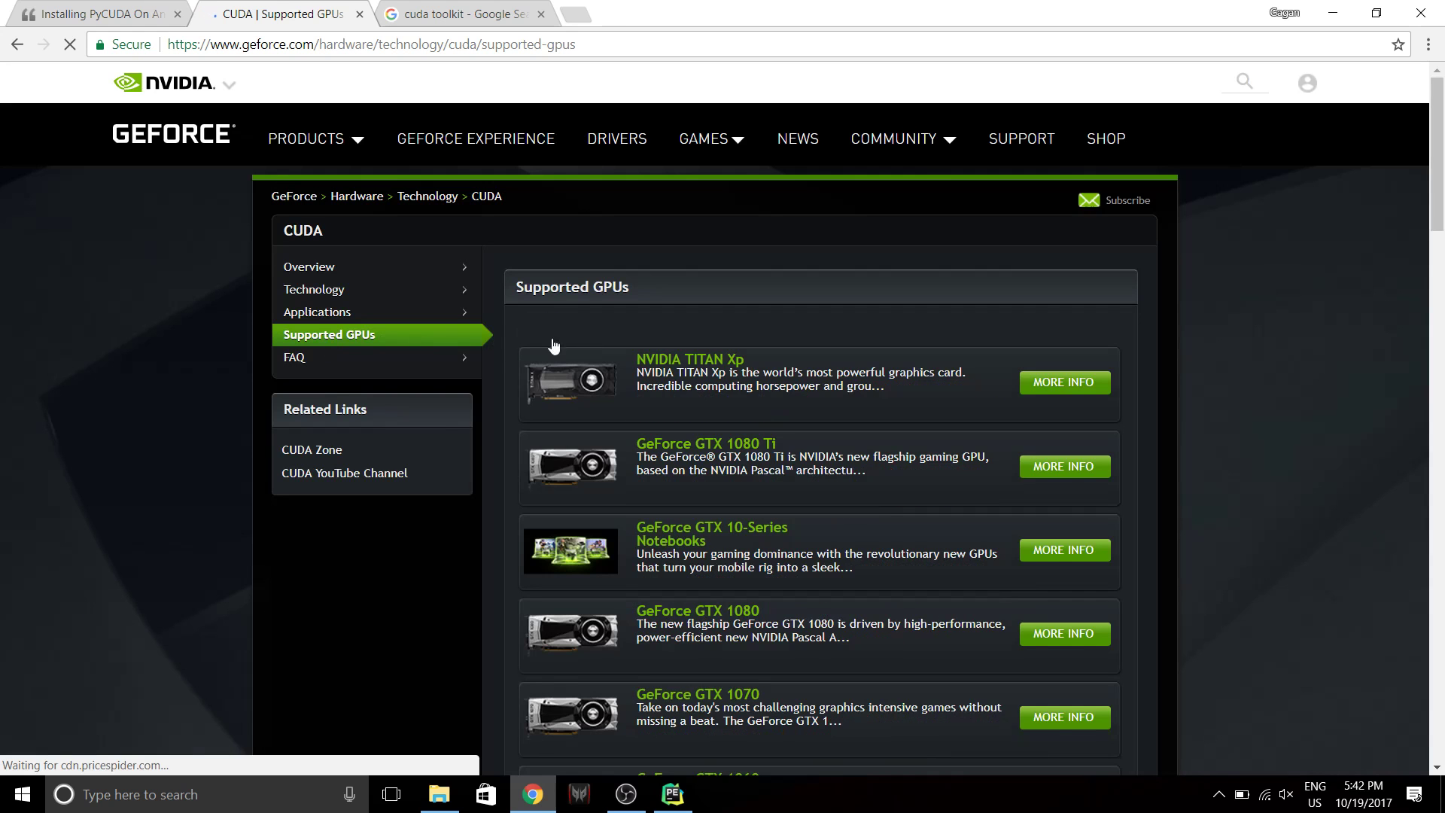
scroll("down", 3)
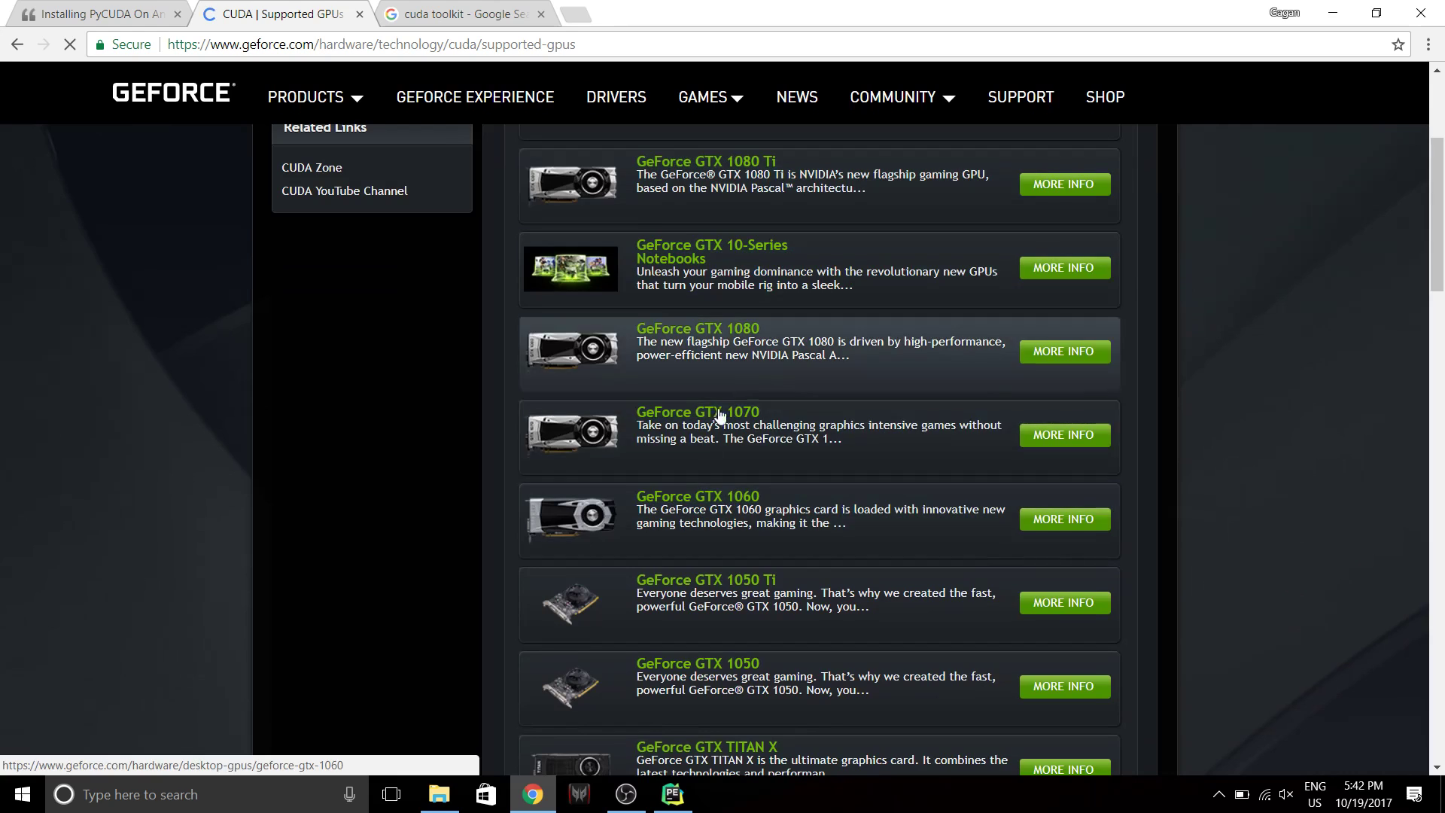
scroll("down", 3)
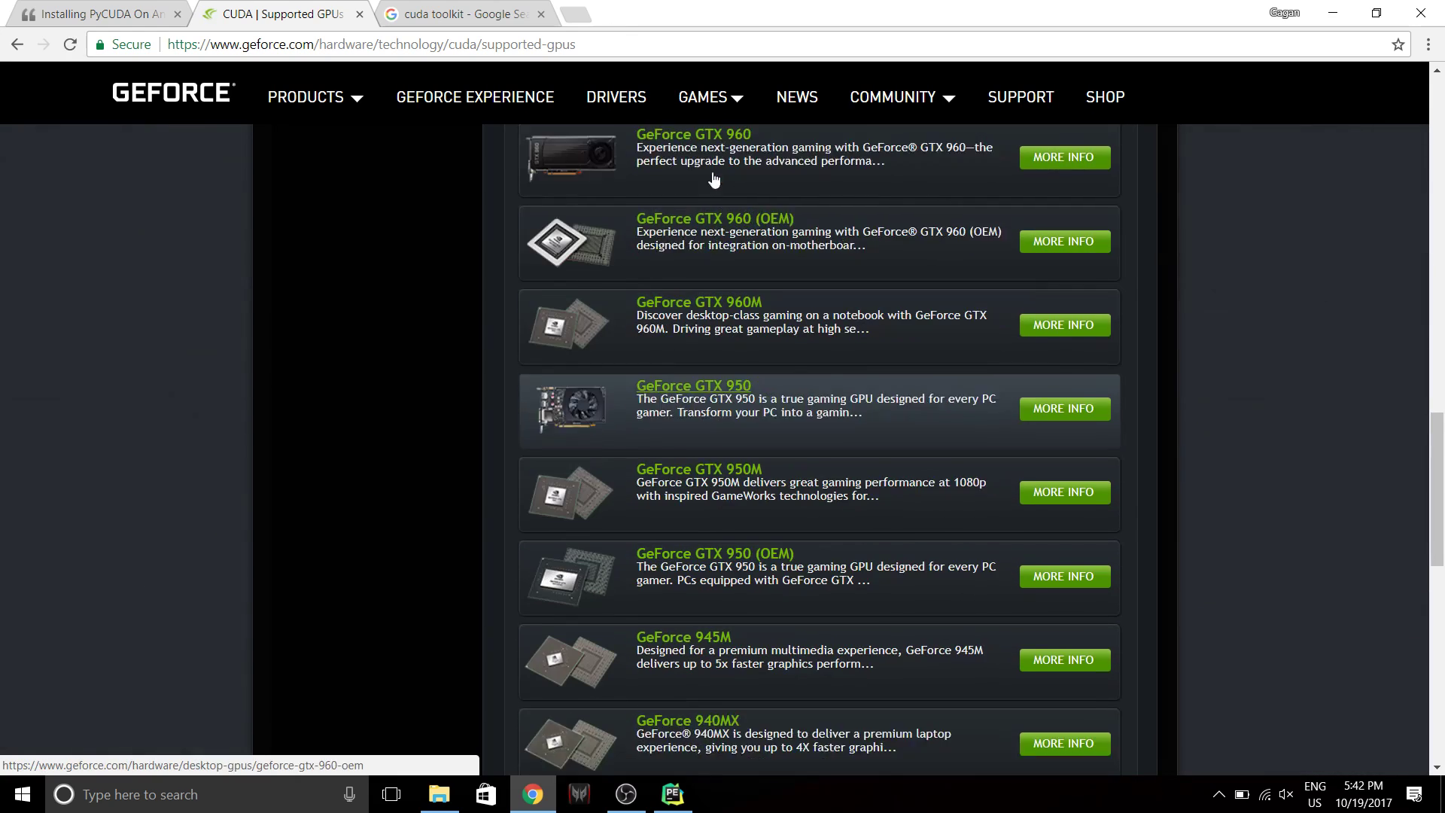
scroll("up", 3)
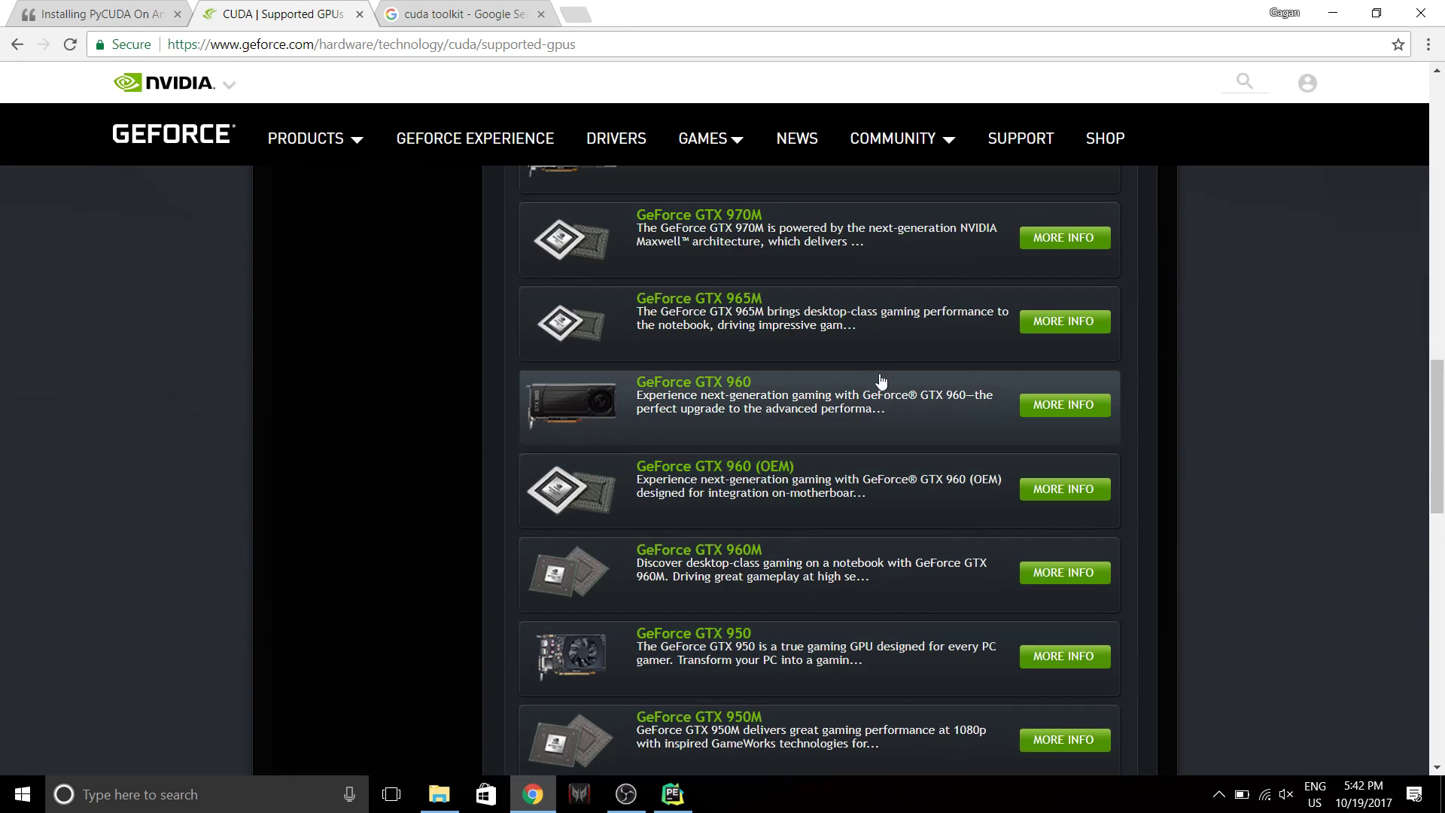
scroll("up", 3)
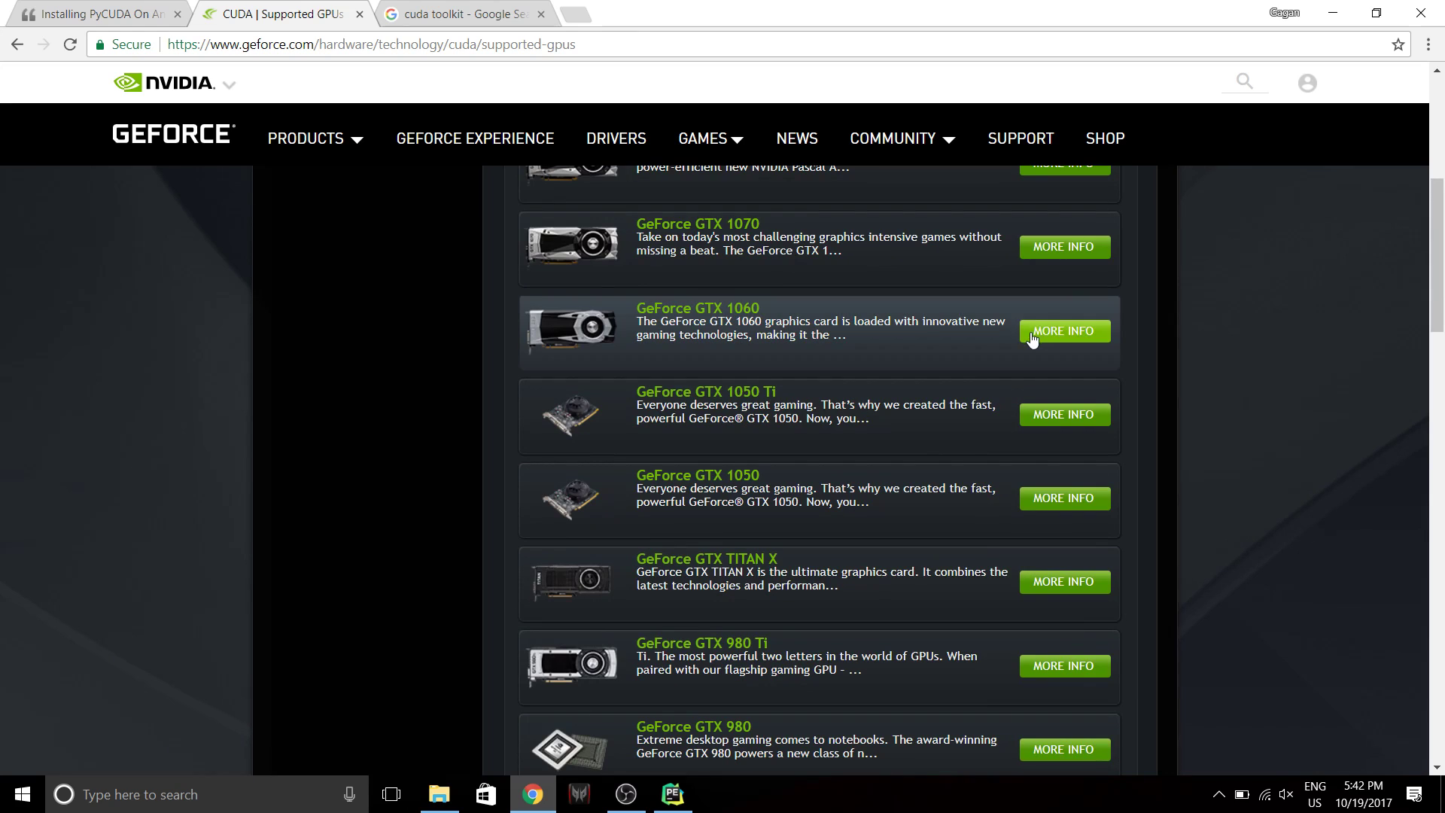
mouse_move(973, 398)
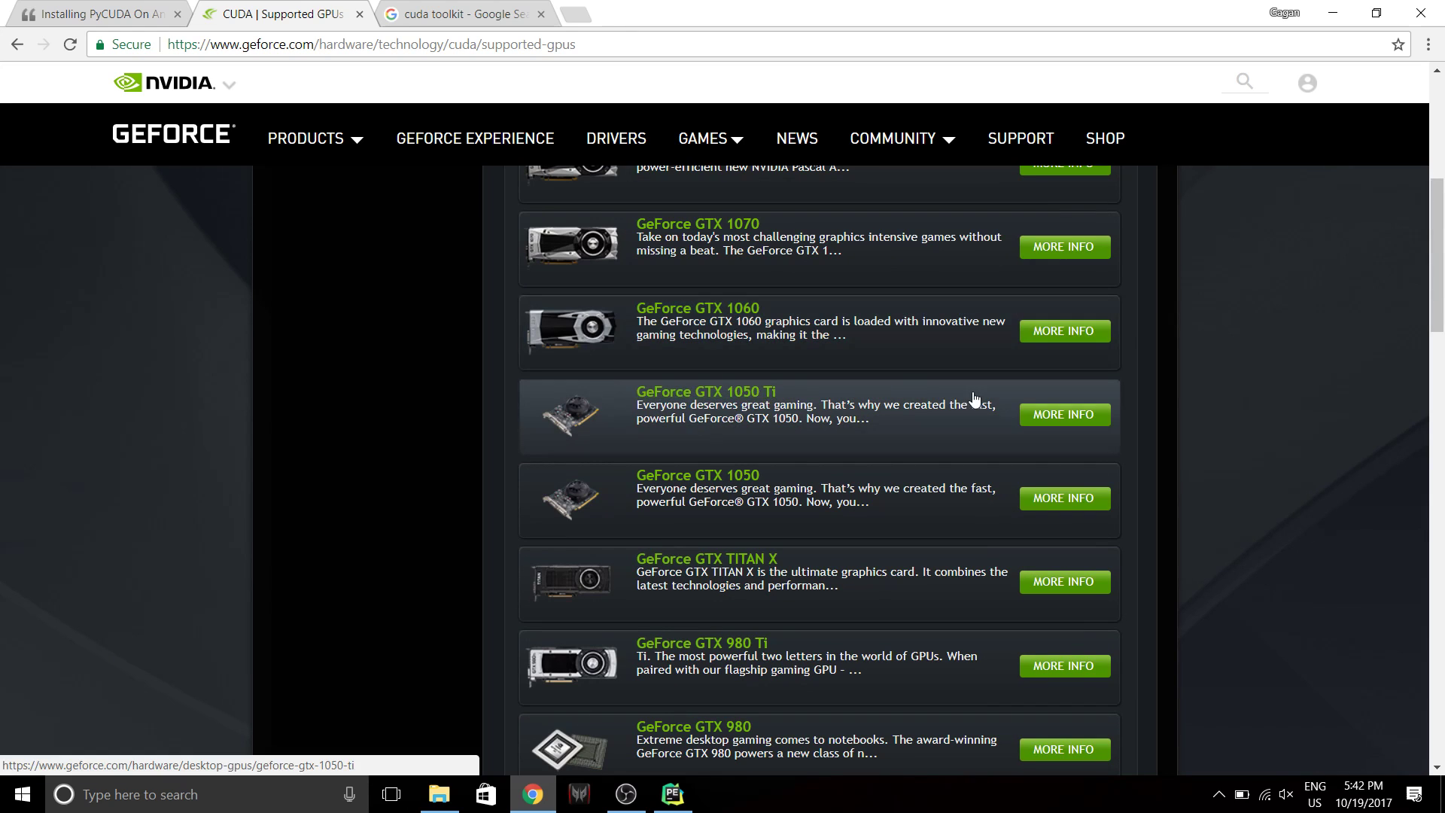
View the IBM guide's CUDA target-platform screenshot in its own tab, then close it.
left_click(97, 14)
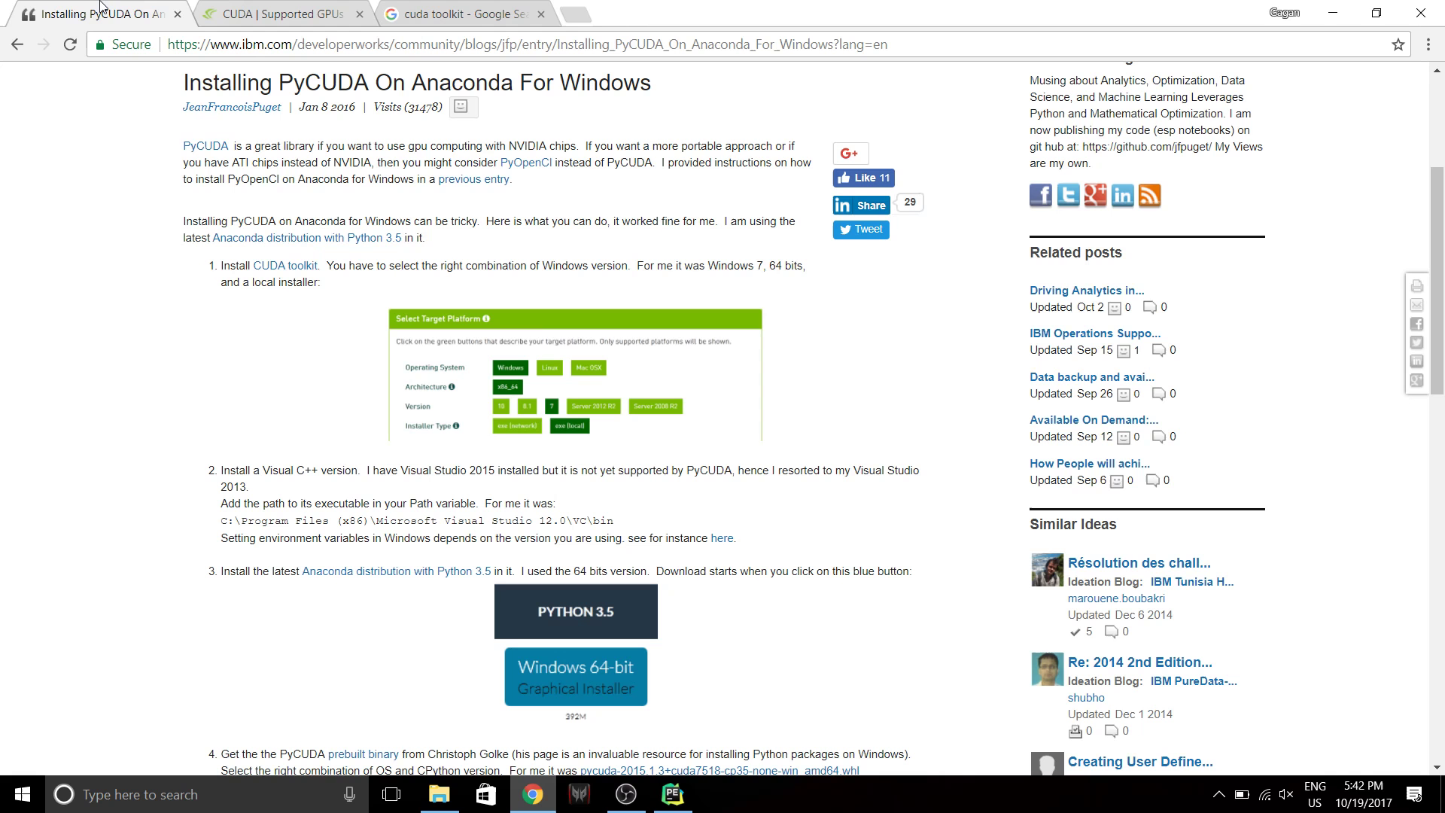
mouse_move(623, 124)
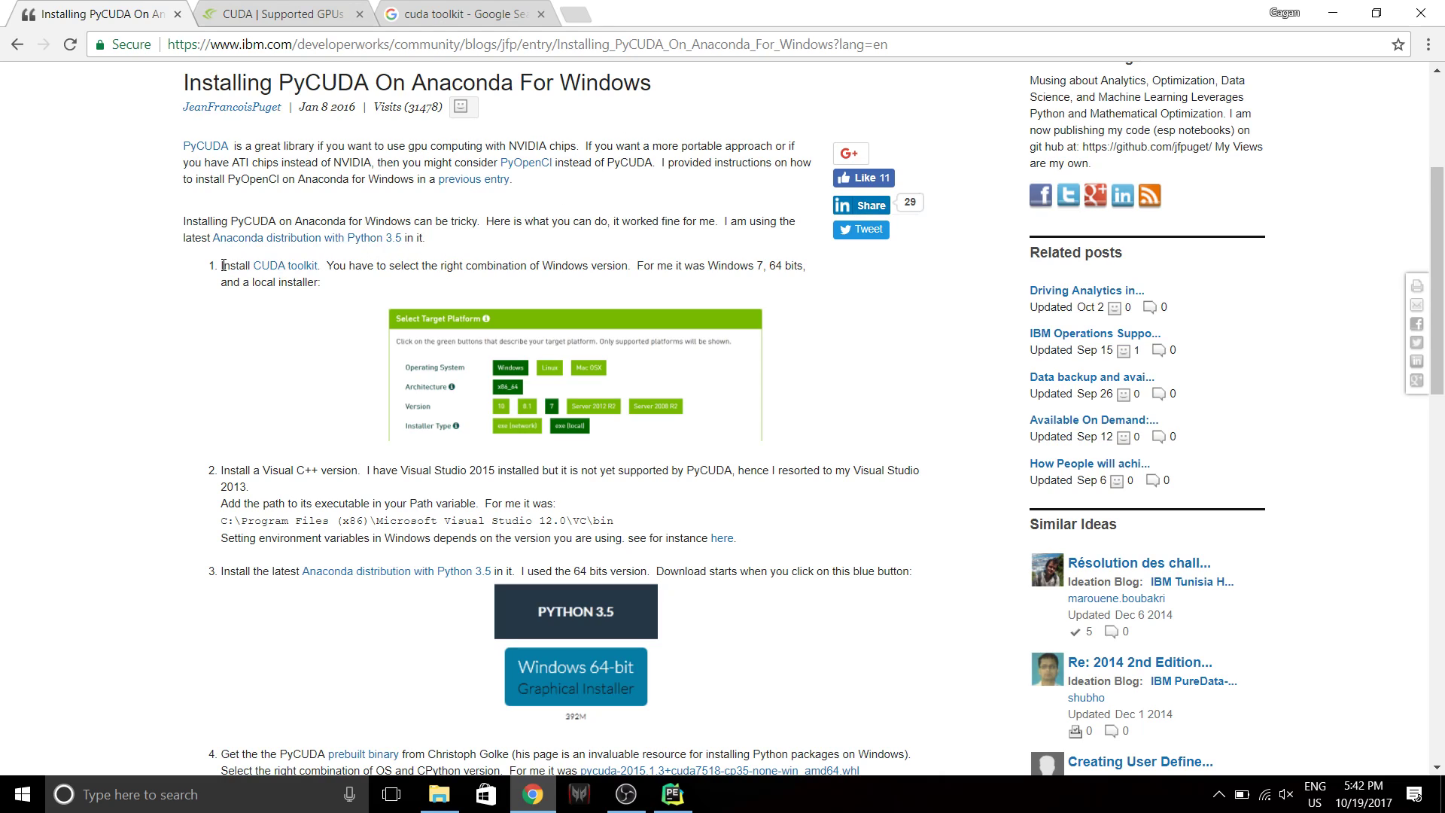
left_click_drag(221, 265, 320, 281)
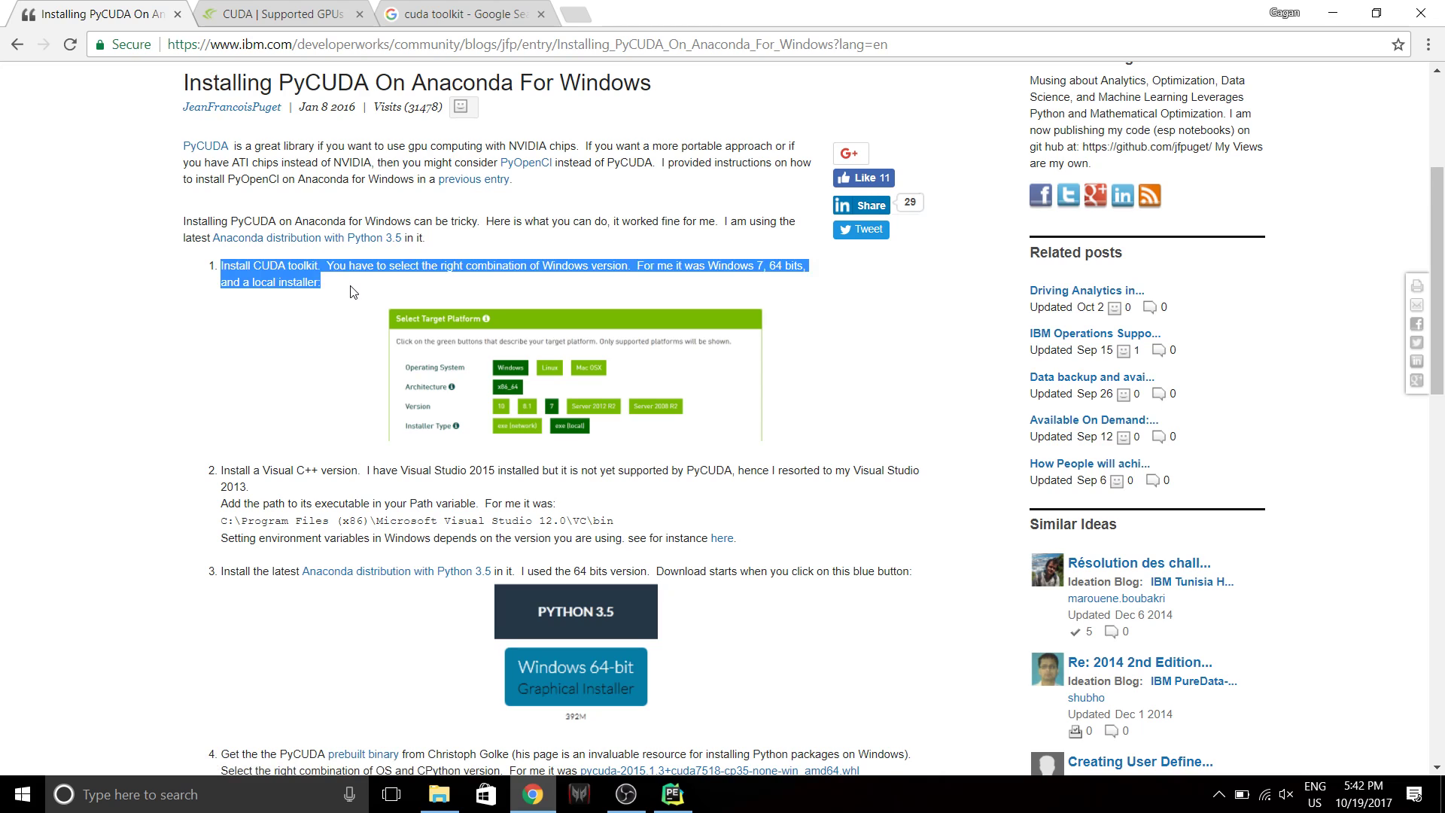
left_click(572, 369)
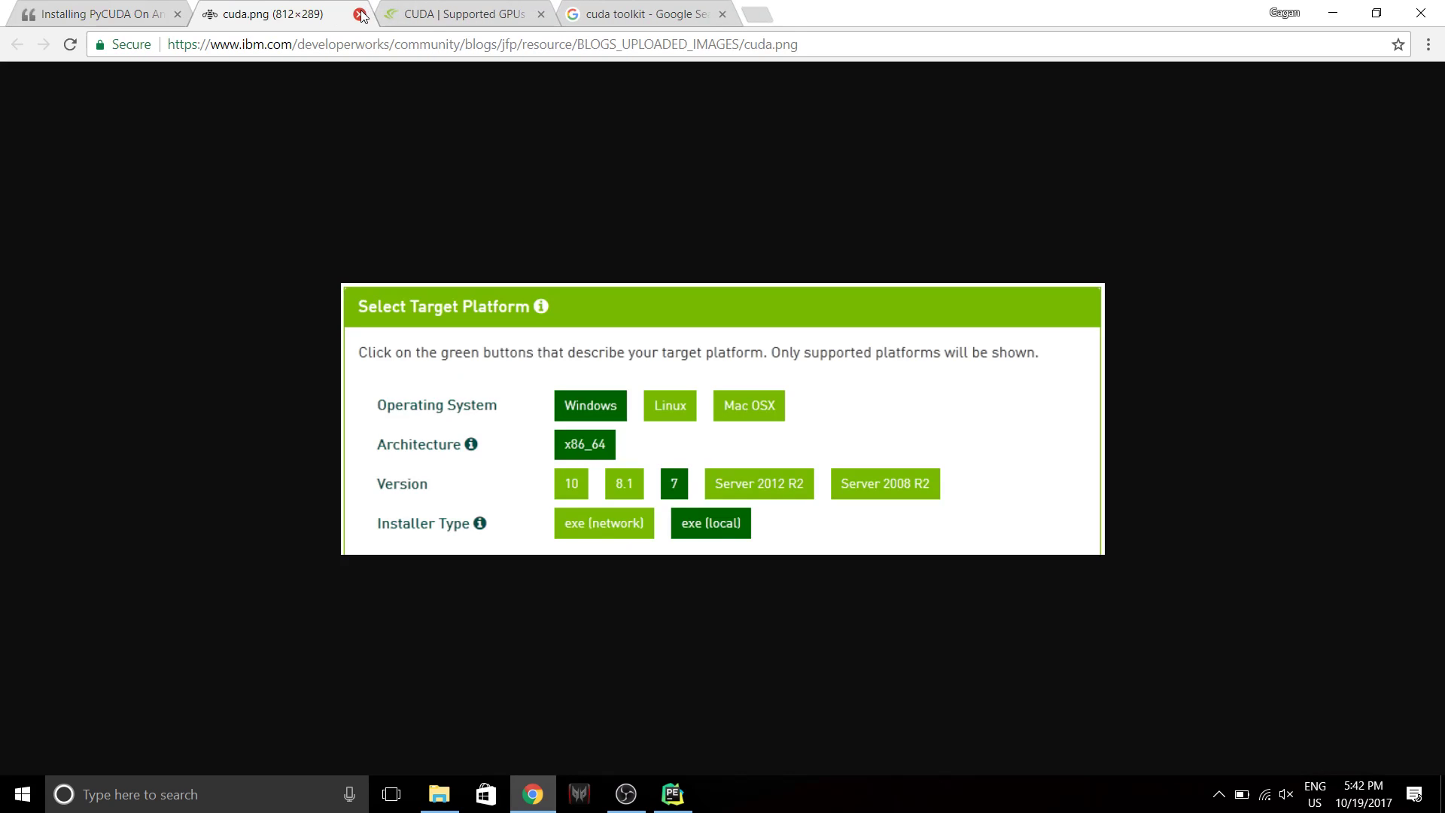
left_click(361, 14)
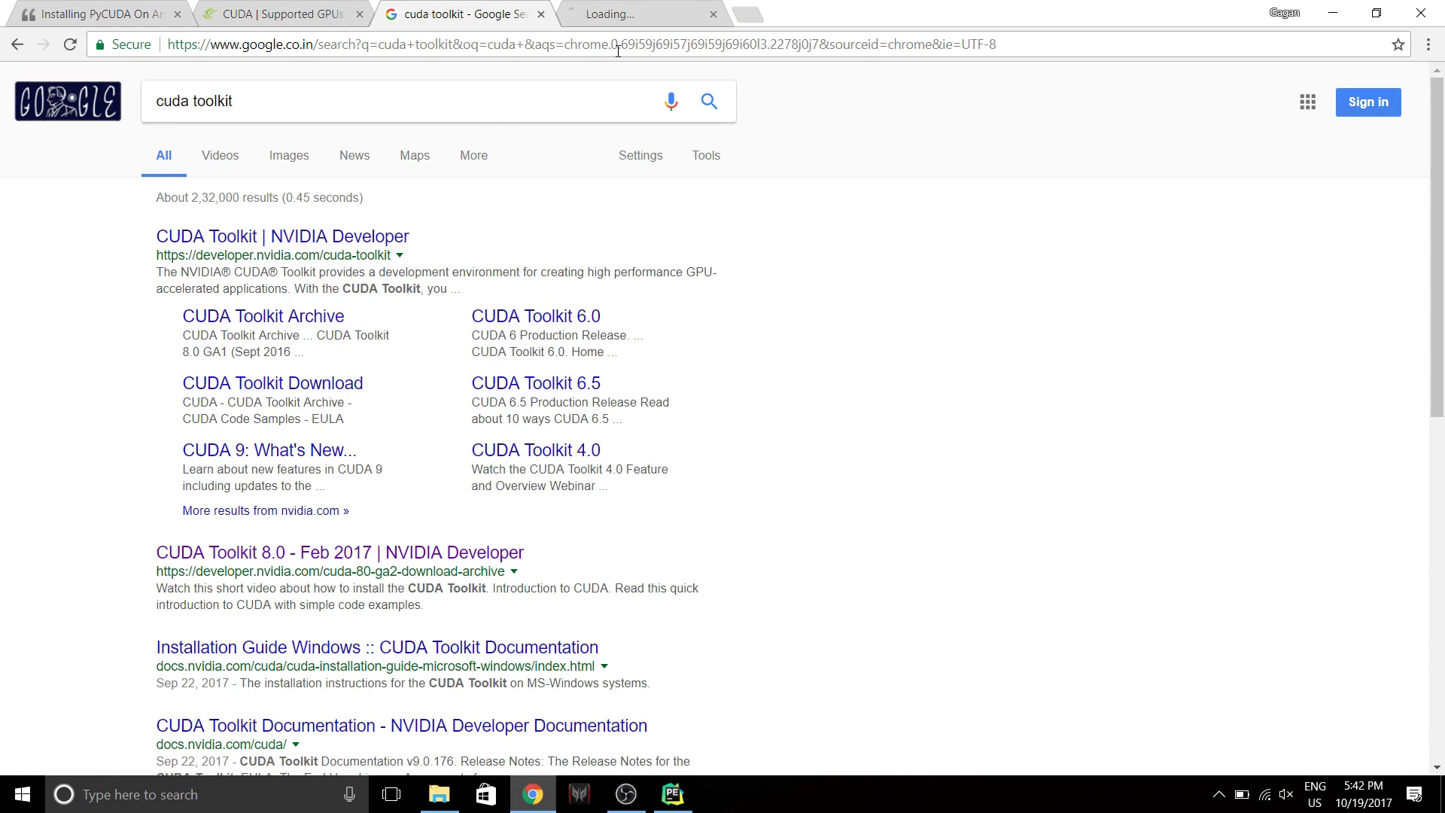
Open the CUDA Toolkit 8.0 archive result in a new tab and close the general CUDA Toolkit page.
left_click(282, 237)
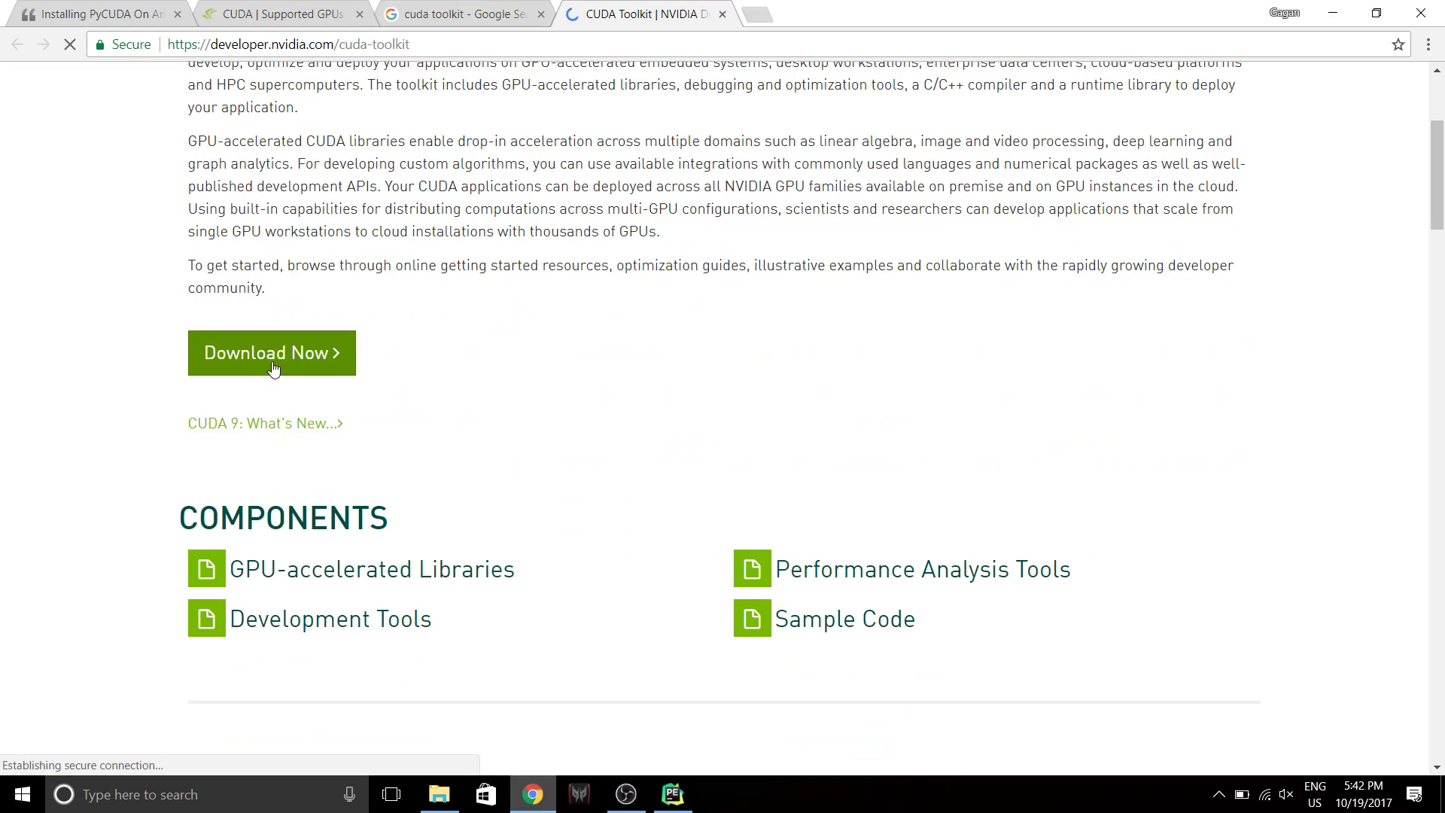
left_click(460, 14)
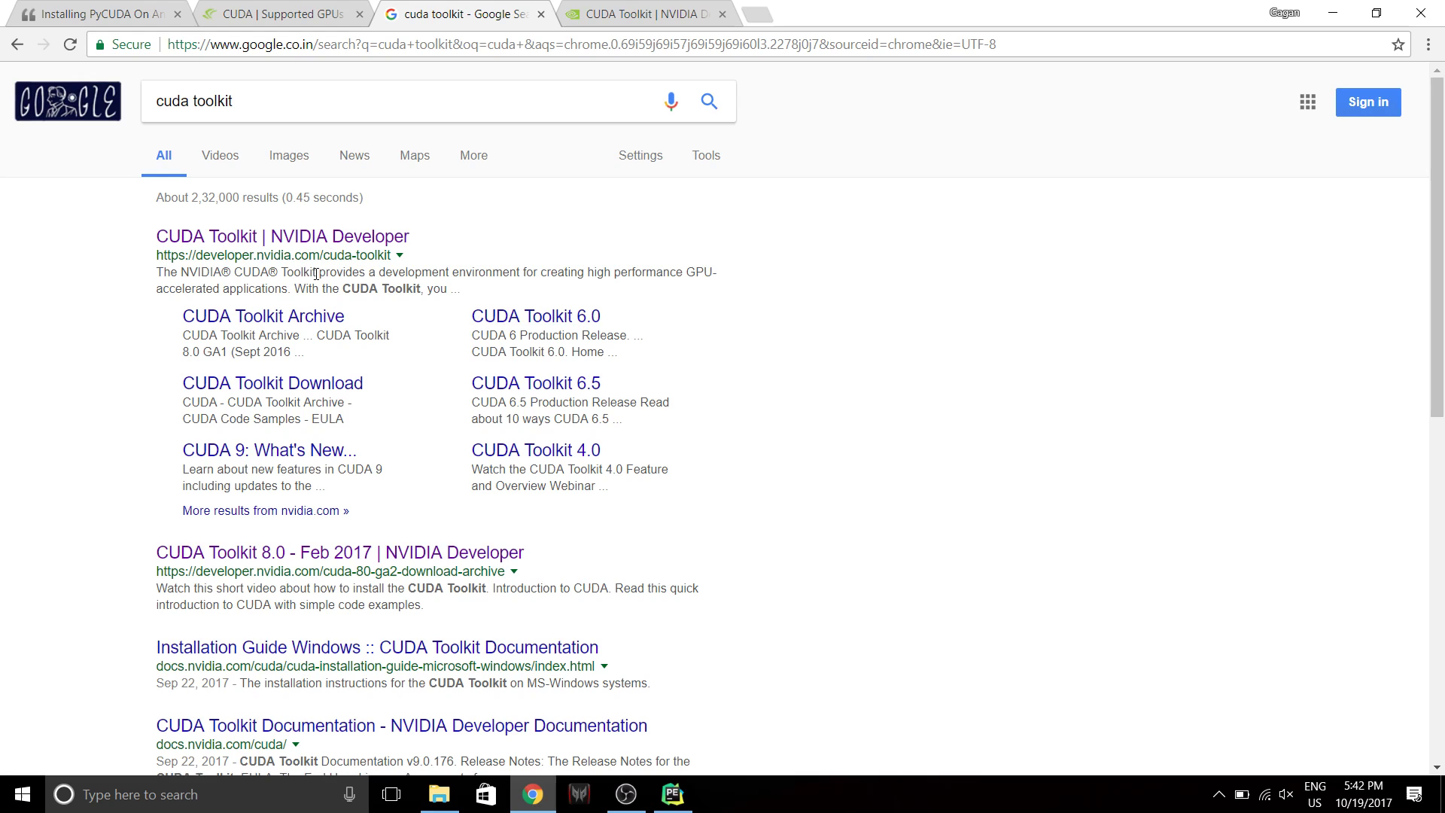
mouse_move(339, 552)
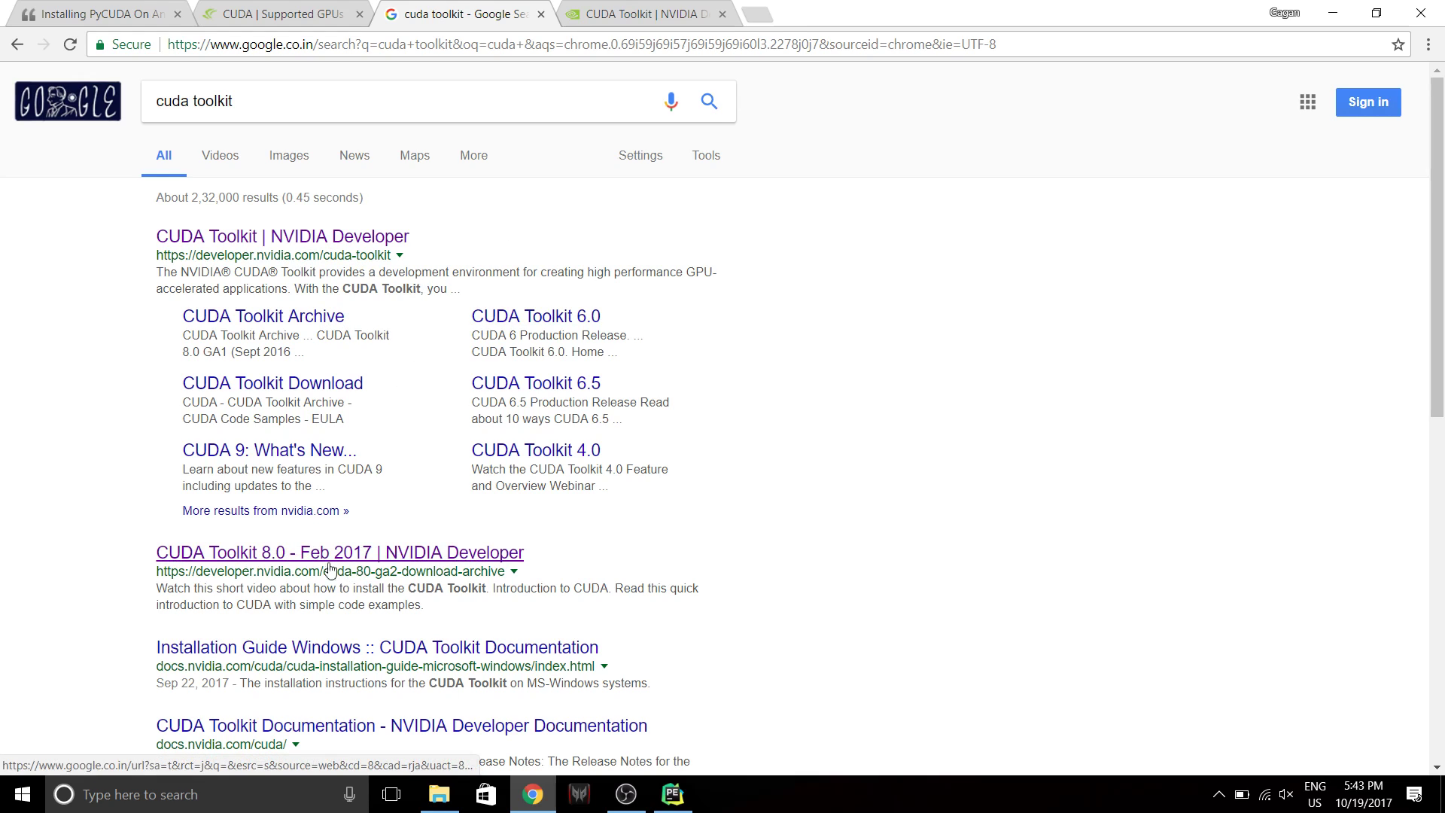
right_click(329, 566)
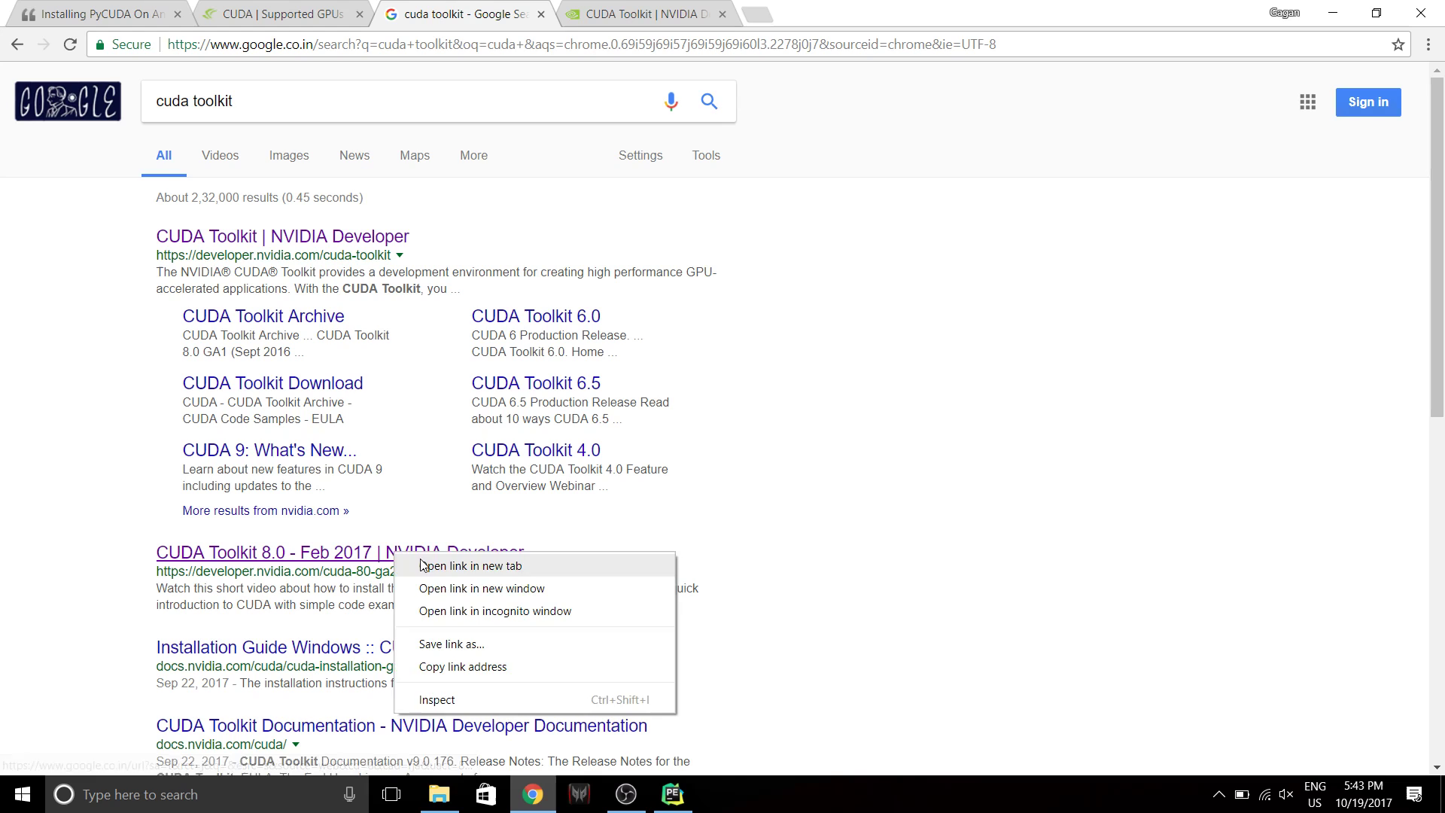
left_click(470, 566)
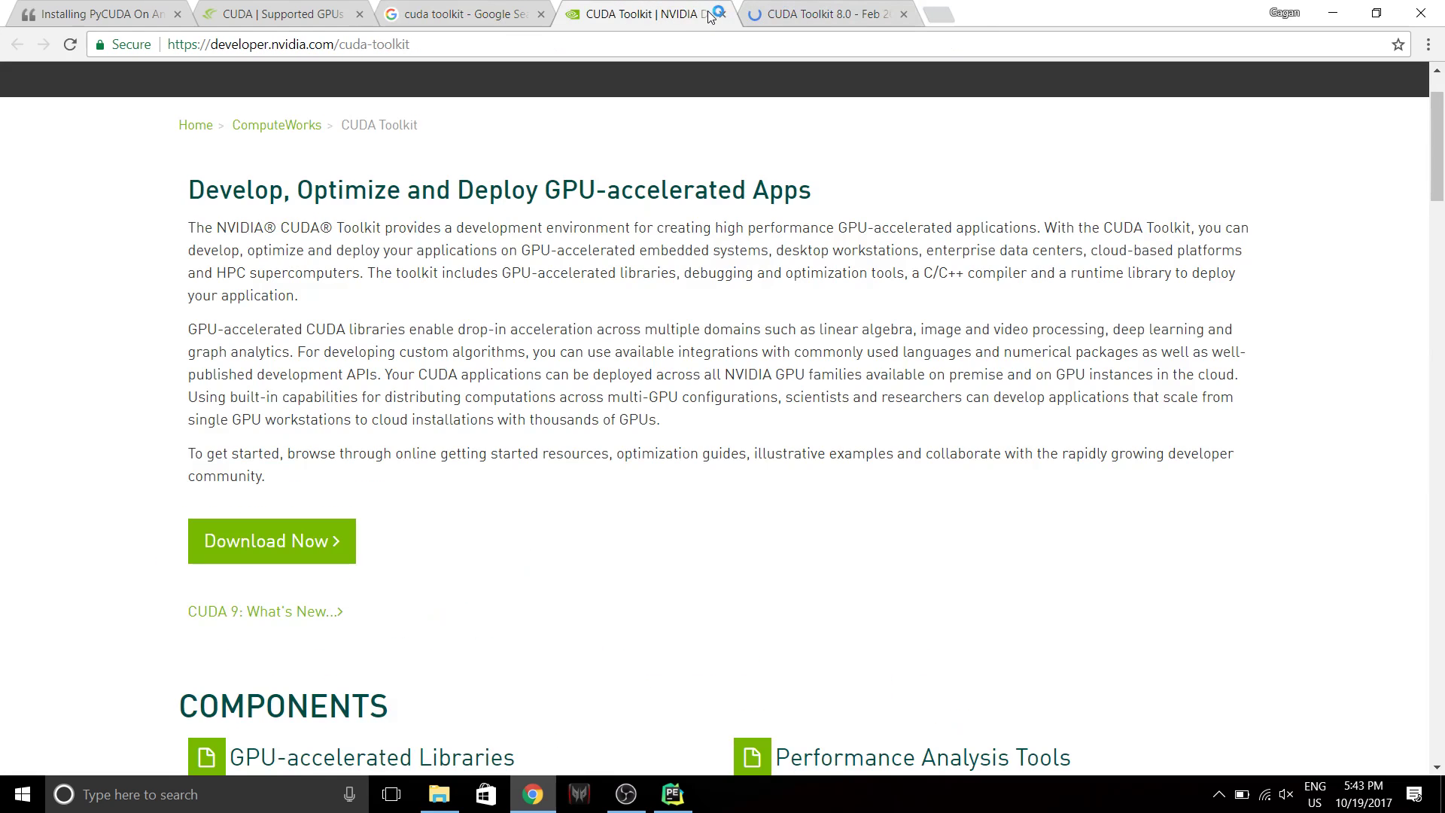
left_click(826, 13)
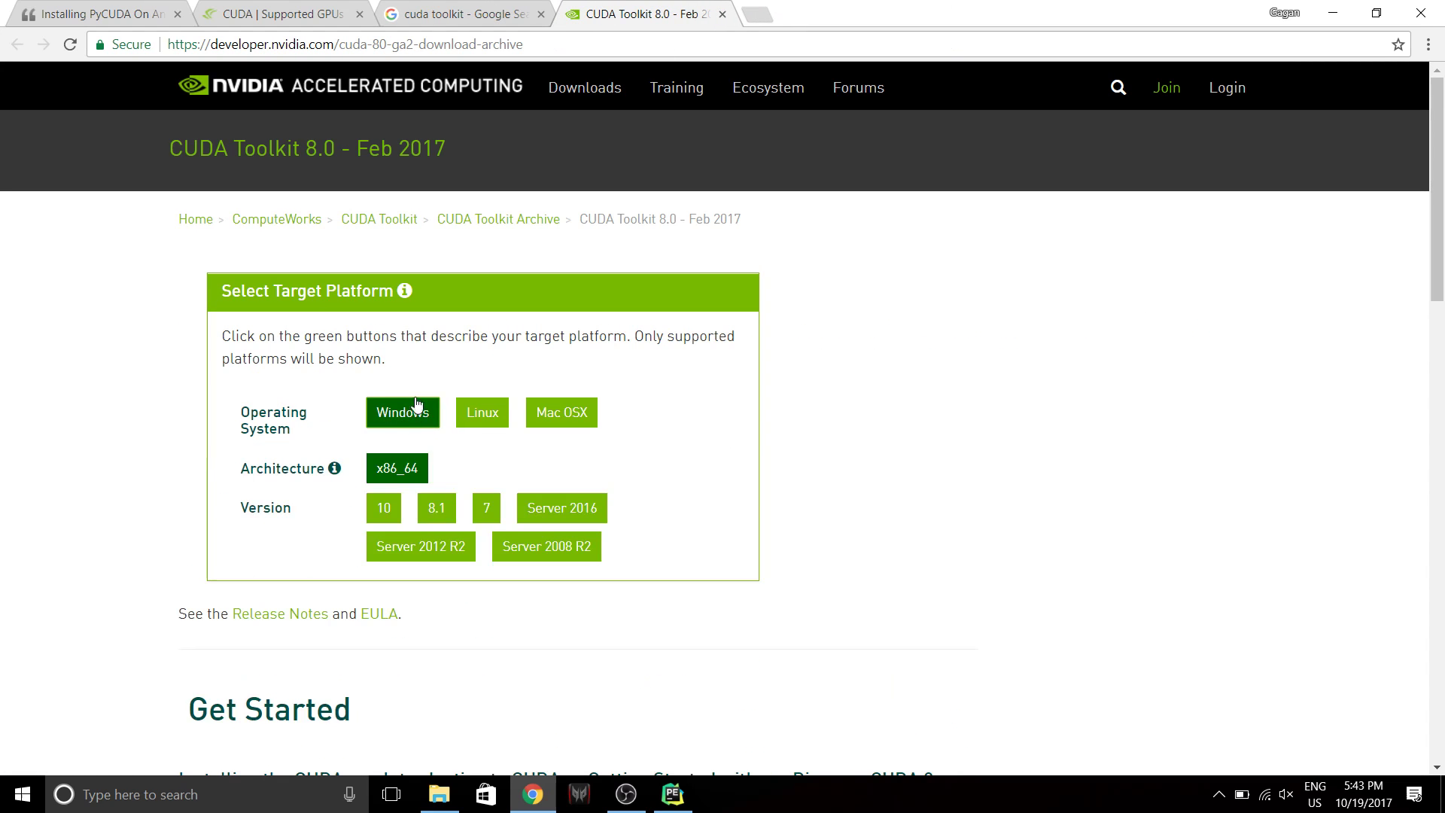
Select Windows, x86_64, version 10 and exe (local) as the CUDA 8.0 target platform.
left_click(451, 13)
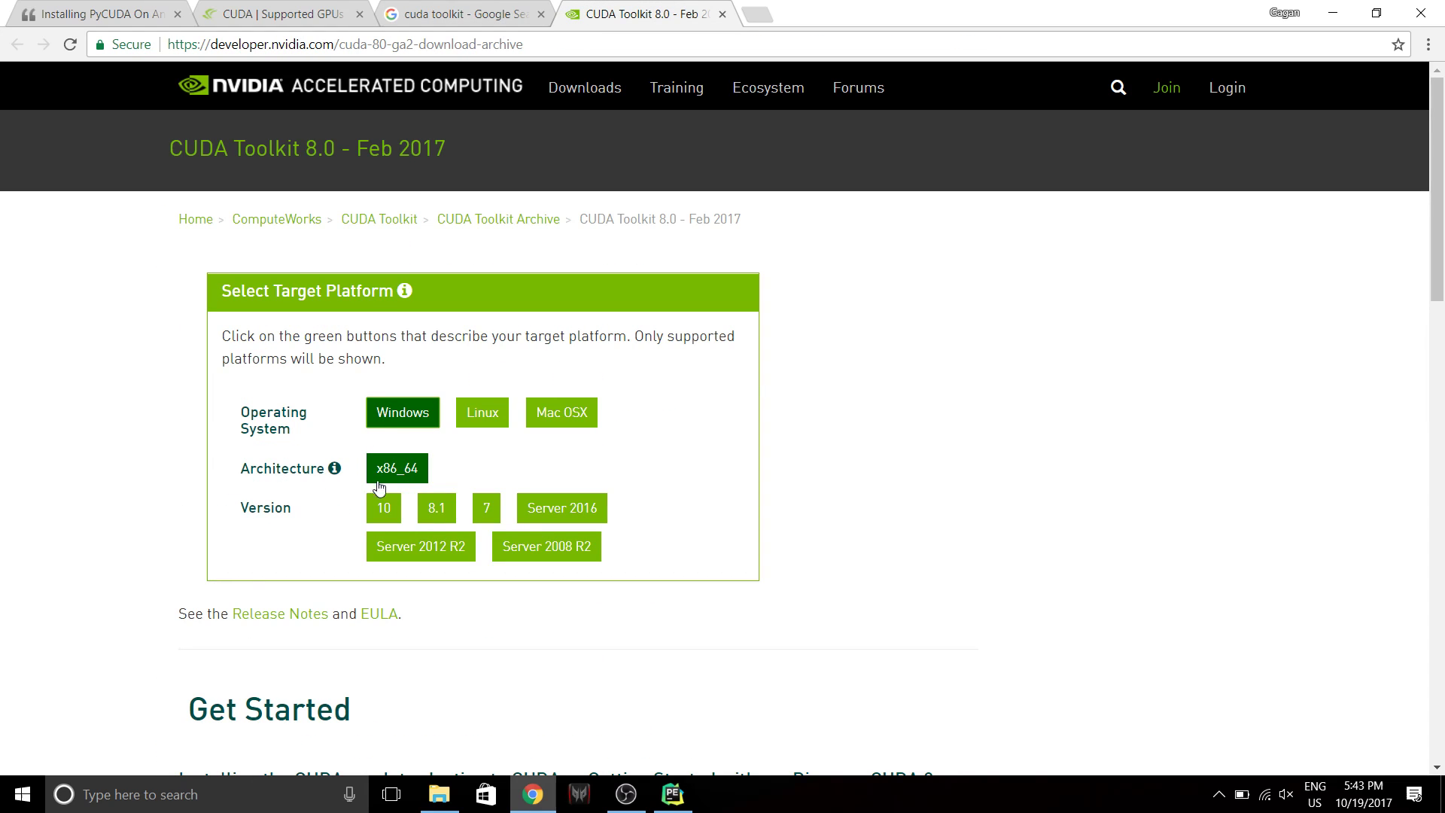
left_click(383, 507)
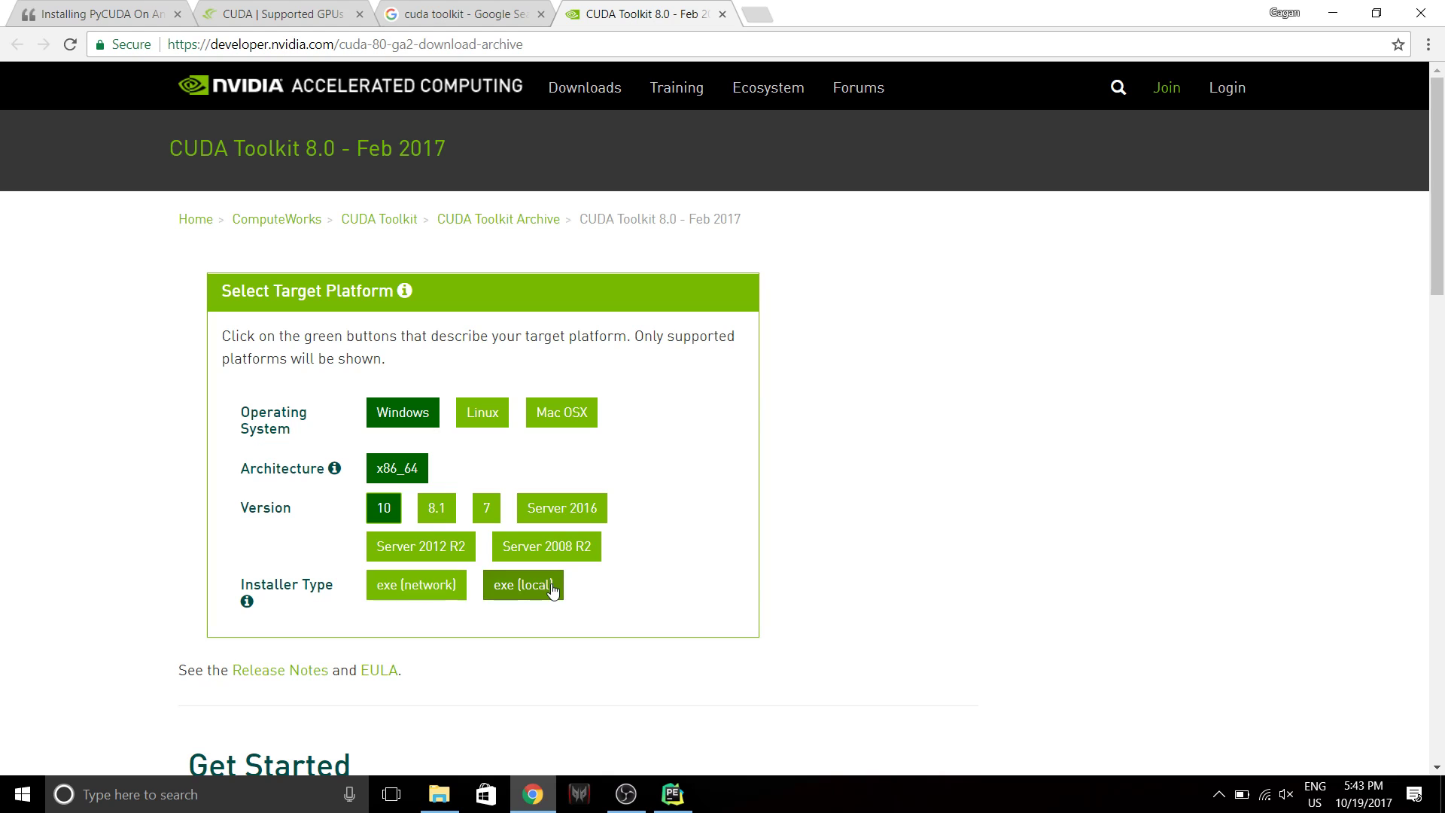
left_click(524, 584)
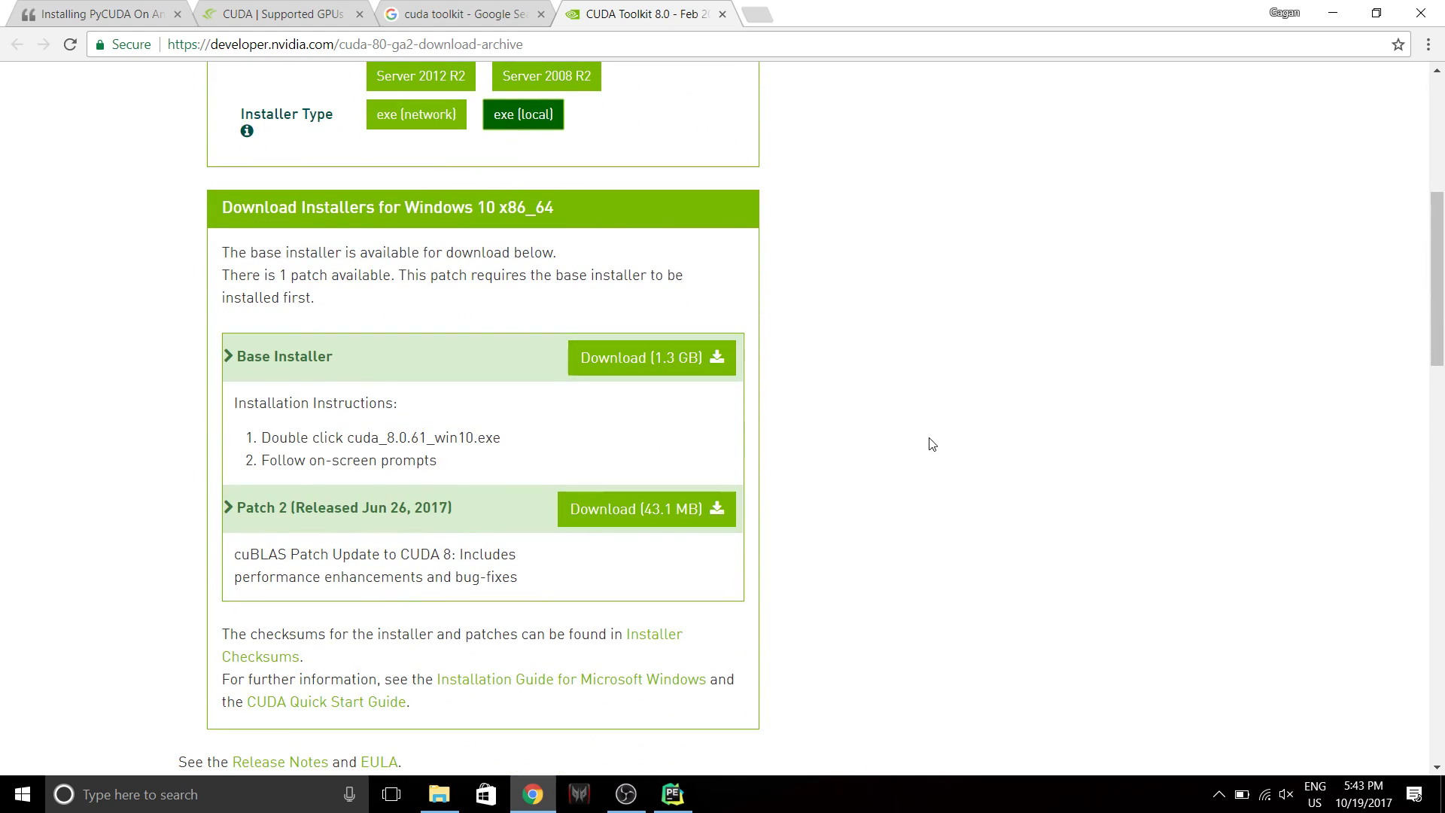
mouse_move(867, 370)
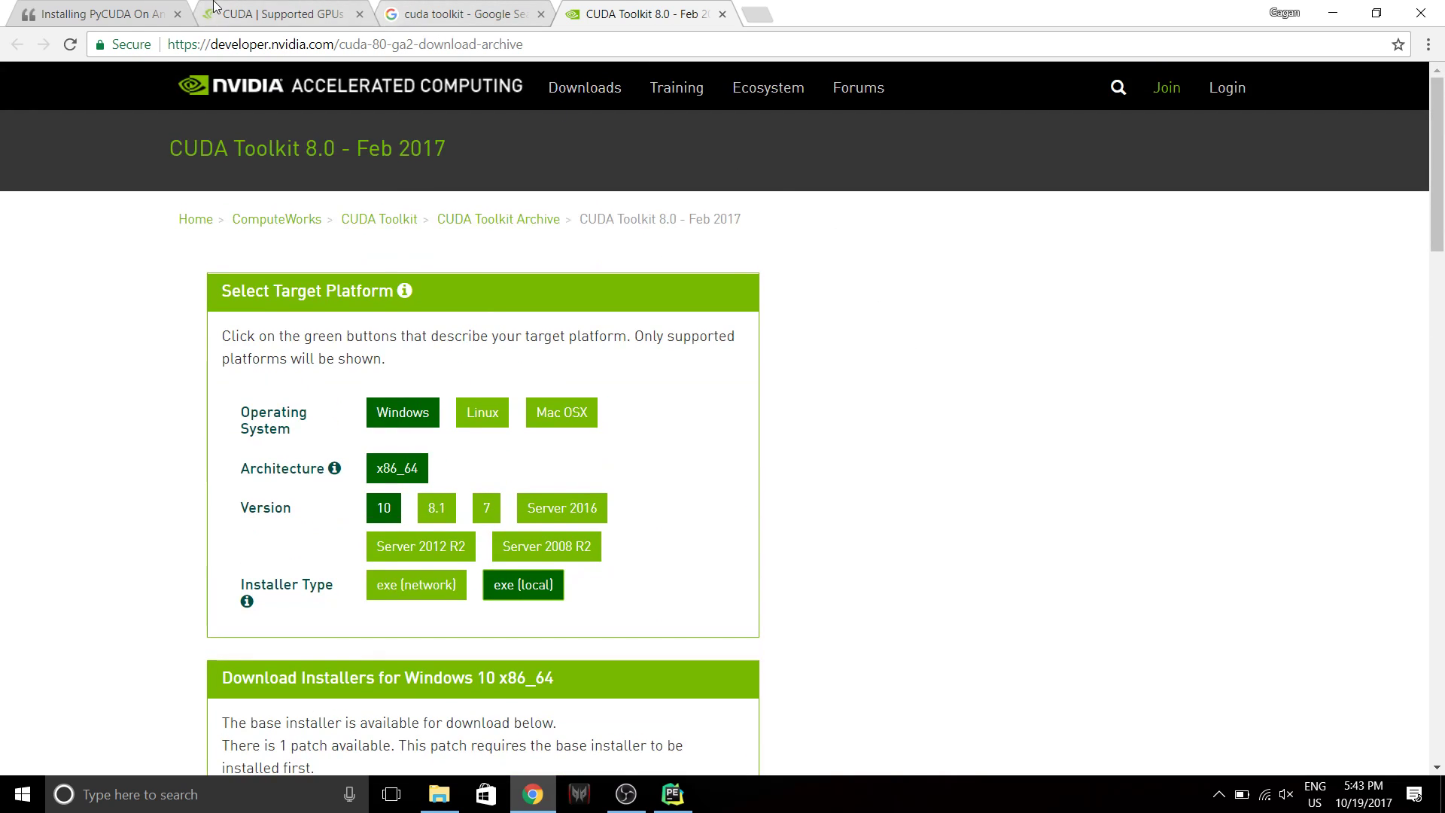
Back on the IBM guide's Visual C++ step, search 'visual c++' in a new tab.
left_click(96, 13)
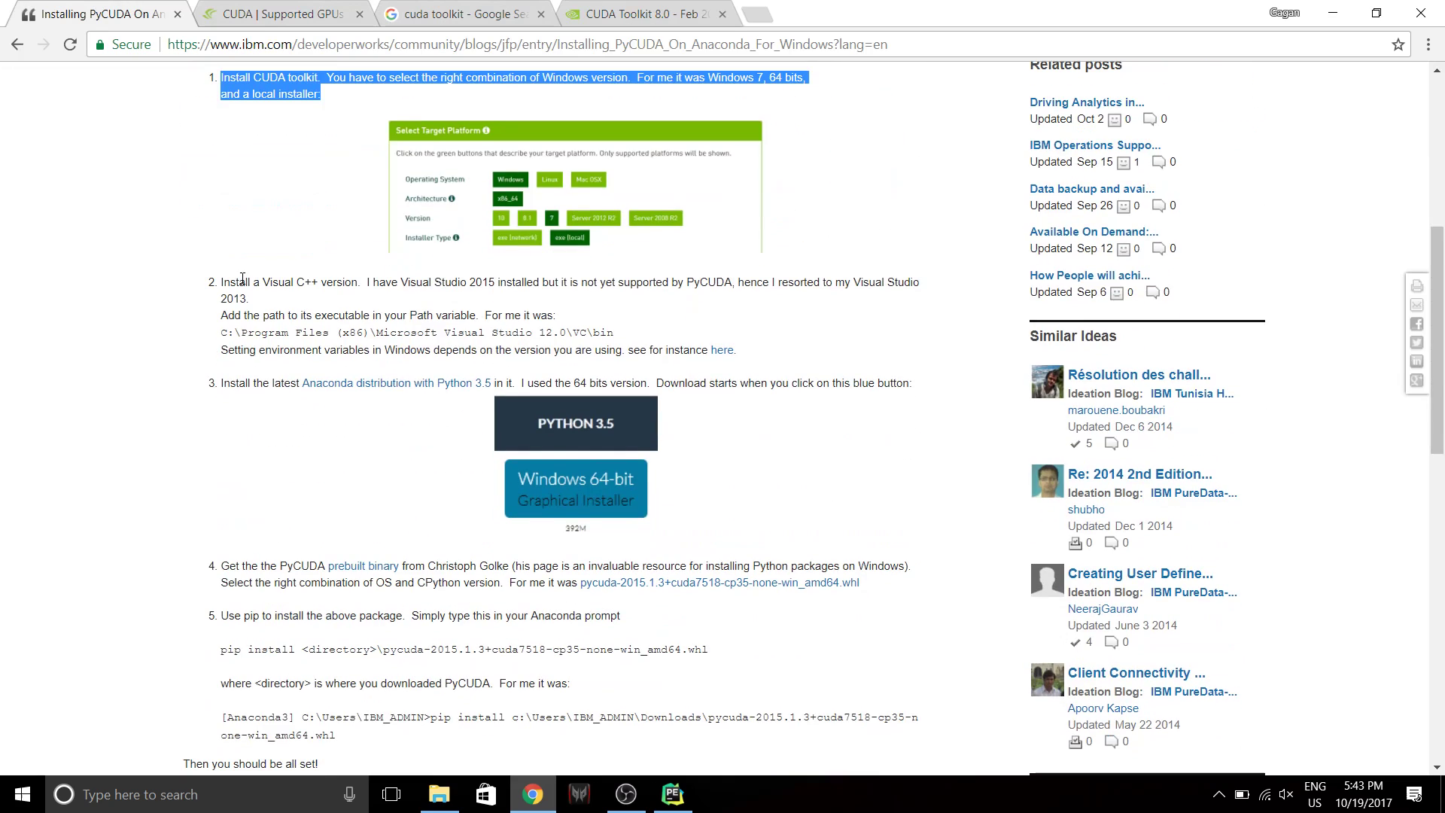
left_click_drag(220, 281, 246, 298)
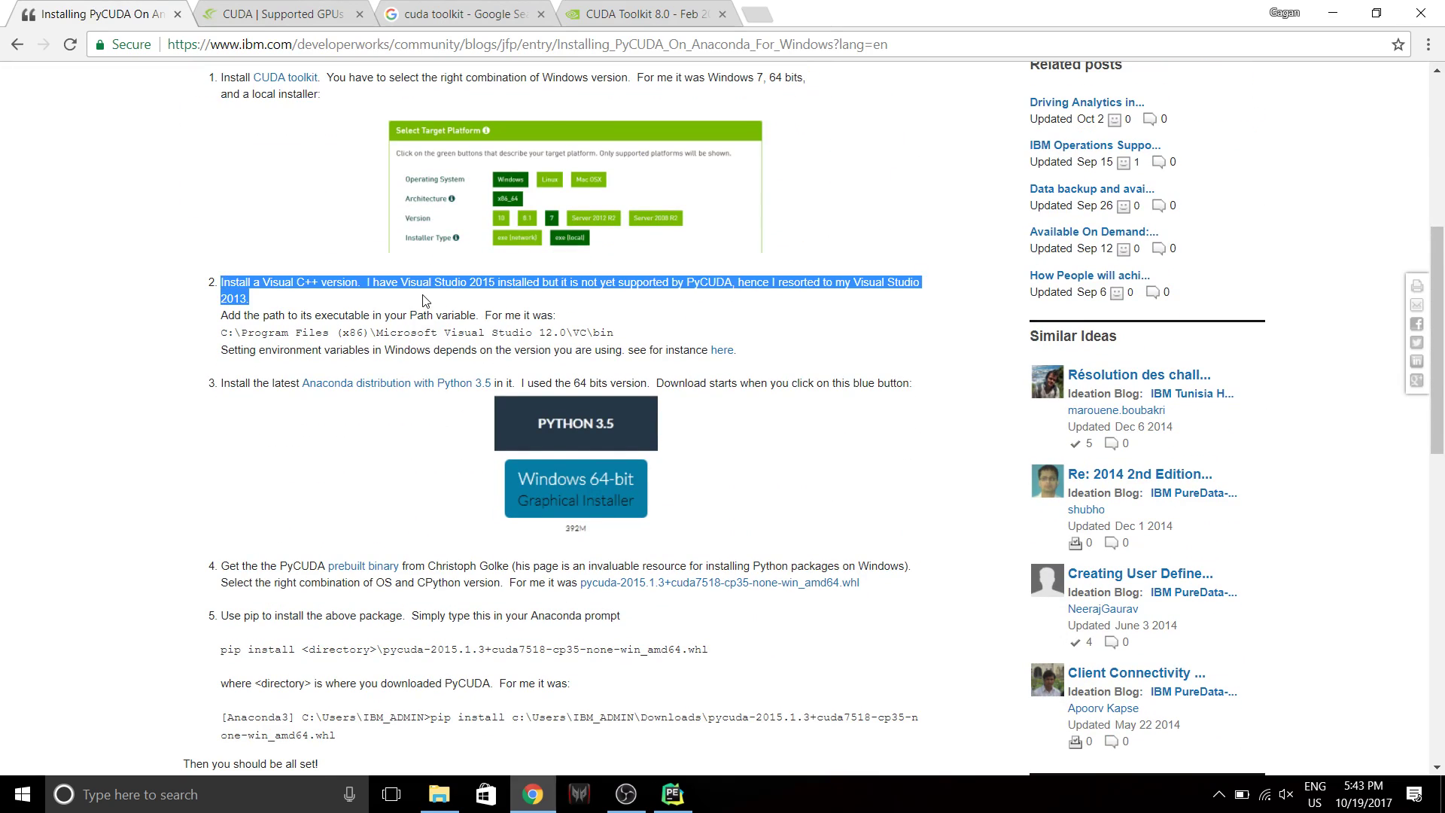
left_click(658, 318)
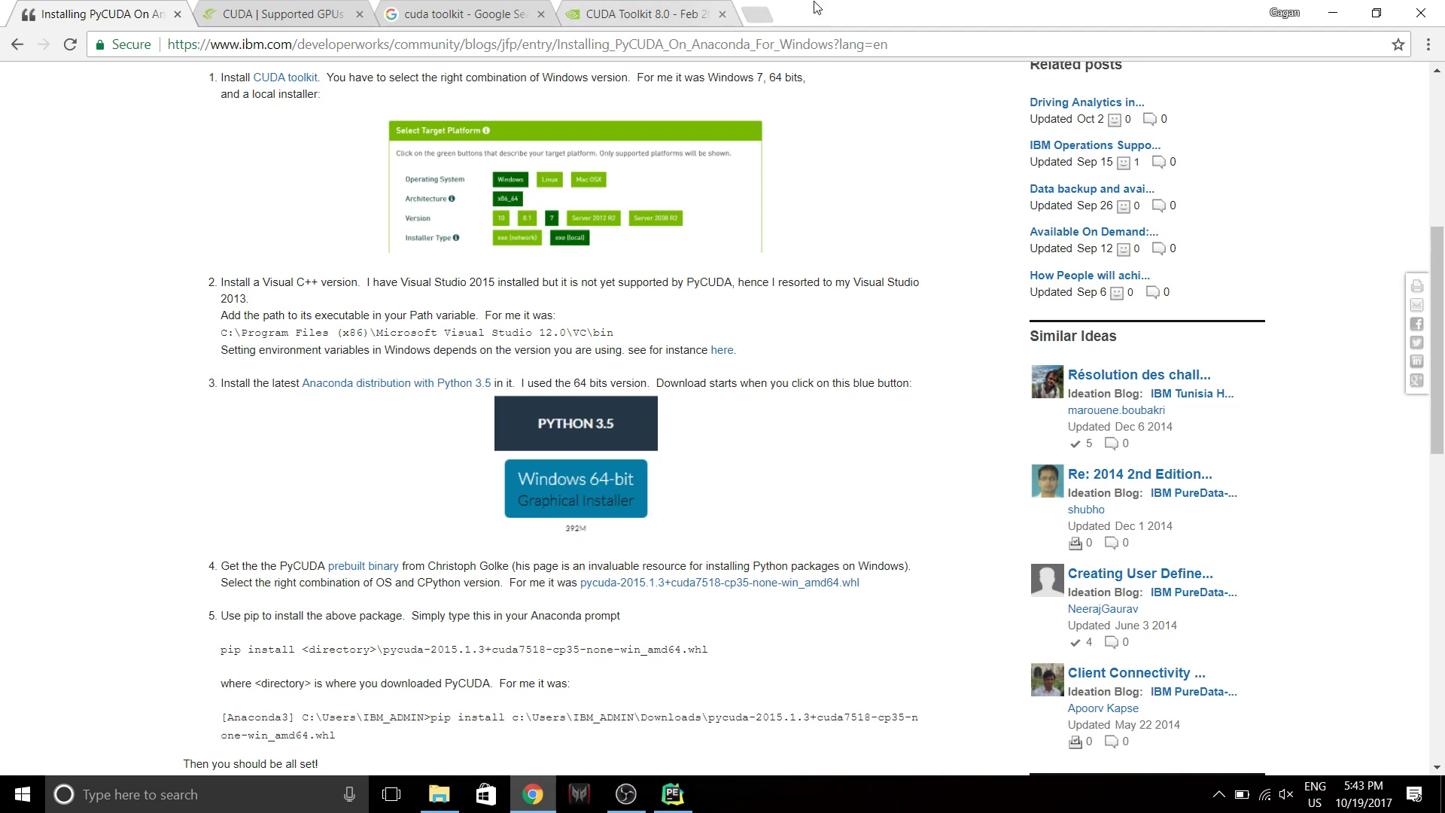
type("visual c++")
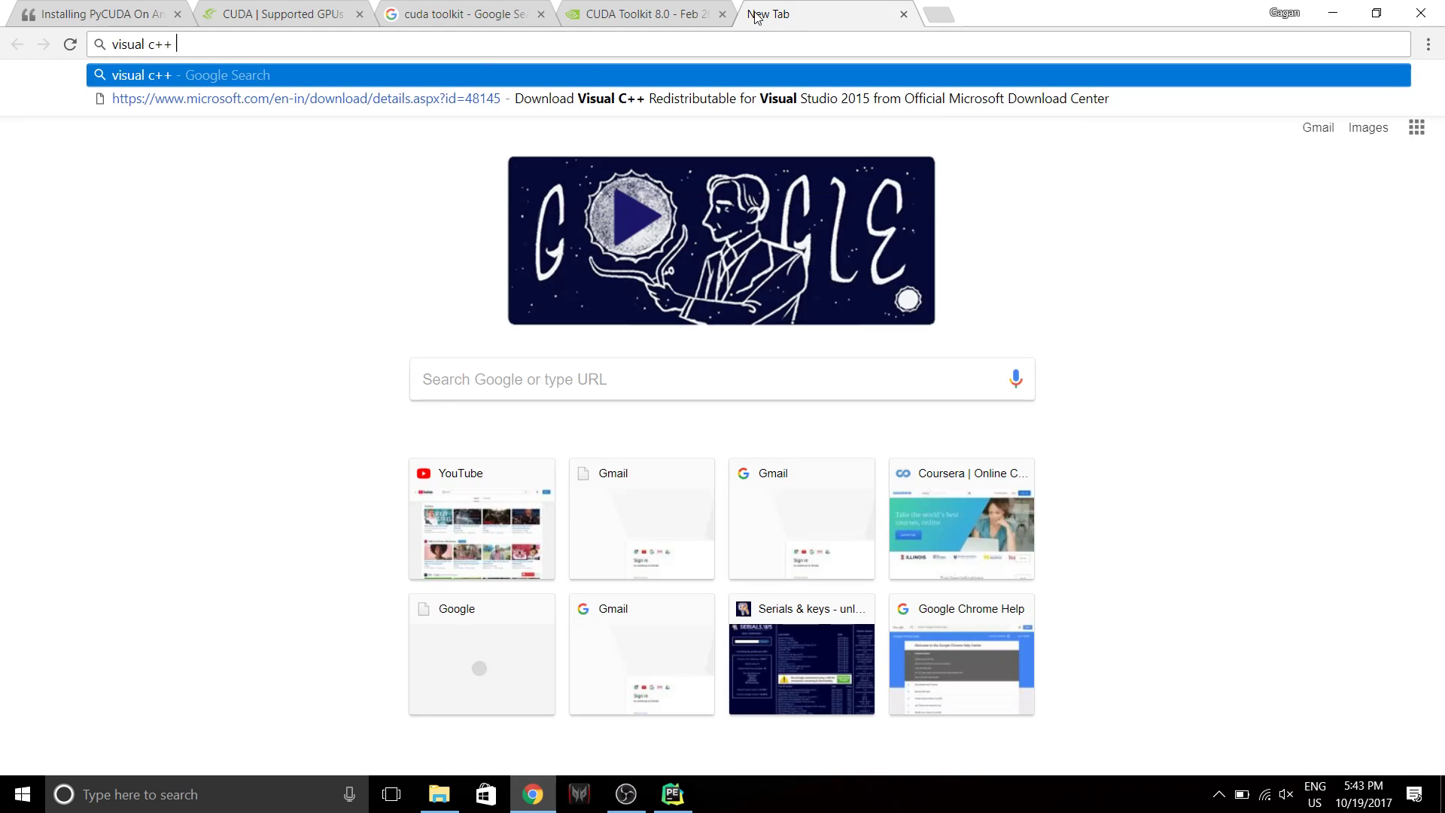
type("co.in/search?q=")
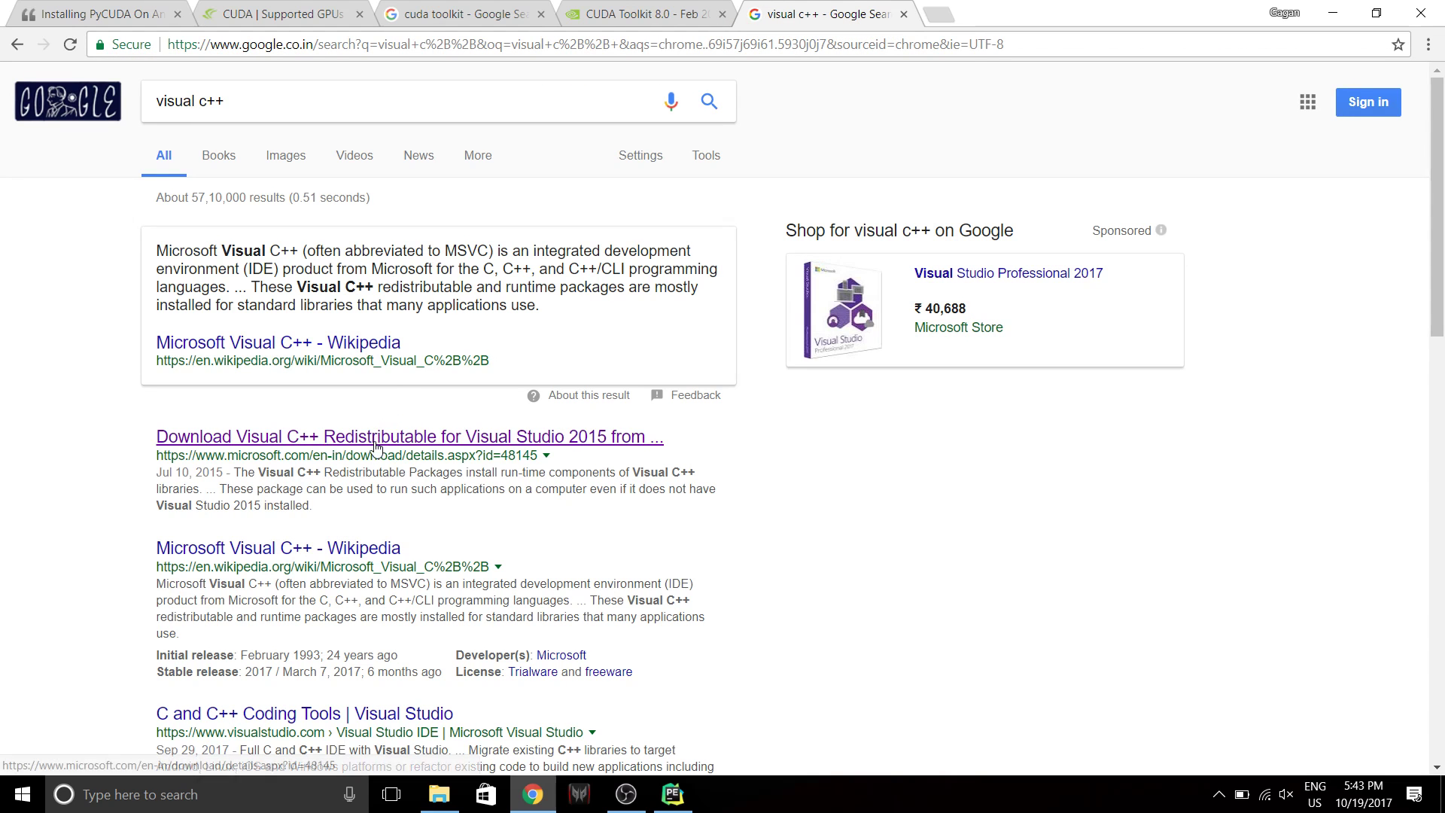
View Microsoft's Visual C++ 2015 Redistributable download page, then close it.
left_click(408, 436)
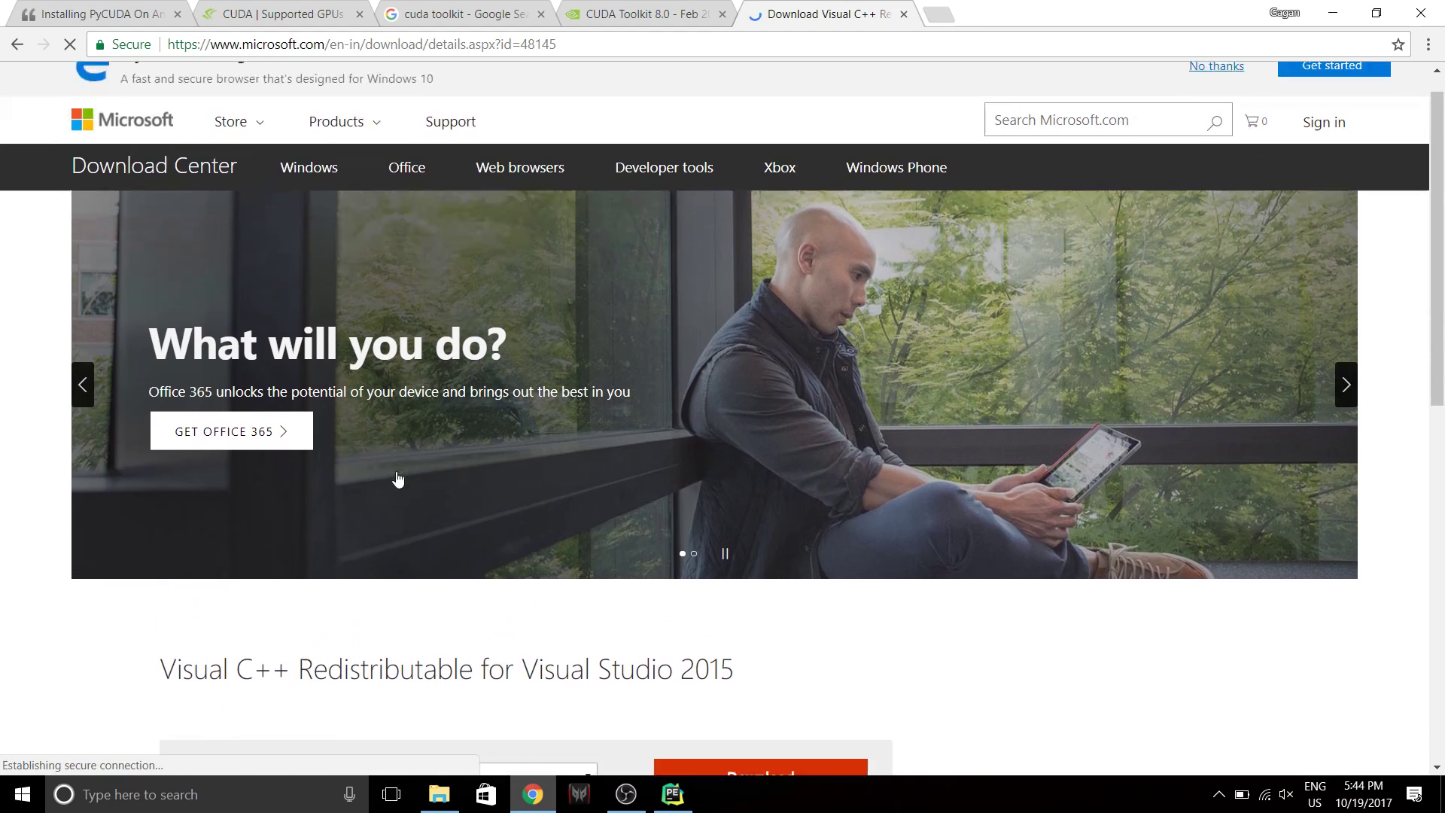
scroll("down", 3)
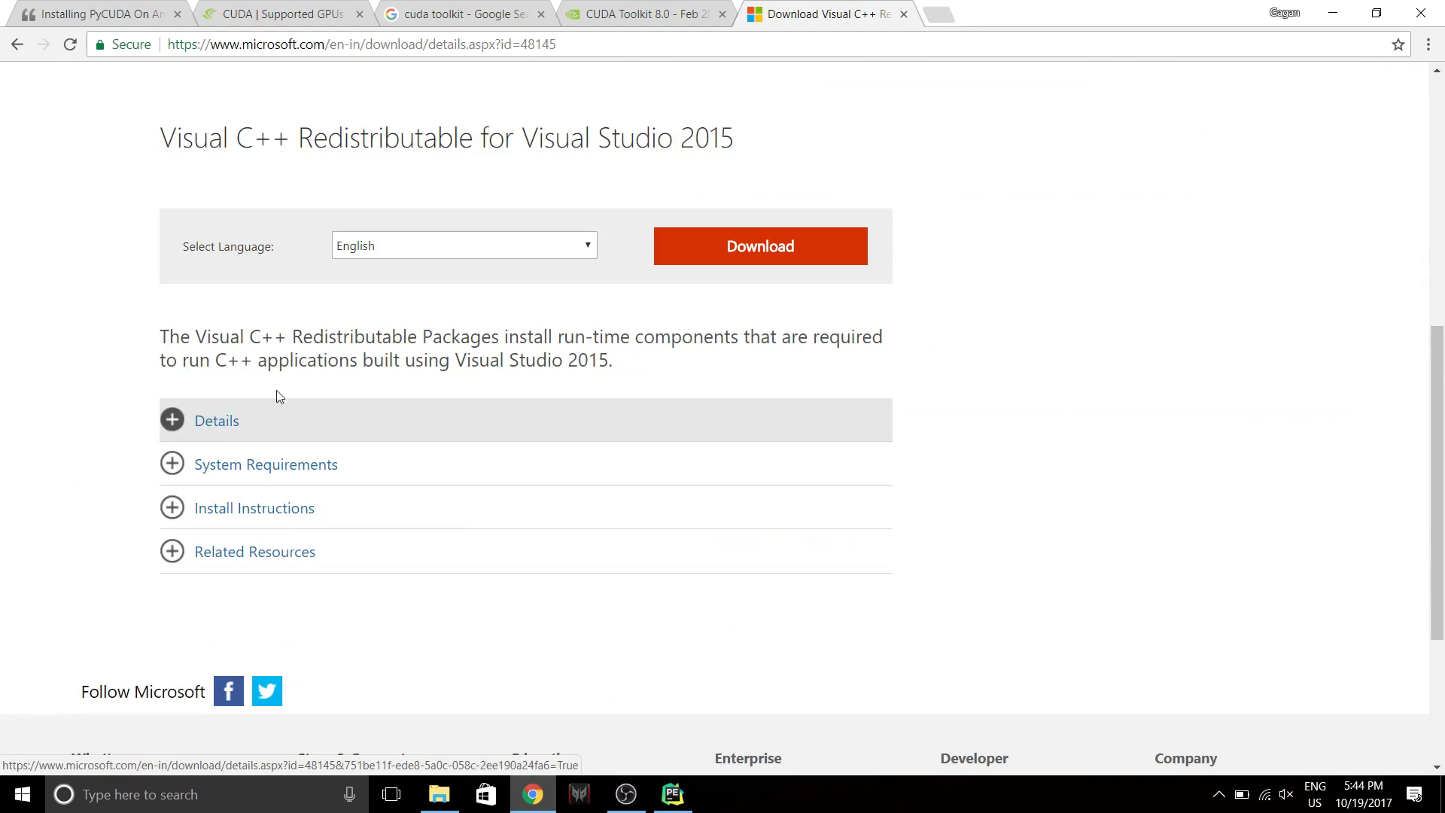
mouse_move(614, 219)
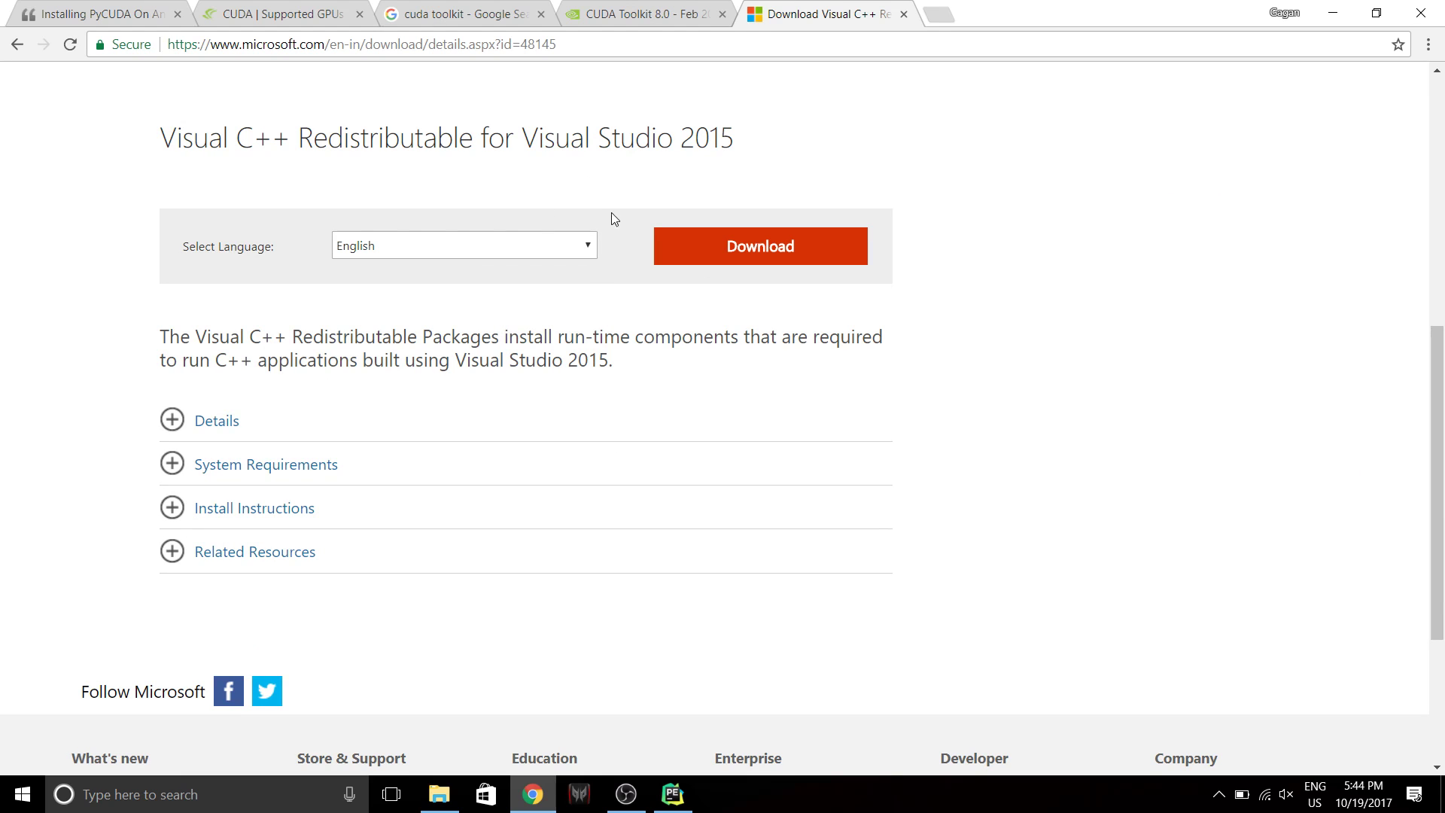
left_click(645, 14)
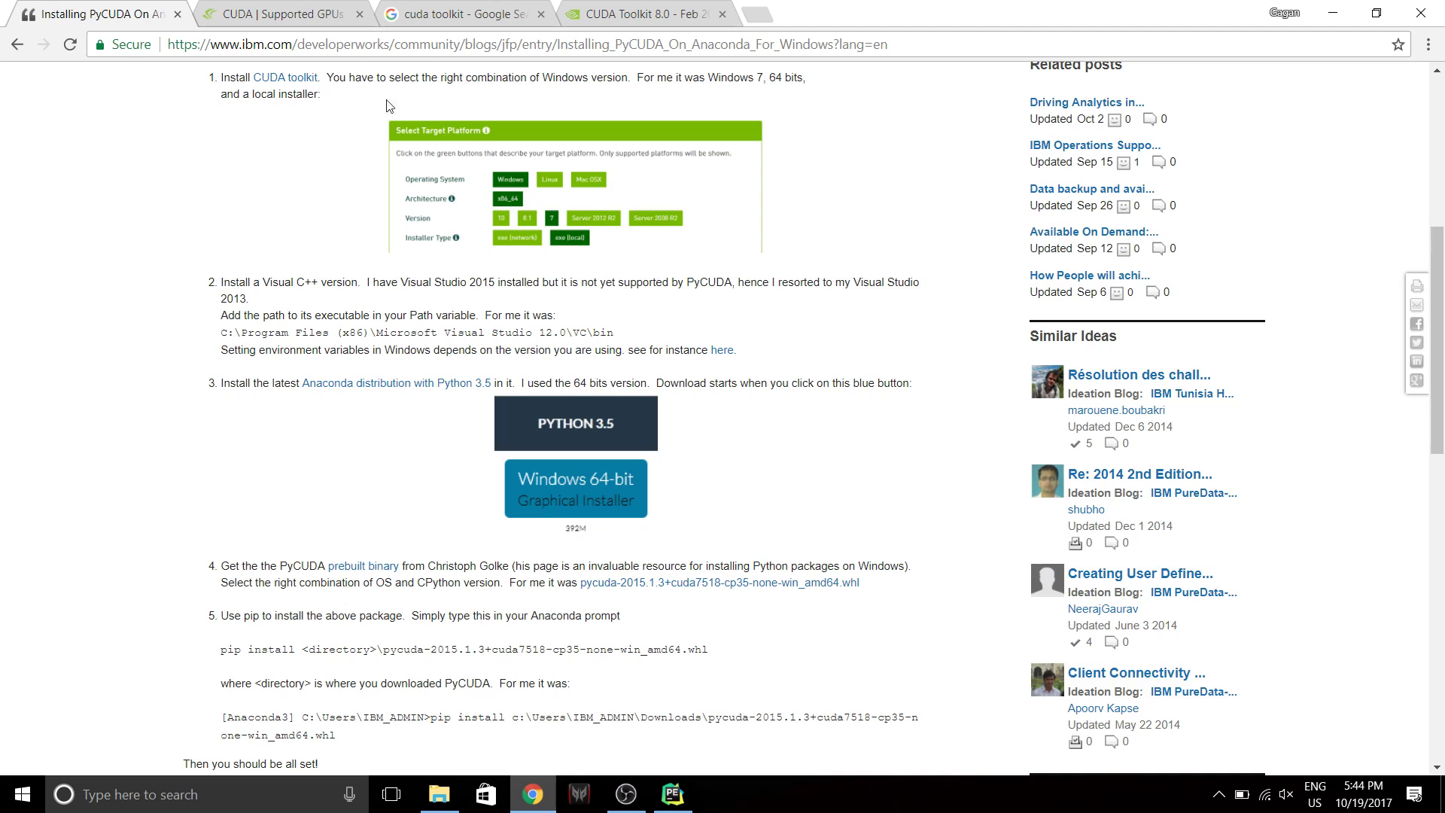
Follow the pycuda .whl link to Gohlke's Python Extension Packages page, then return to the guide.
scroll("down", 3)
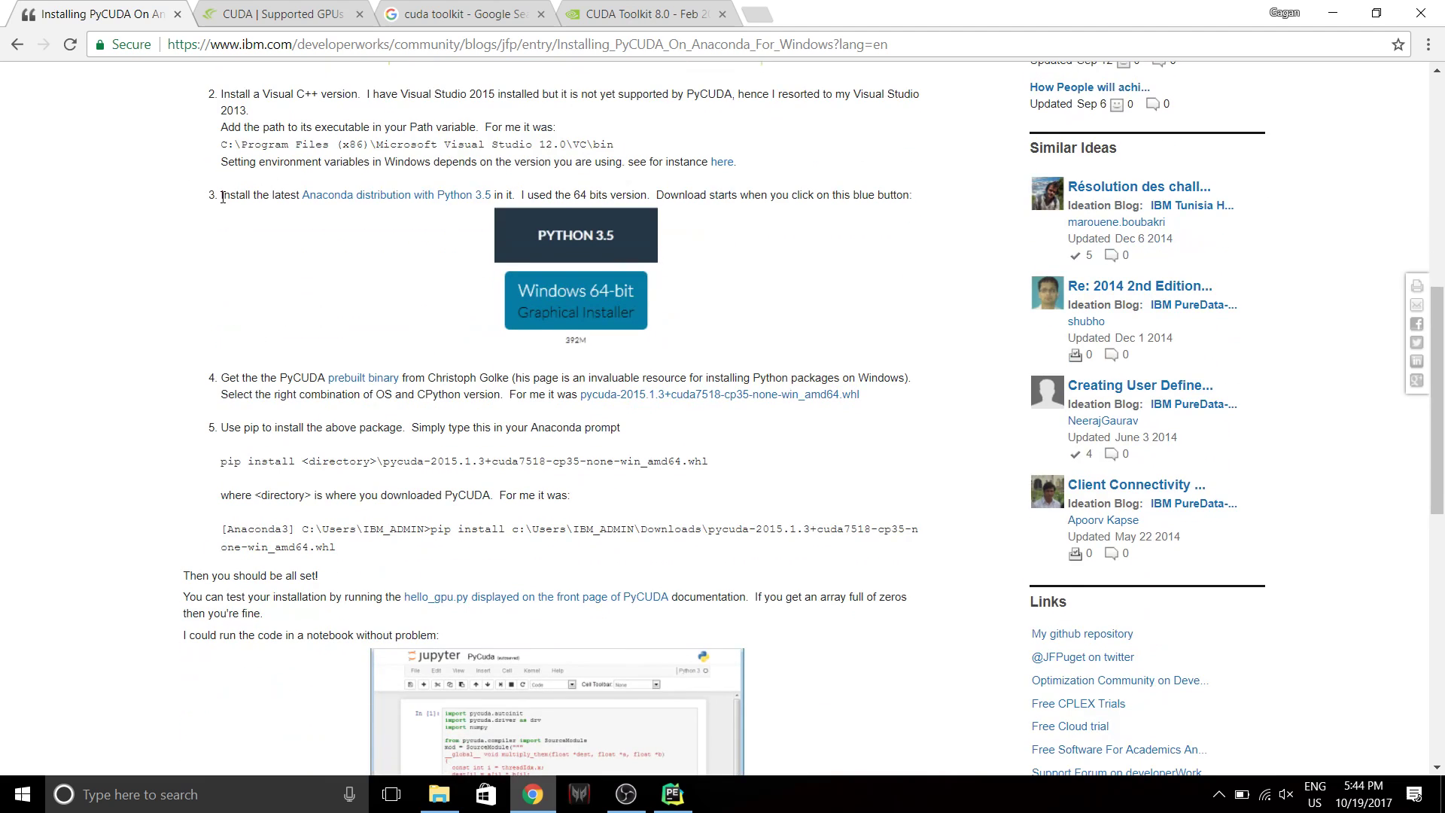
left_click_drag(220, 194, 912, 194)
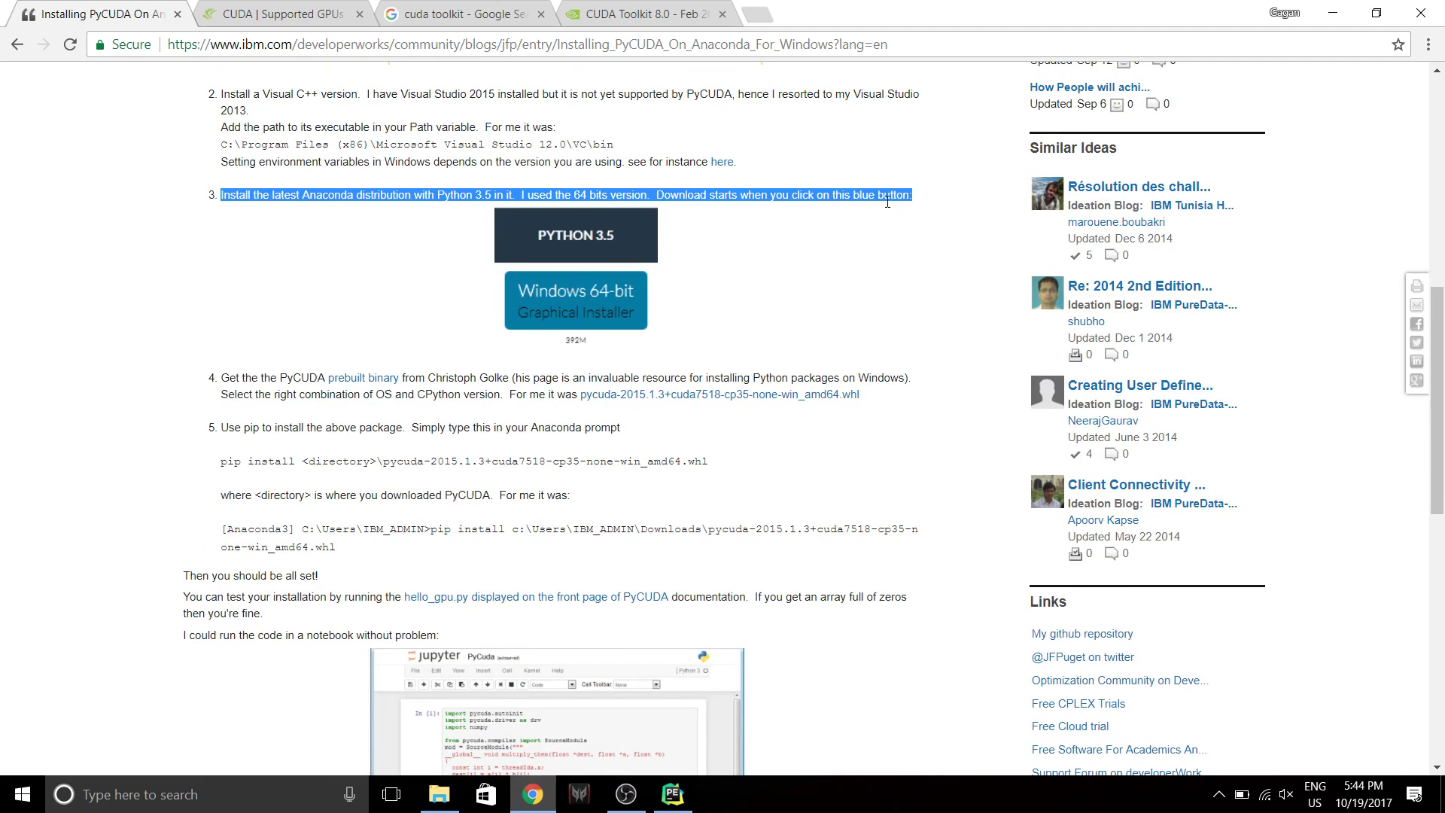
left_click(843, 186)
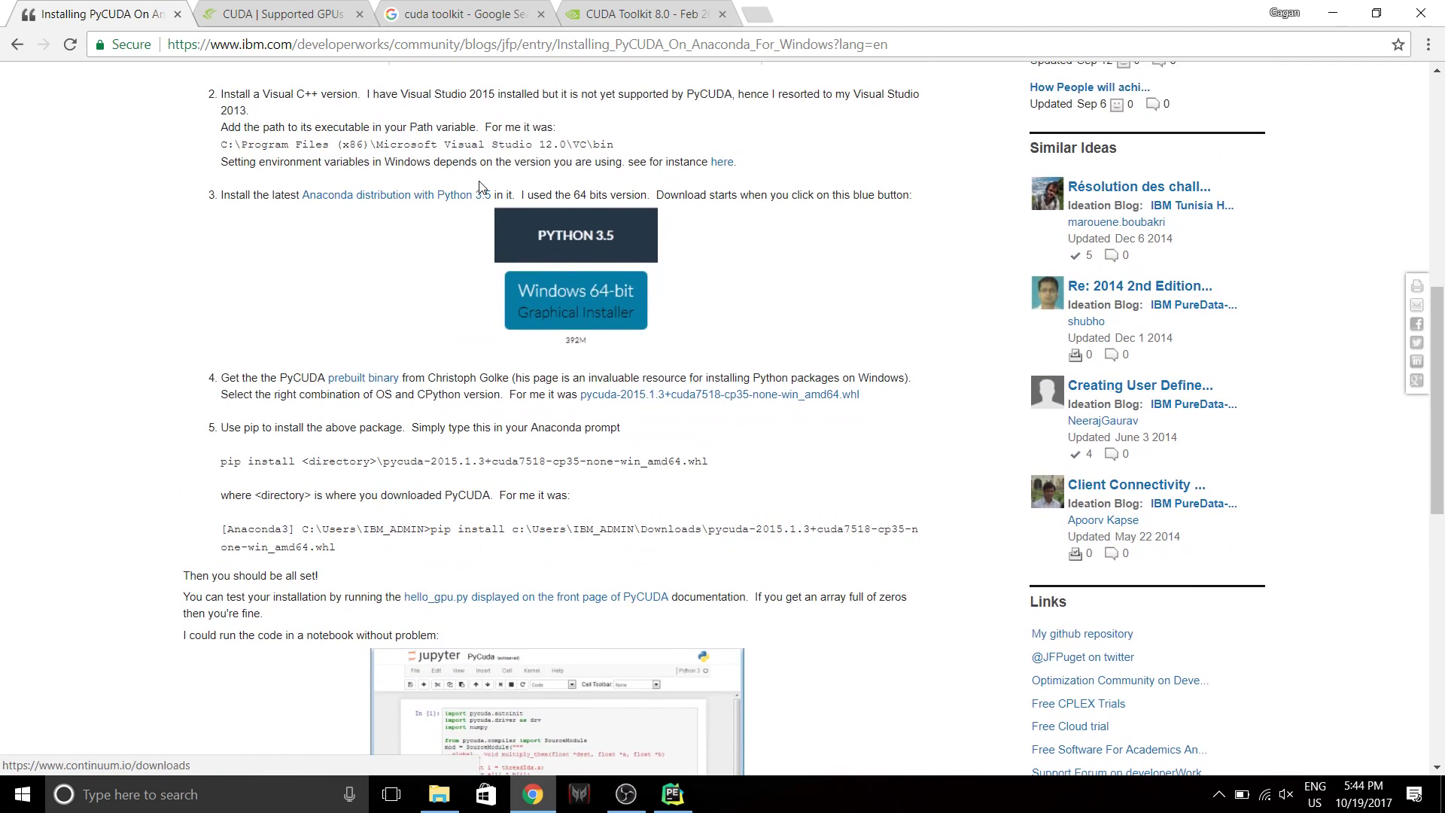
mouse_move(365, 206)
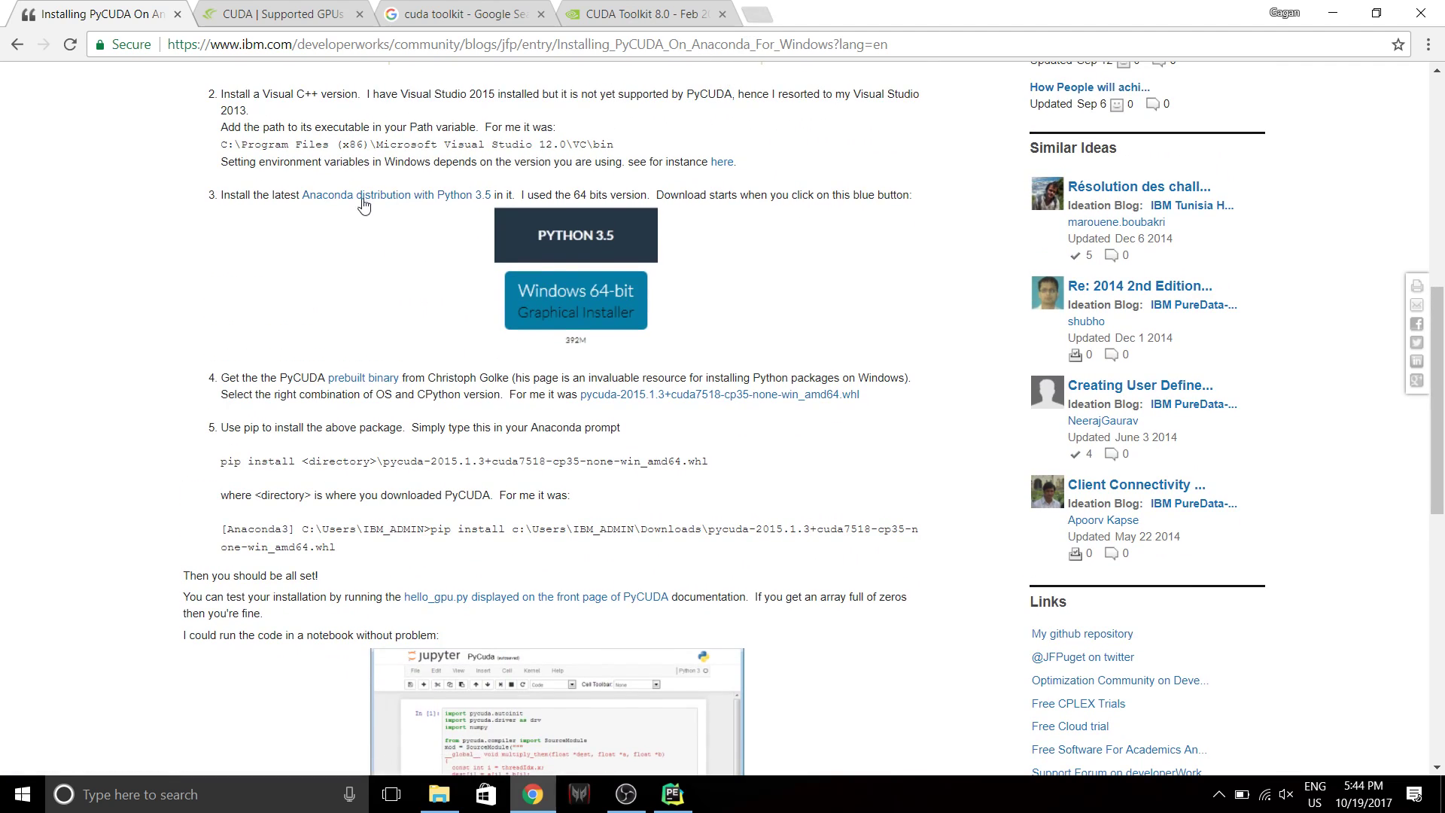
mouse_move(426, 228)
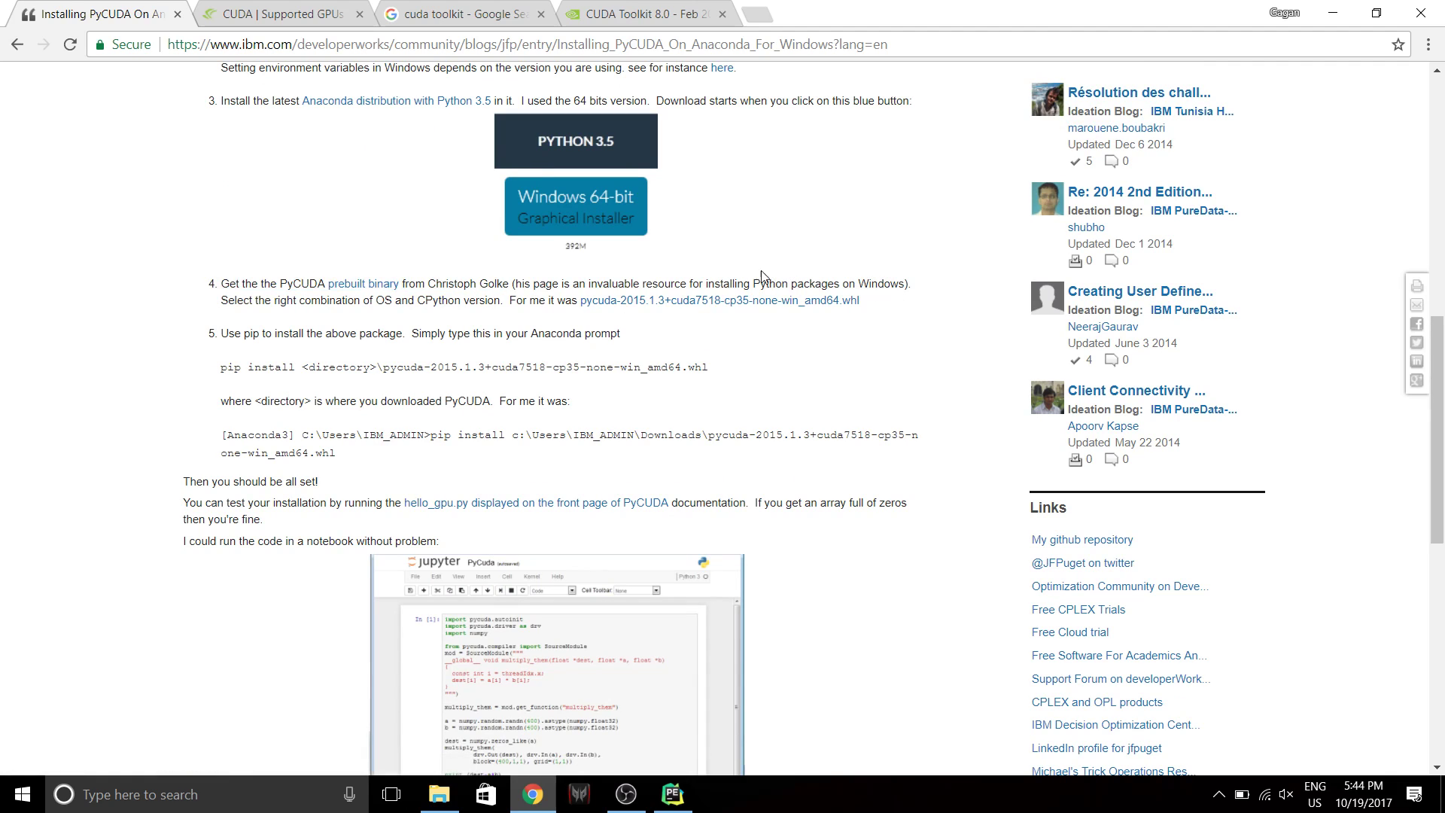
mouse_move(803, 301)
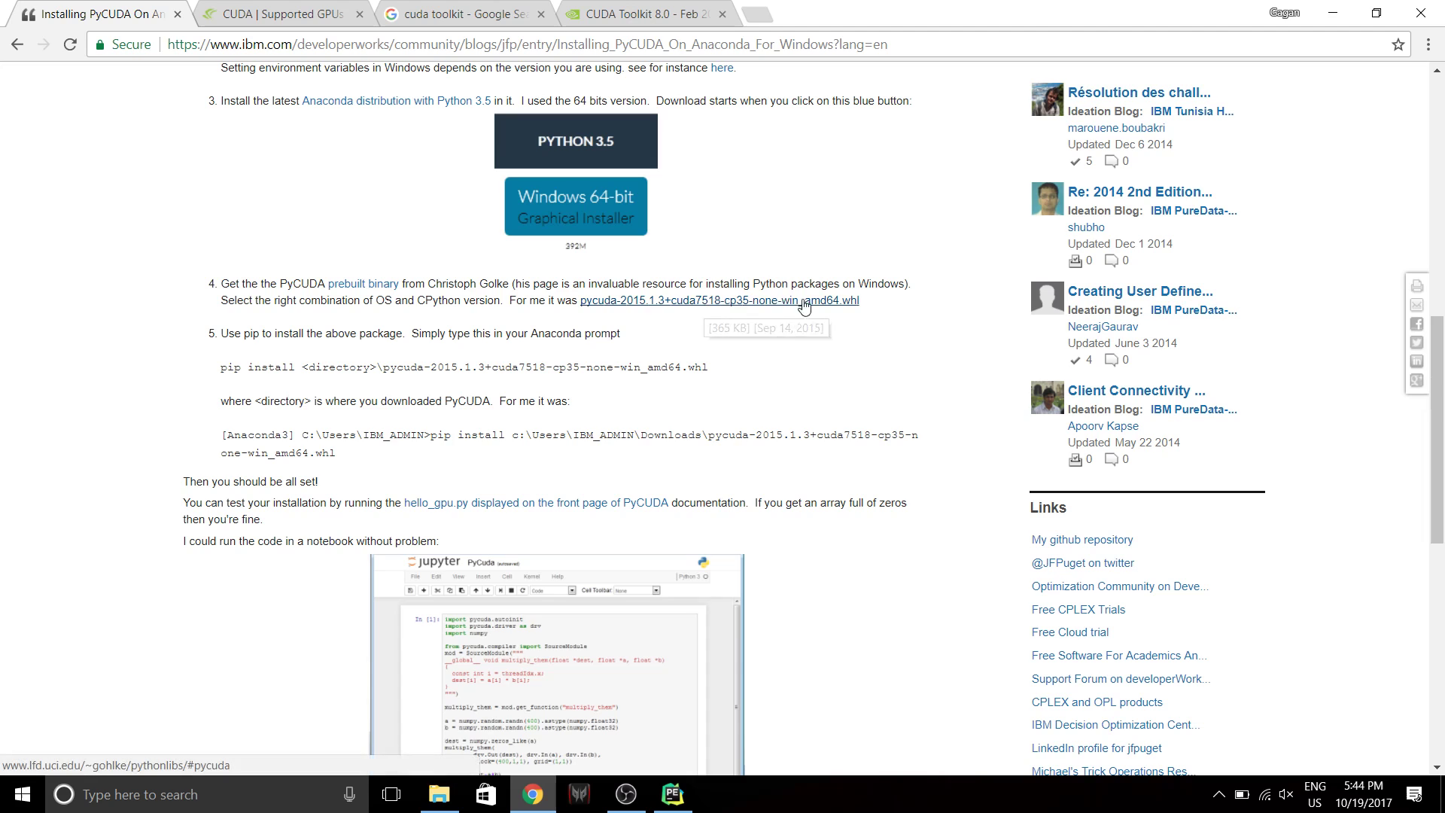
mouse_move(641, 307)
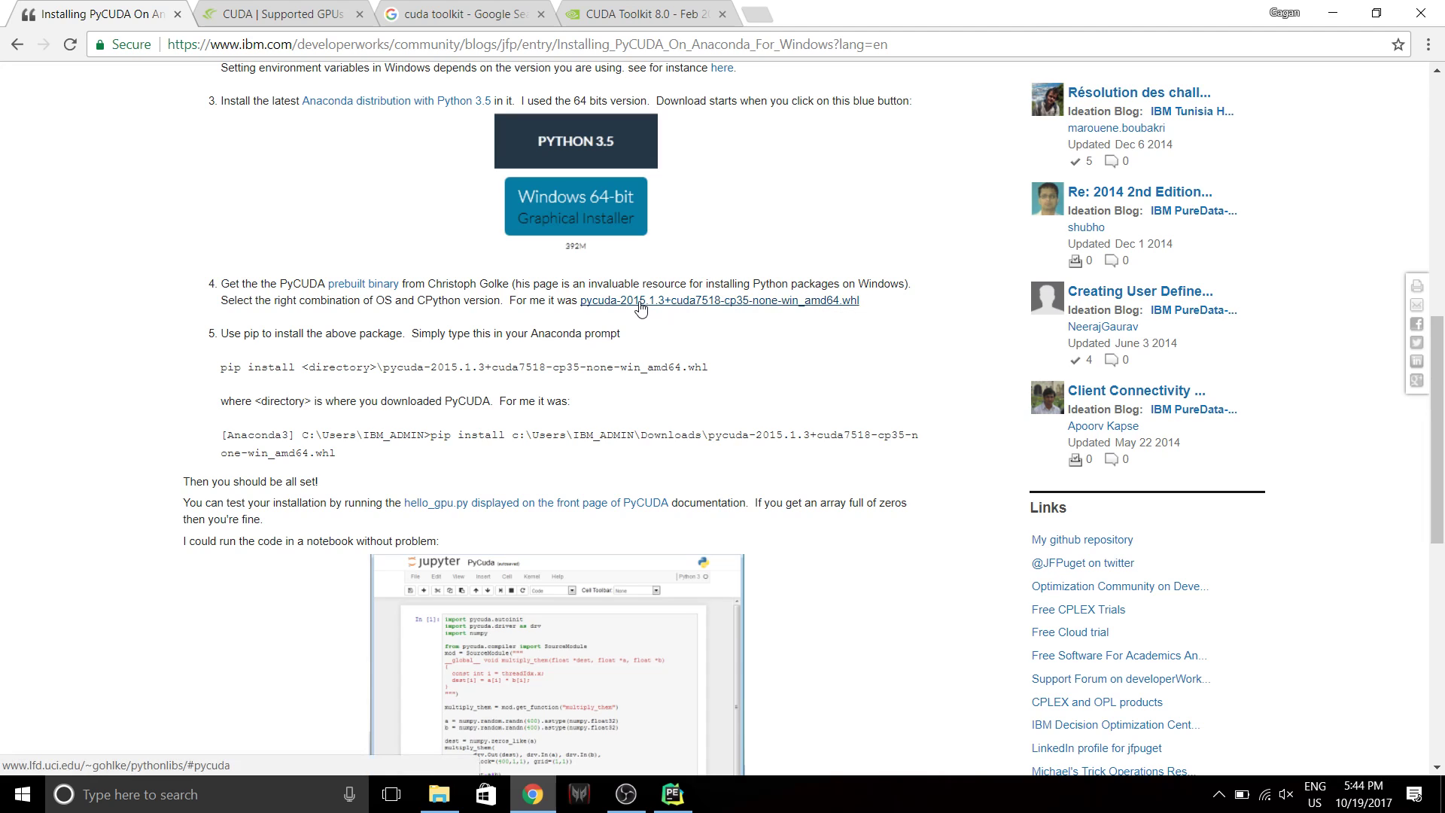
left_click(719, 301)
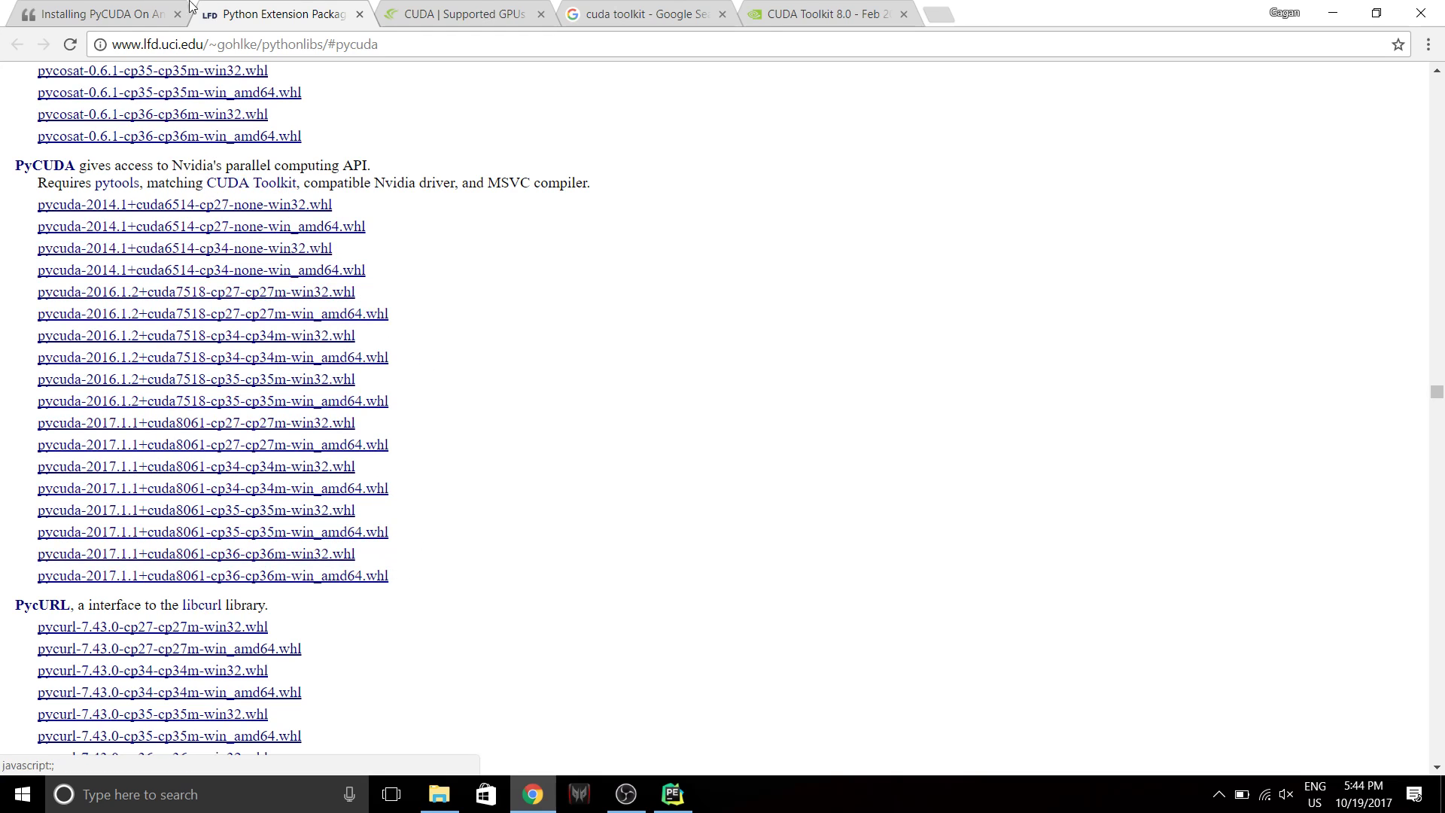
left_click(97, 14)
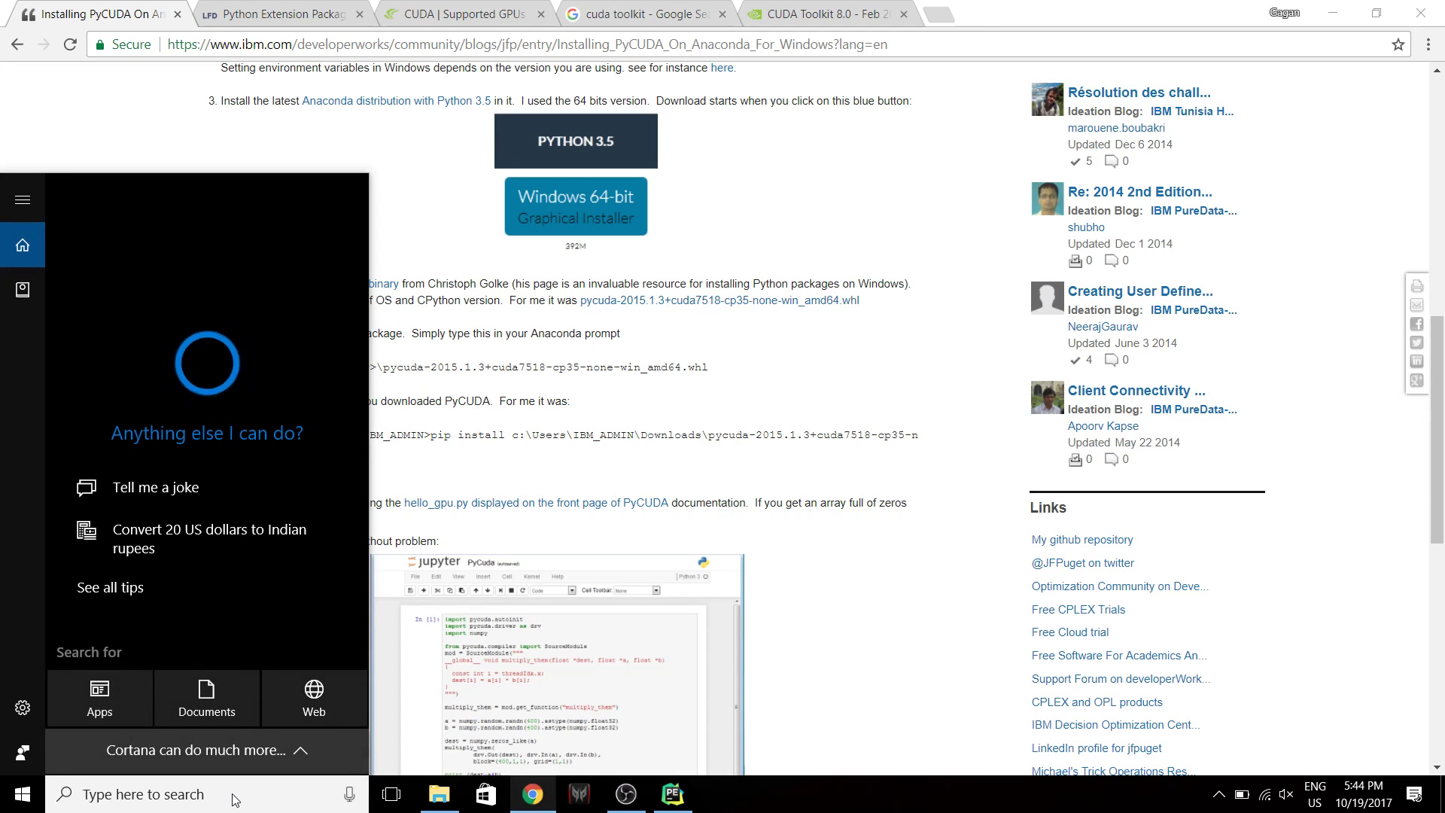
Launch Command Prompt as administrator from the Start search.
type("Control Panel")
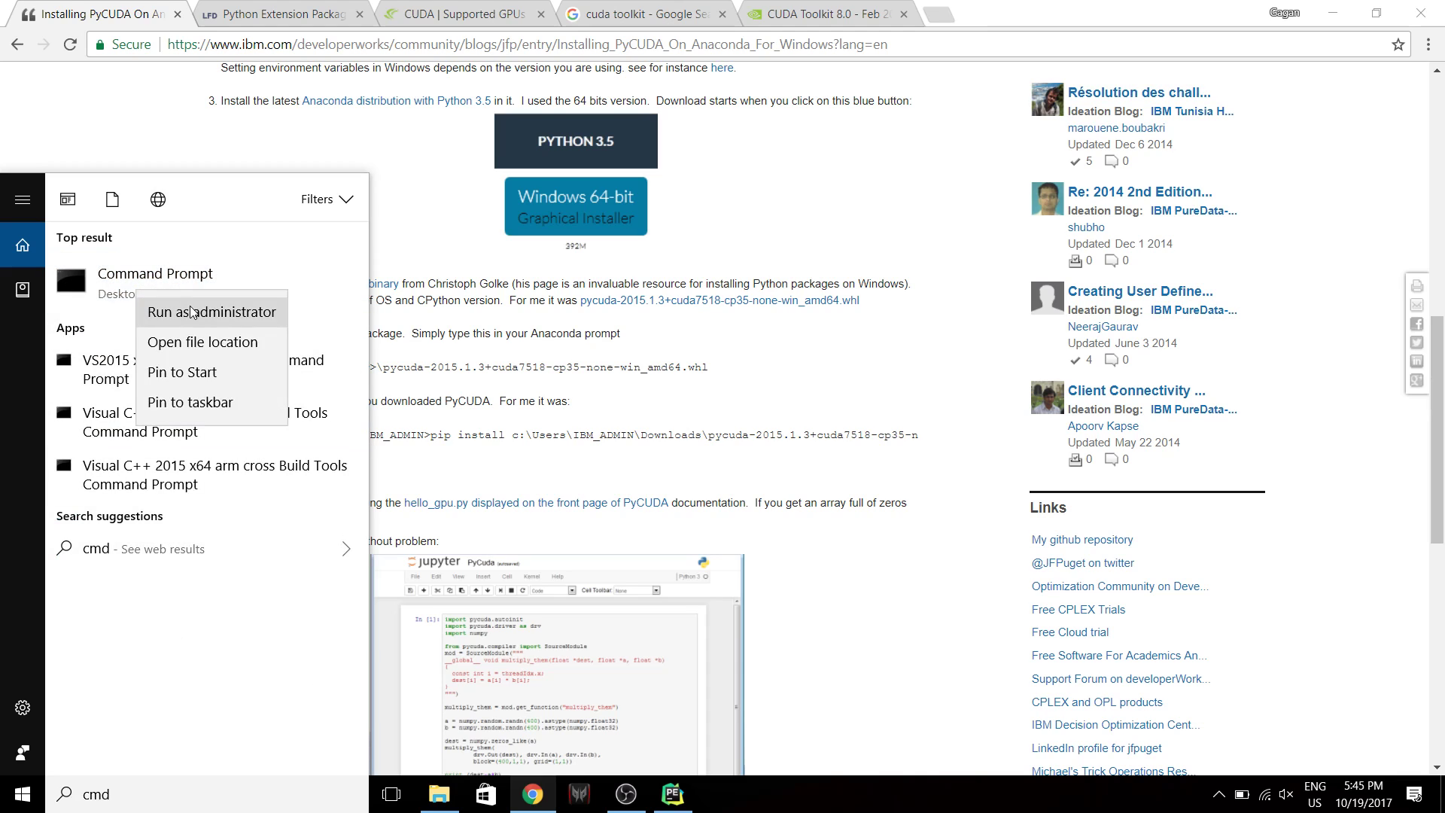
left_click(210, 311)
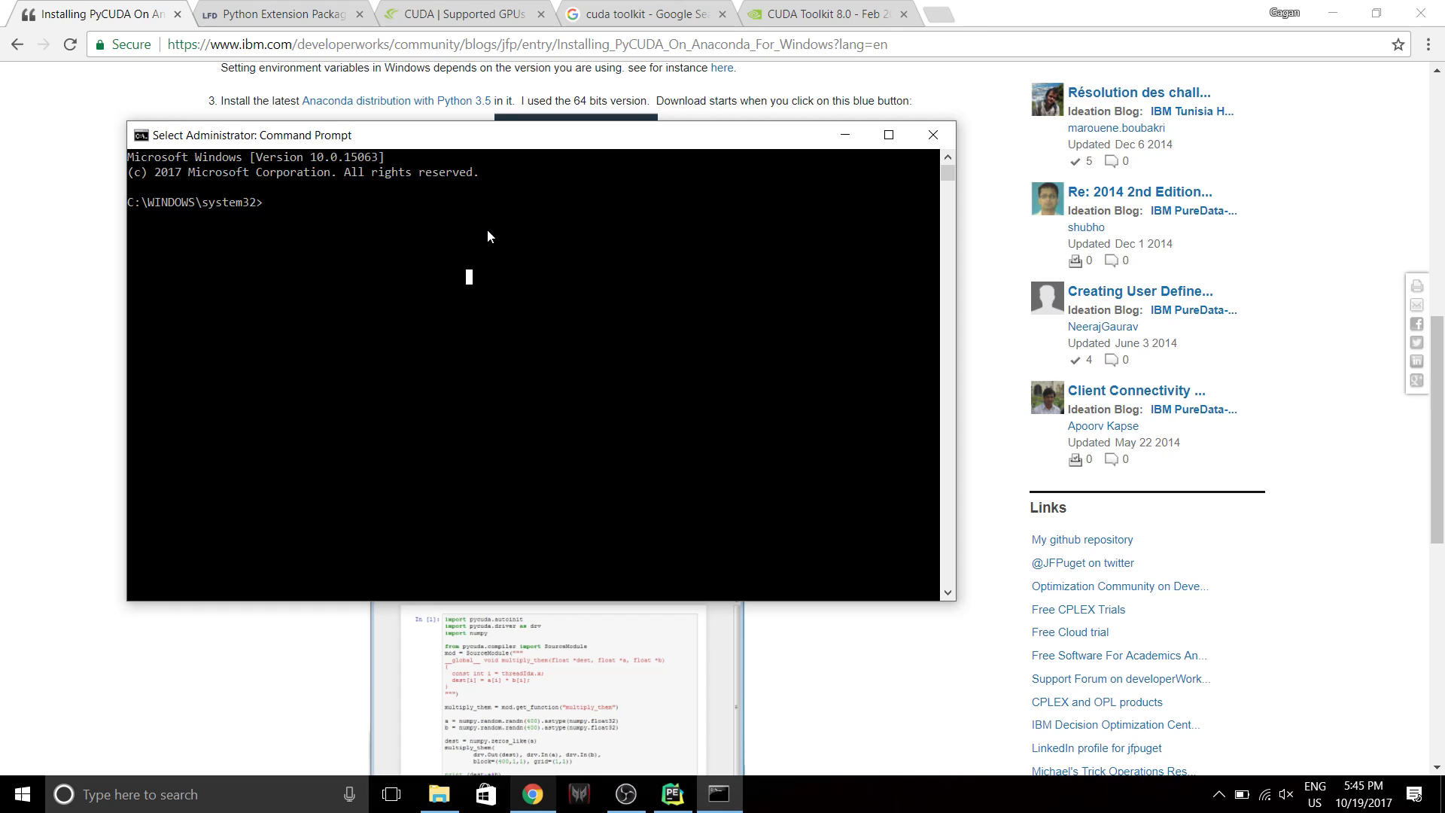
Run 'activate pycuda' and 'pip install numpy', confirming numpy is already installed, then minimize the window.
type("activate pycuda")
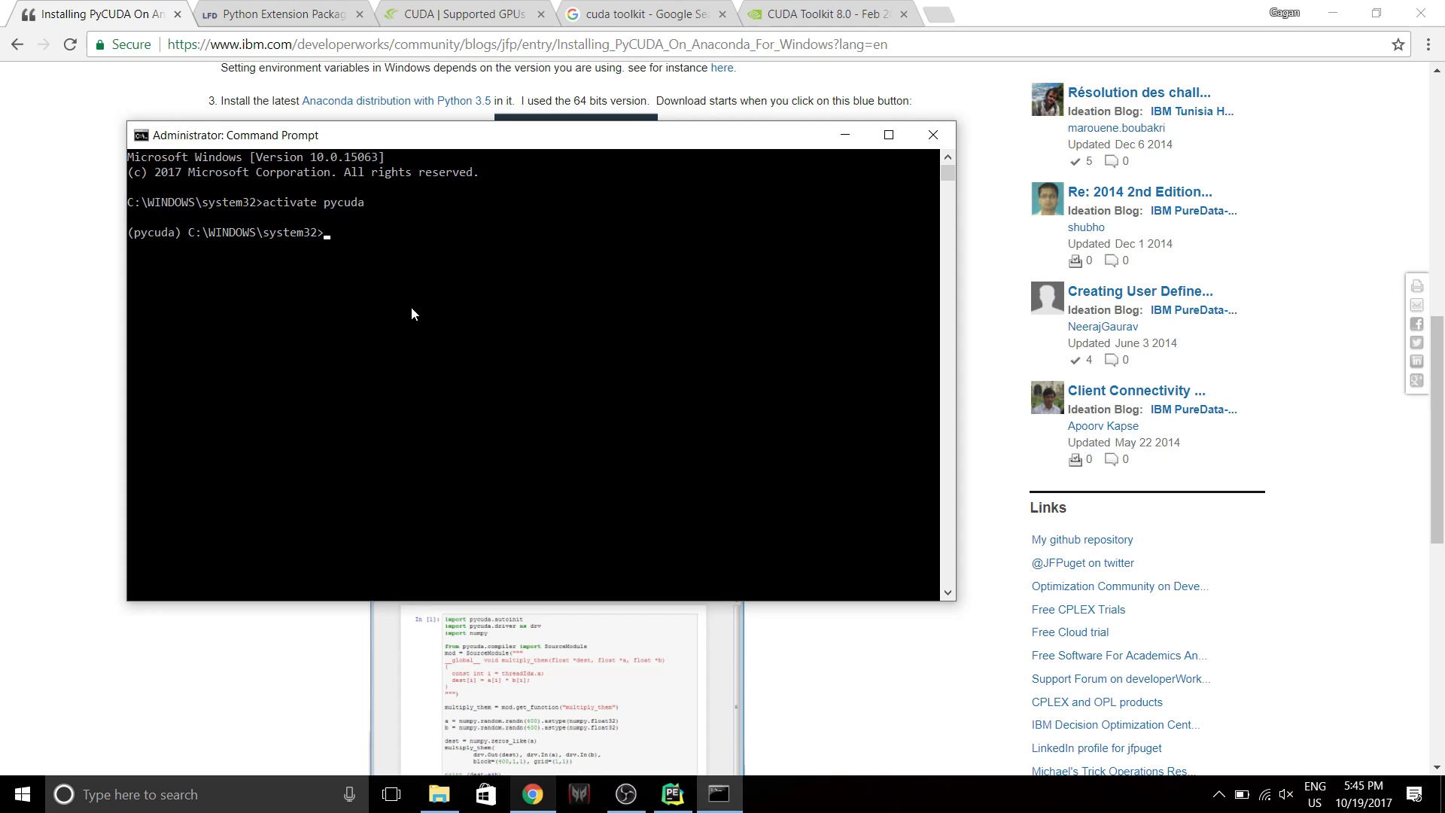
type("pip install")
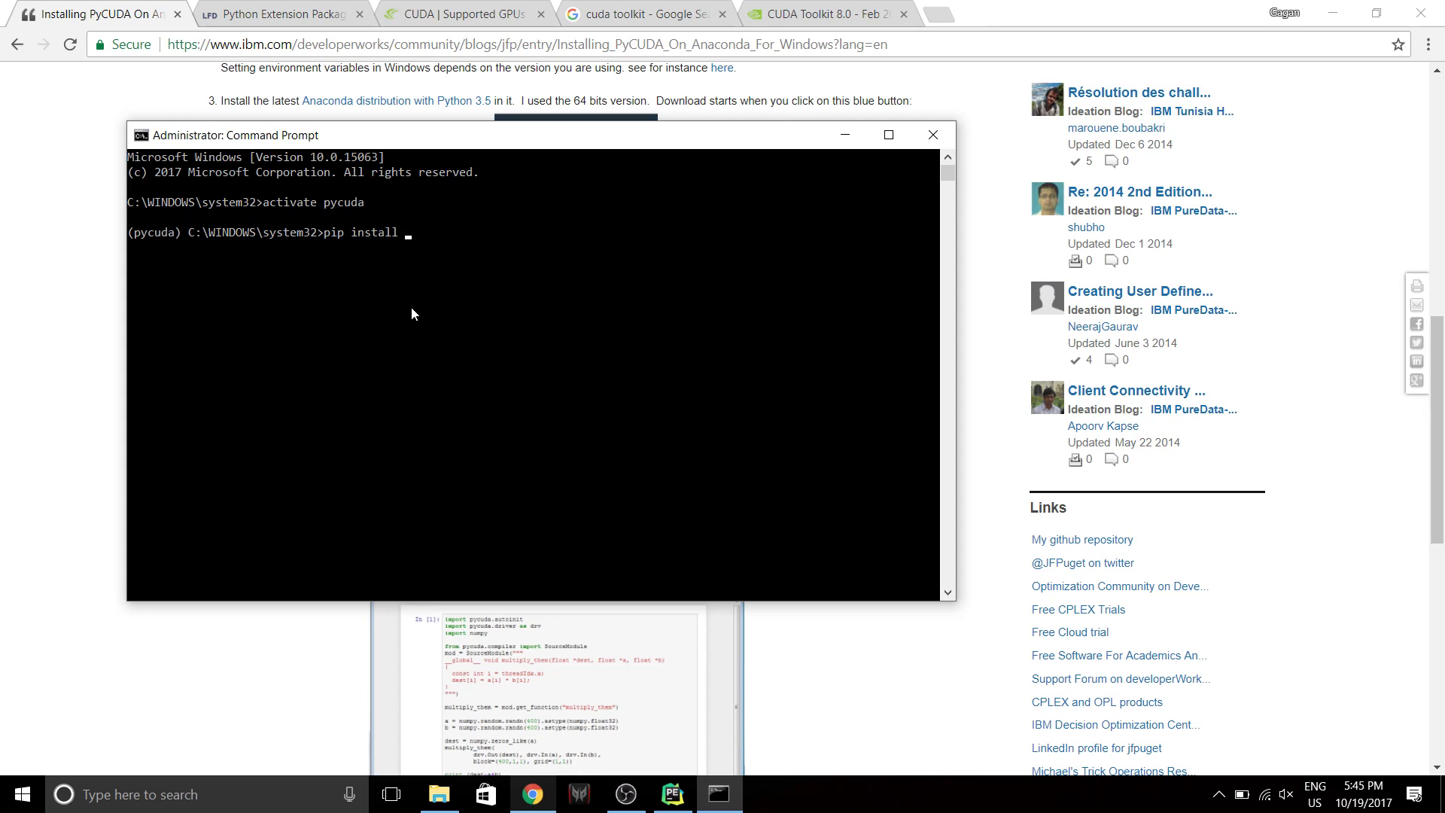
type("numpy")
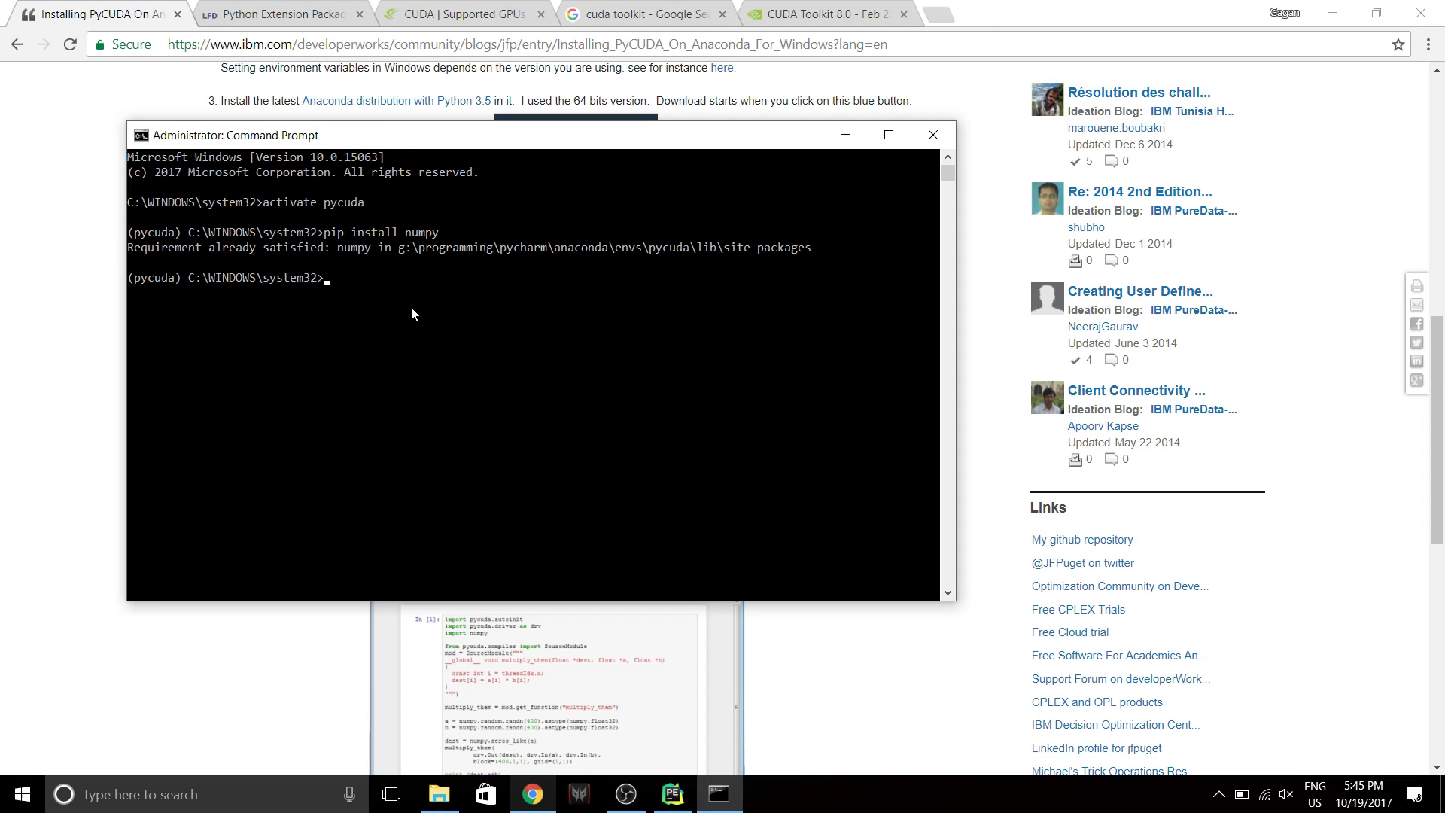
mouse_move(52, 151)
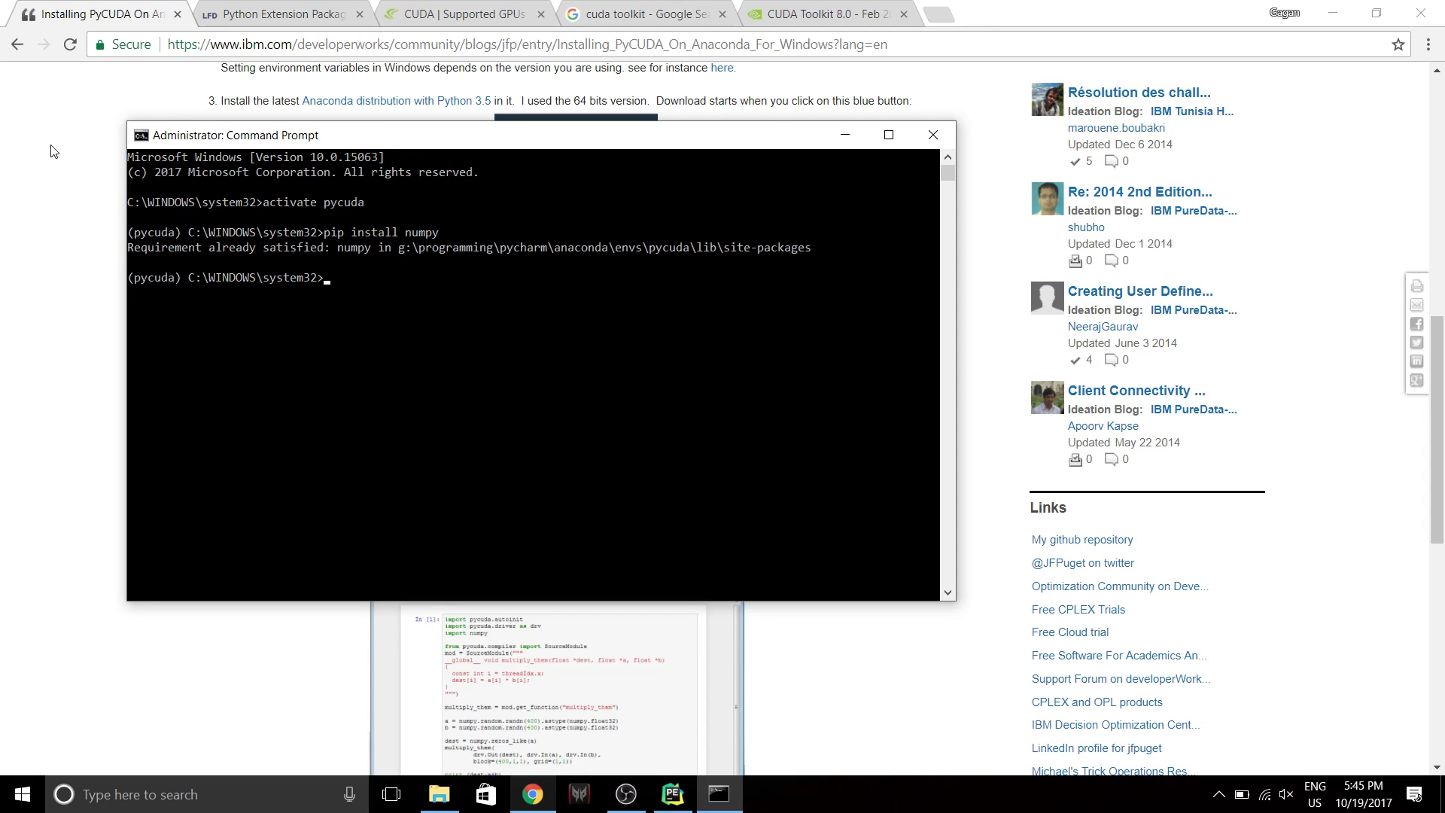
left_click(933, 134)
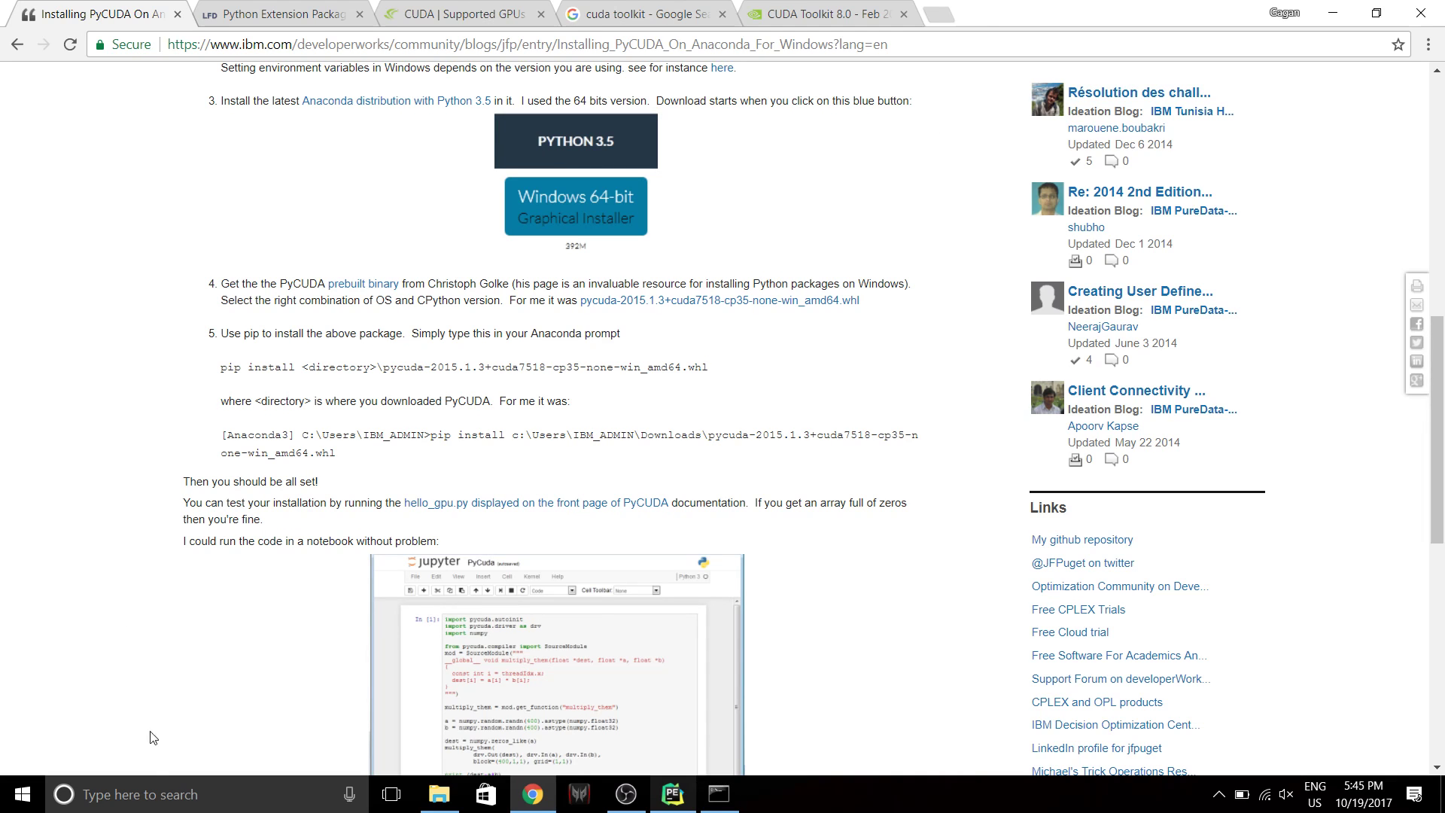
left_click(62, 793)
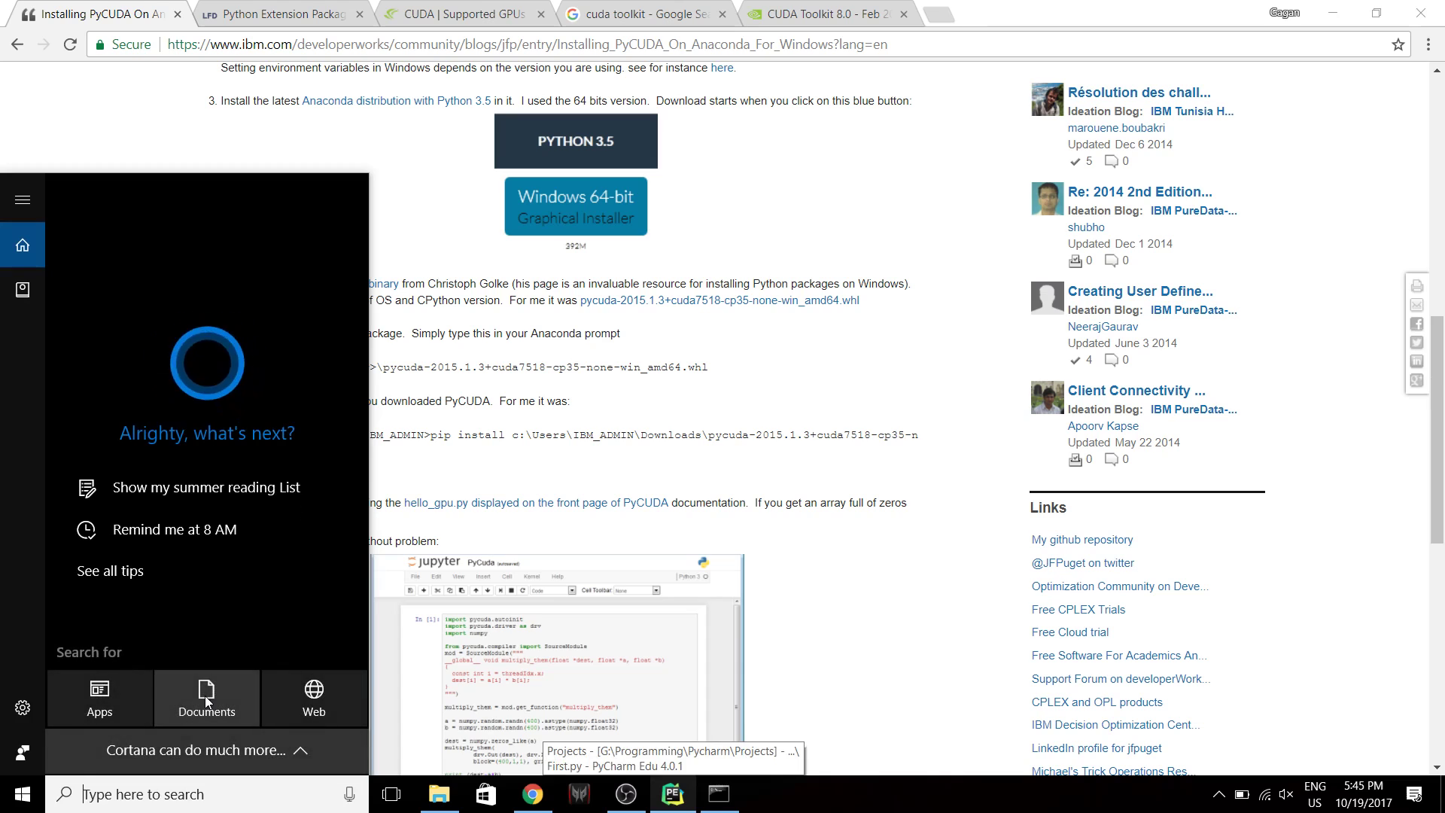
type("env")
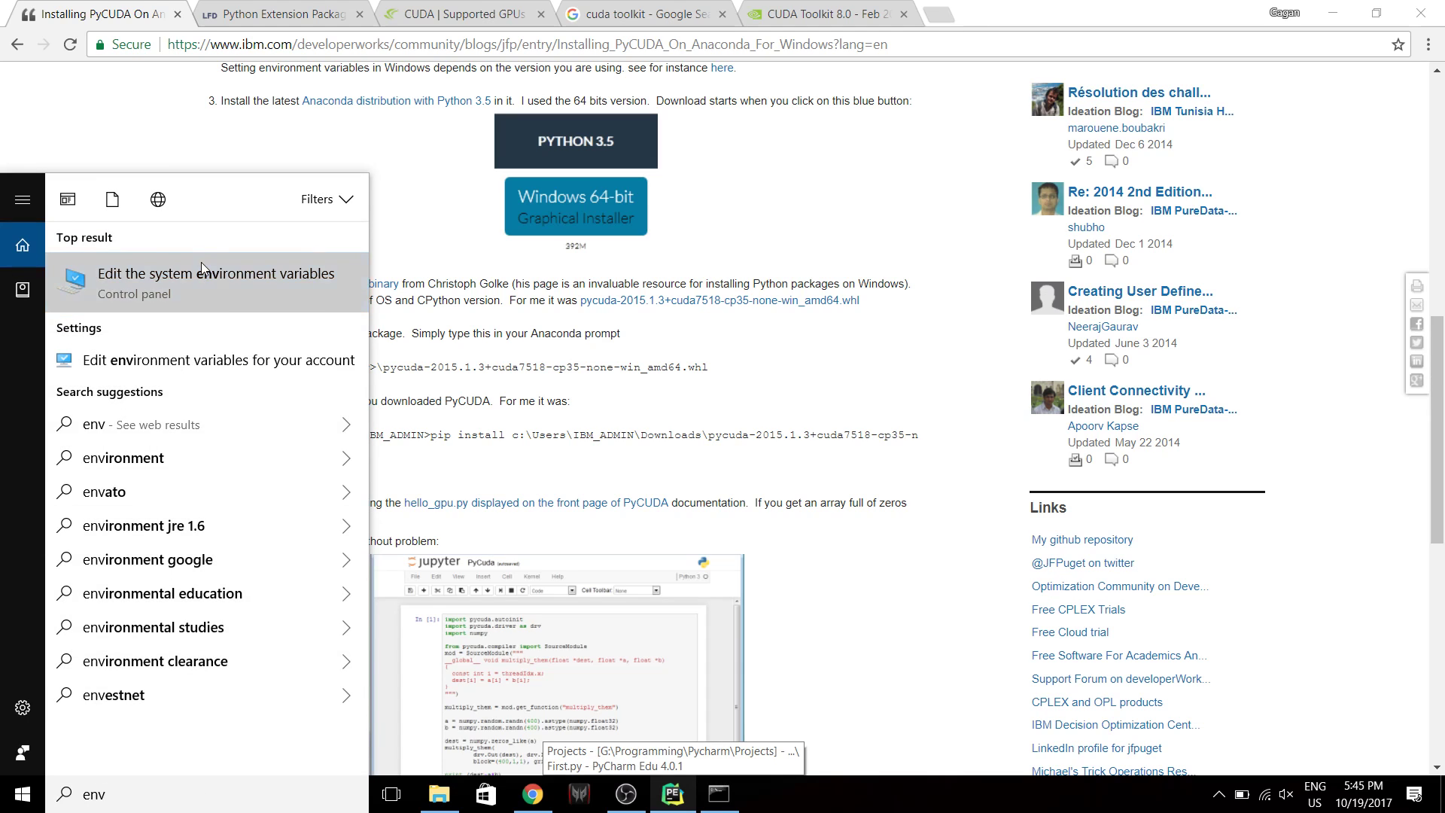
left_click(143, 236)
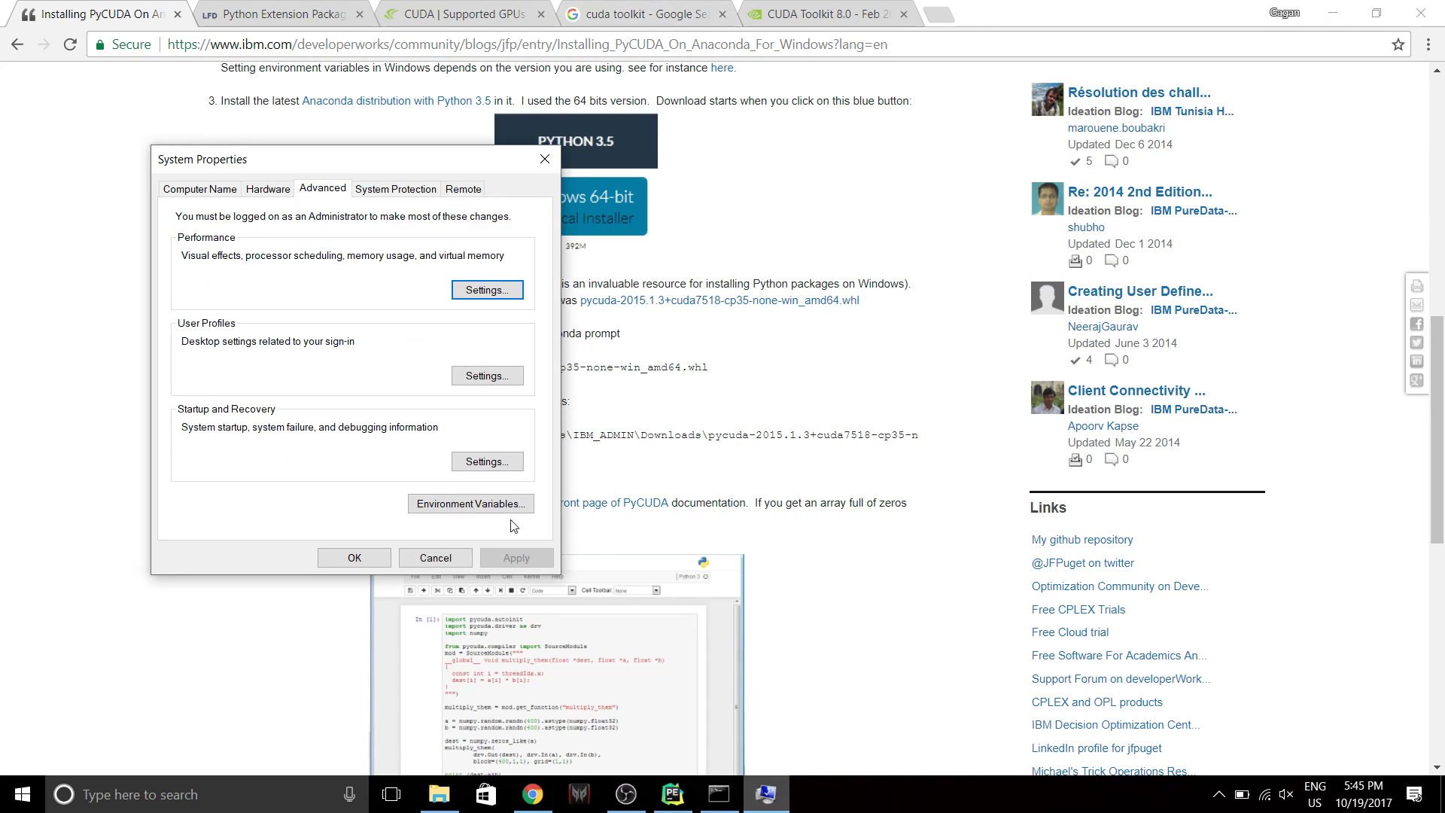
left_click(470, 503)
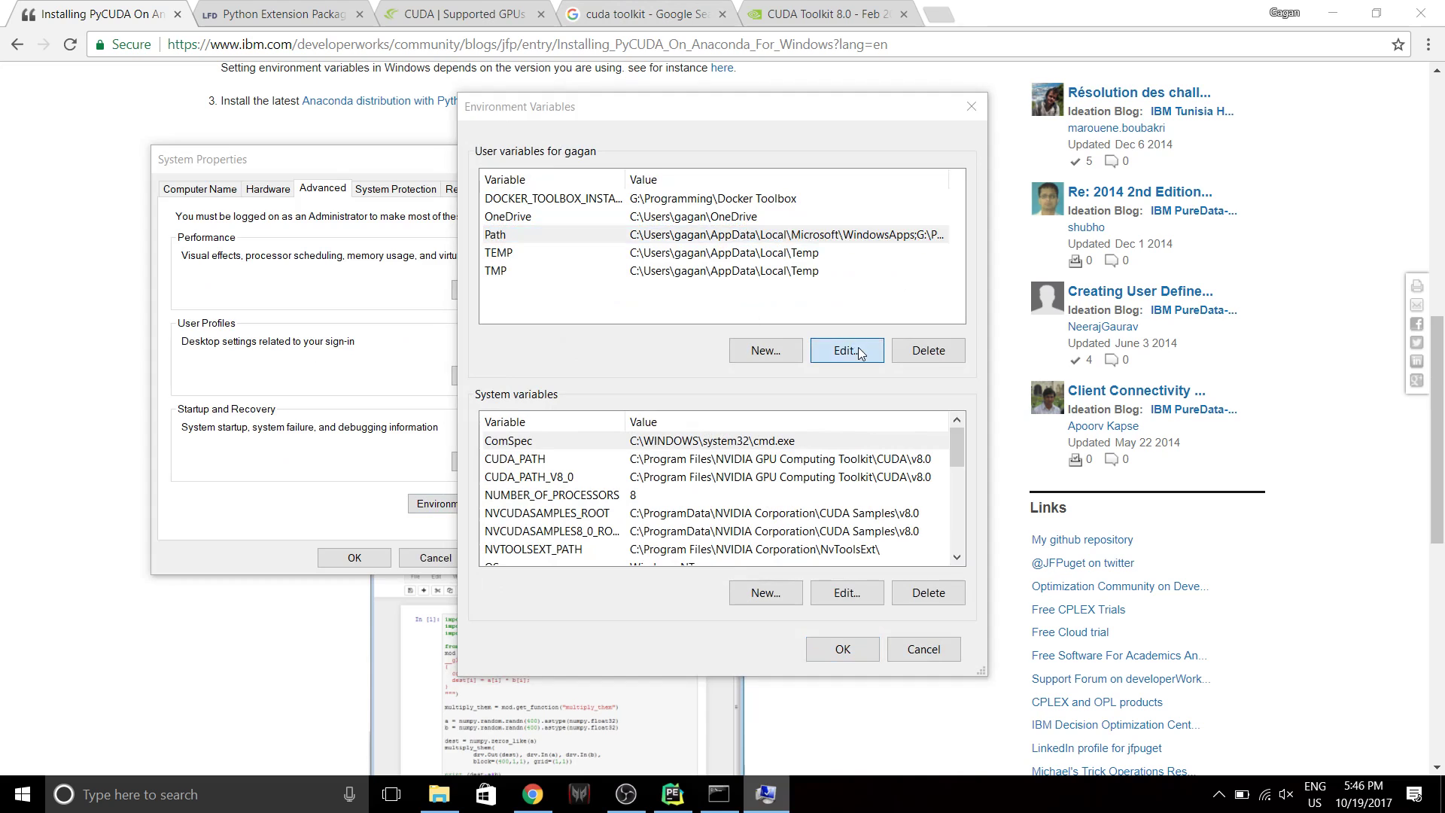
left_click(845, 351)
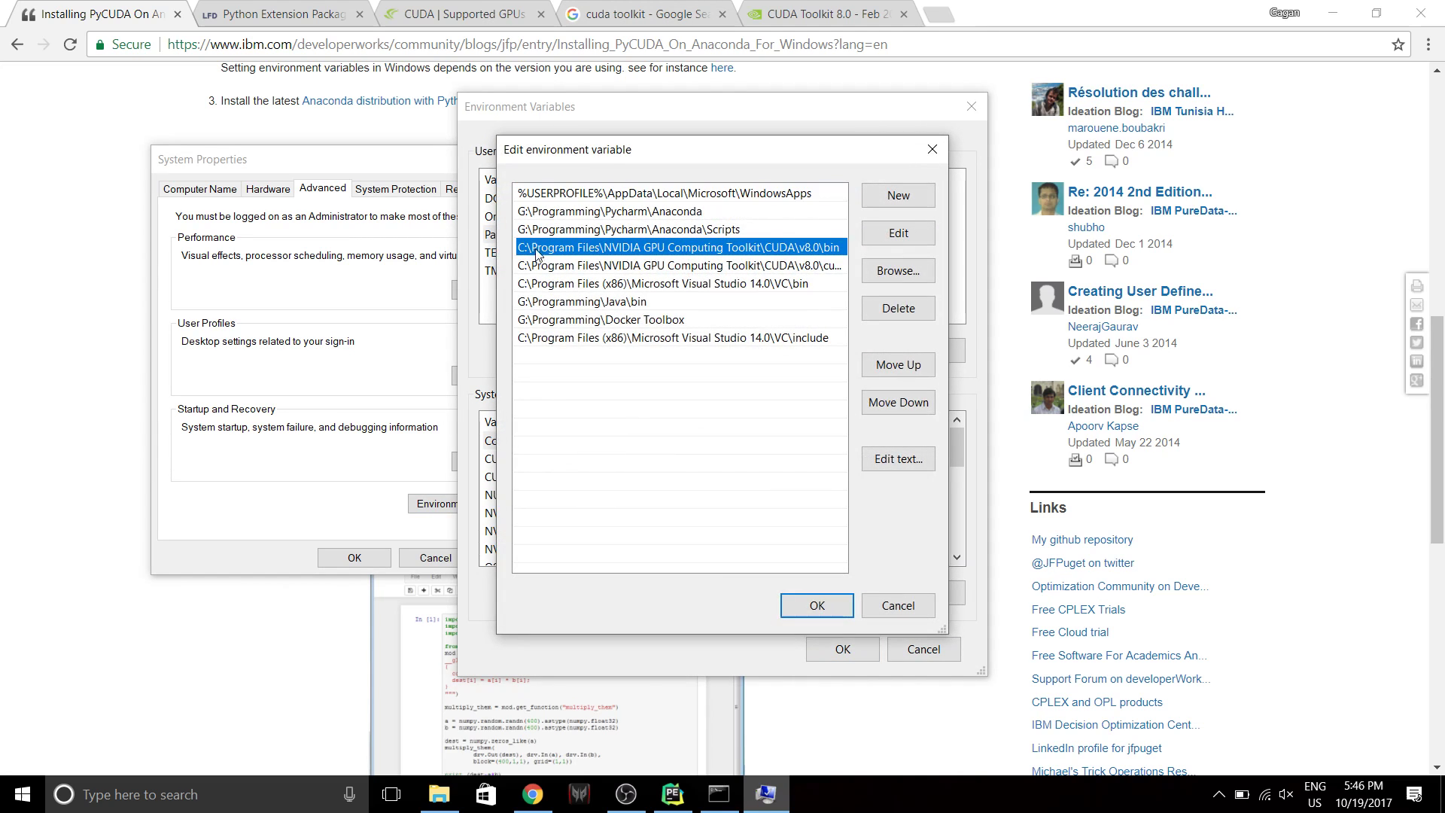
mouse_move(578, 255)
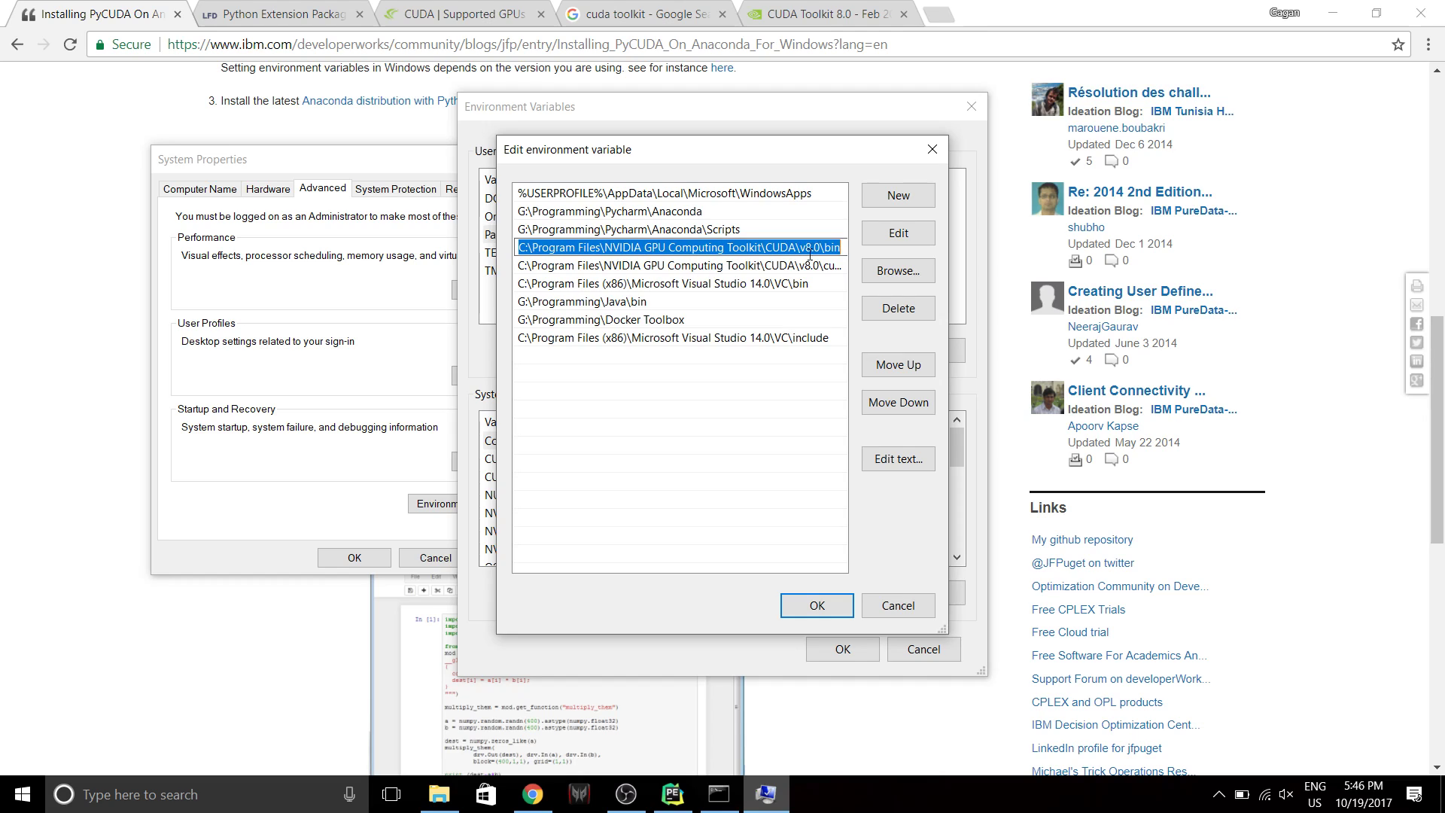
left_click(674, 283)
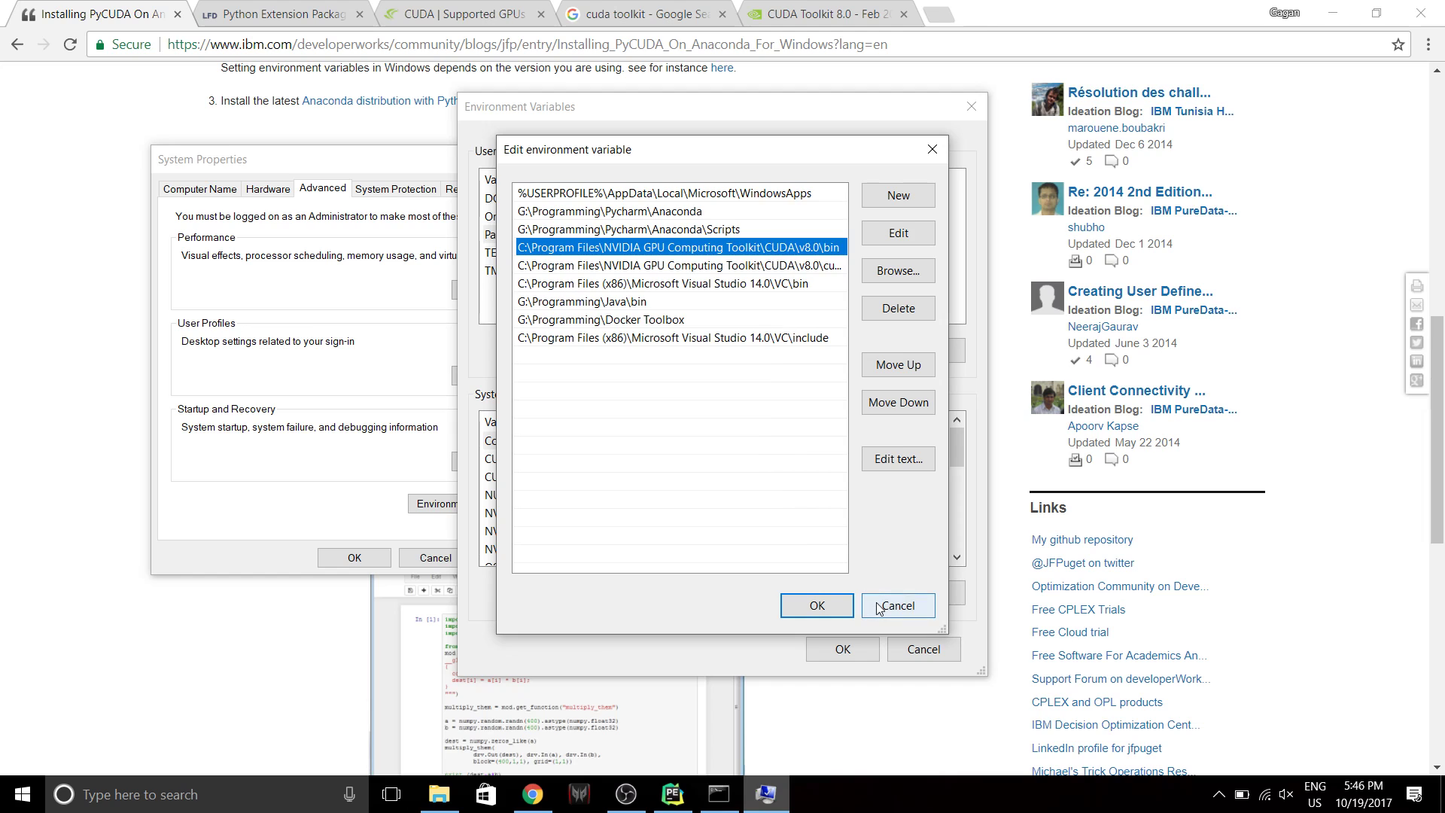
left_click(895, 605)
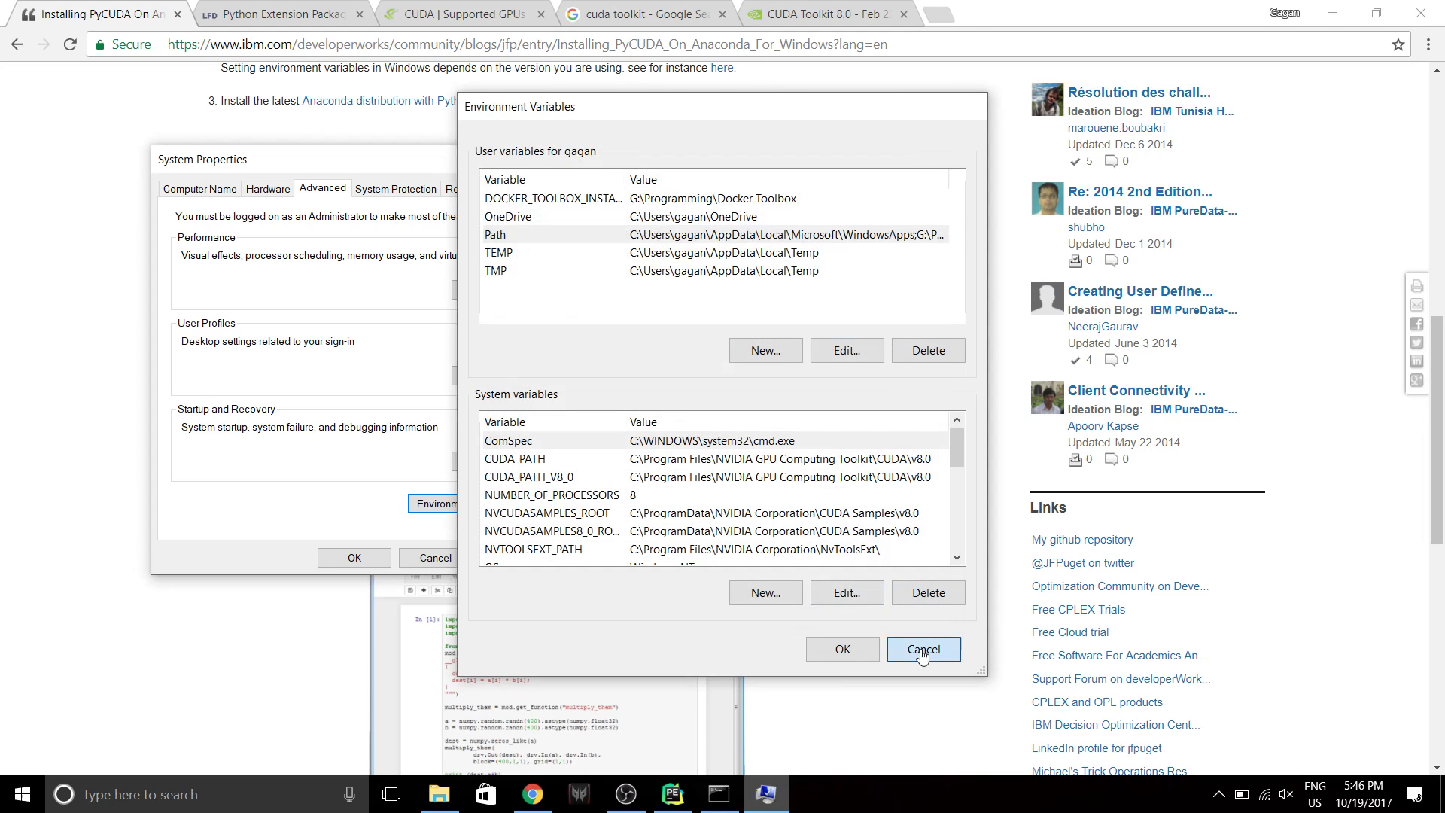
left_click(922, 649)
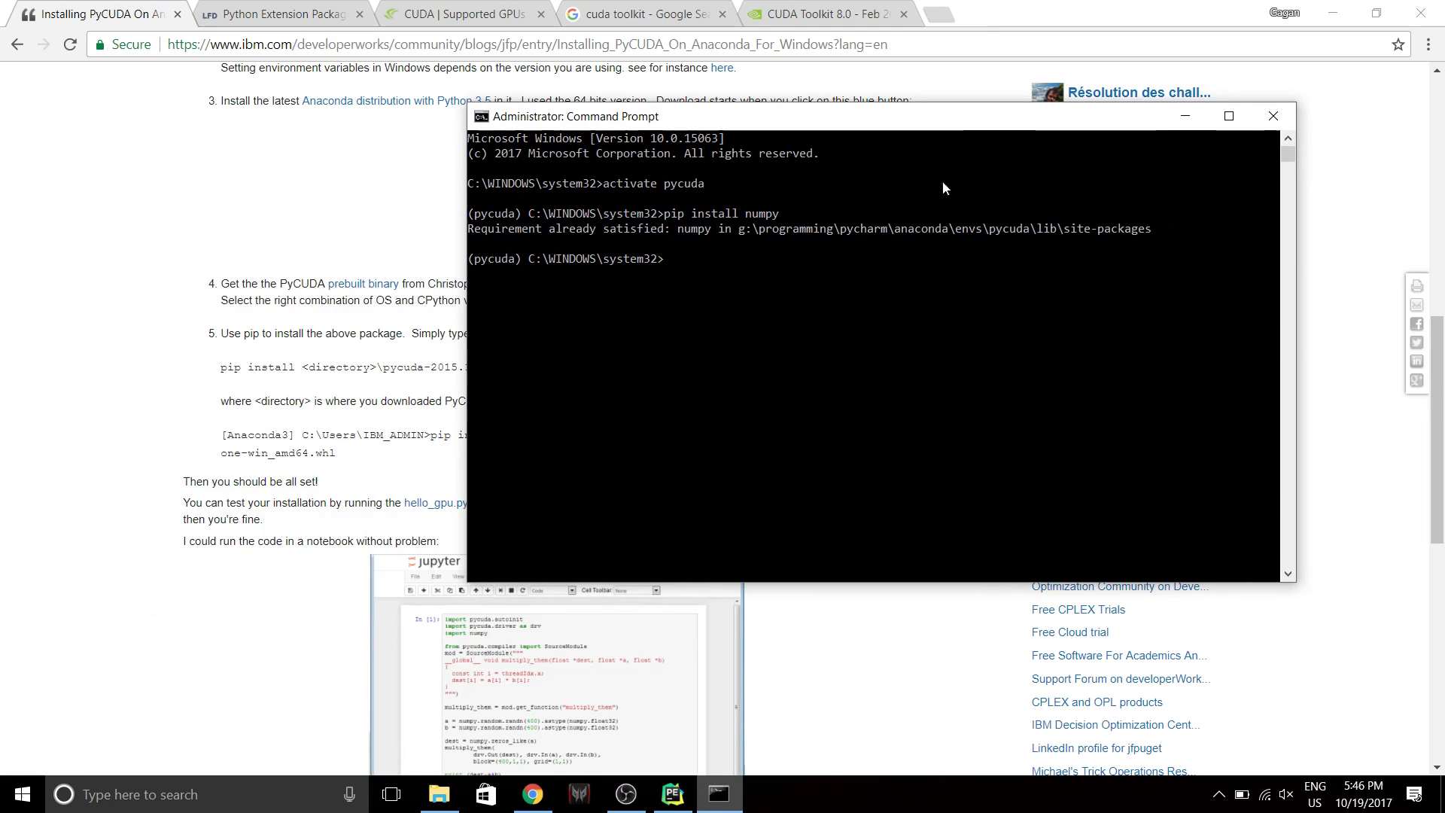
mouse_move(741, 319)
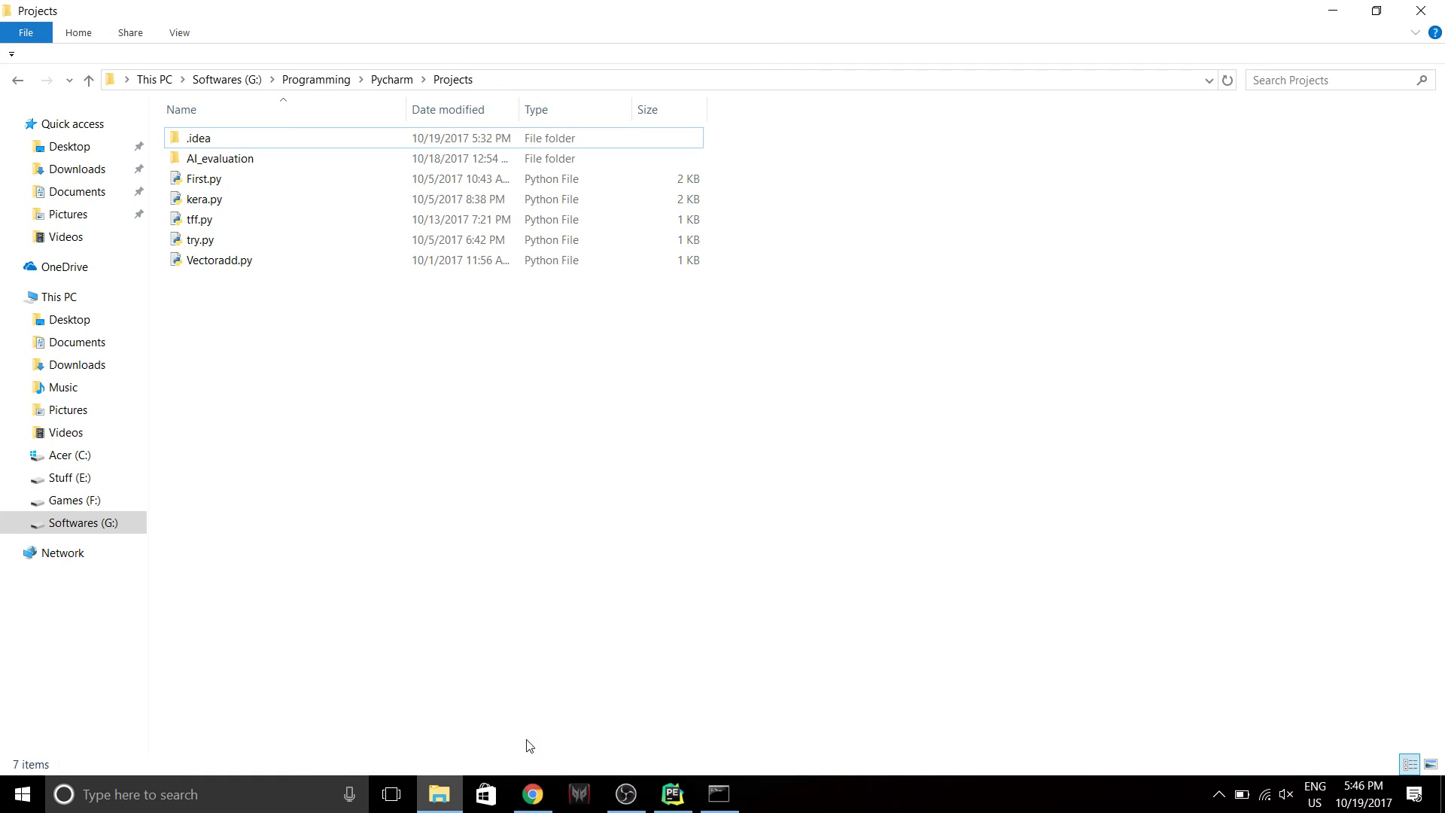
Show the Properties of the pycuda .whl file in Downloads.
right_click(438, 794)
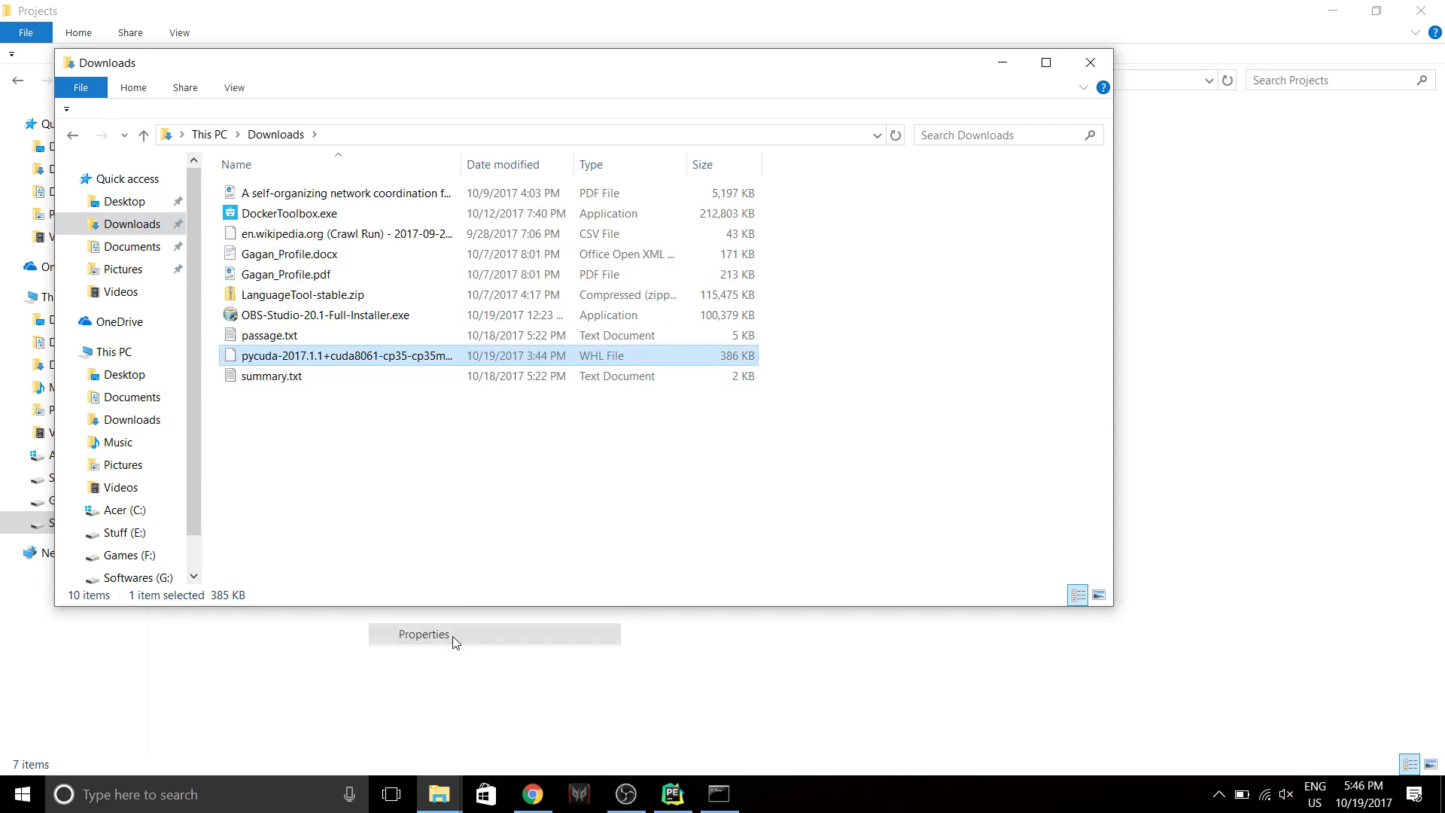
left_click(423, 634)
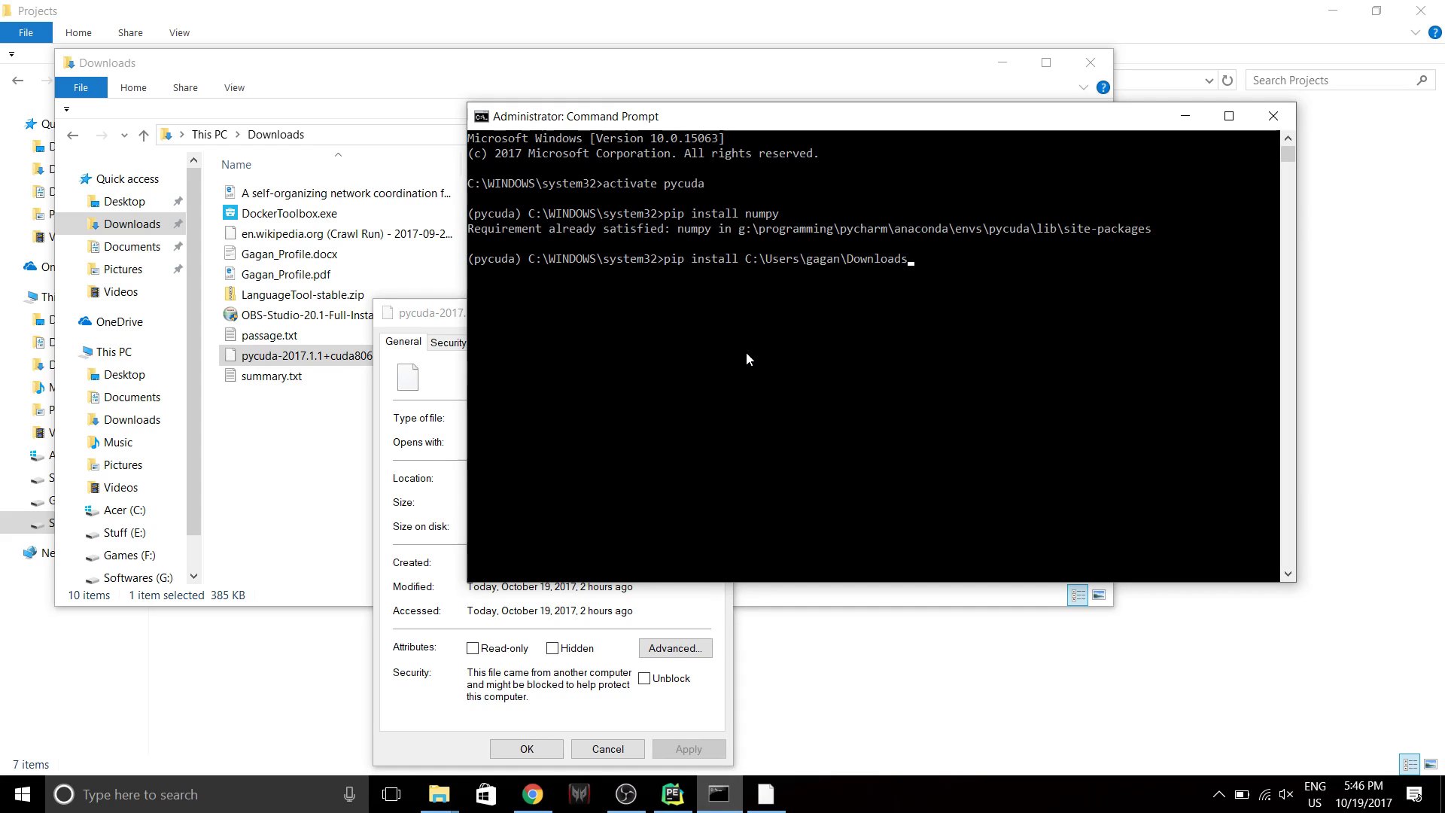
Run pip install with the Downloads path to the wheel so pycuda 2017.1.1+cuda8061 installs successfully.
type("p")
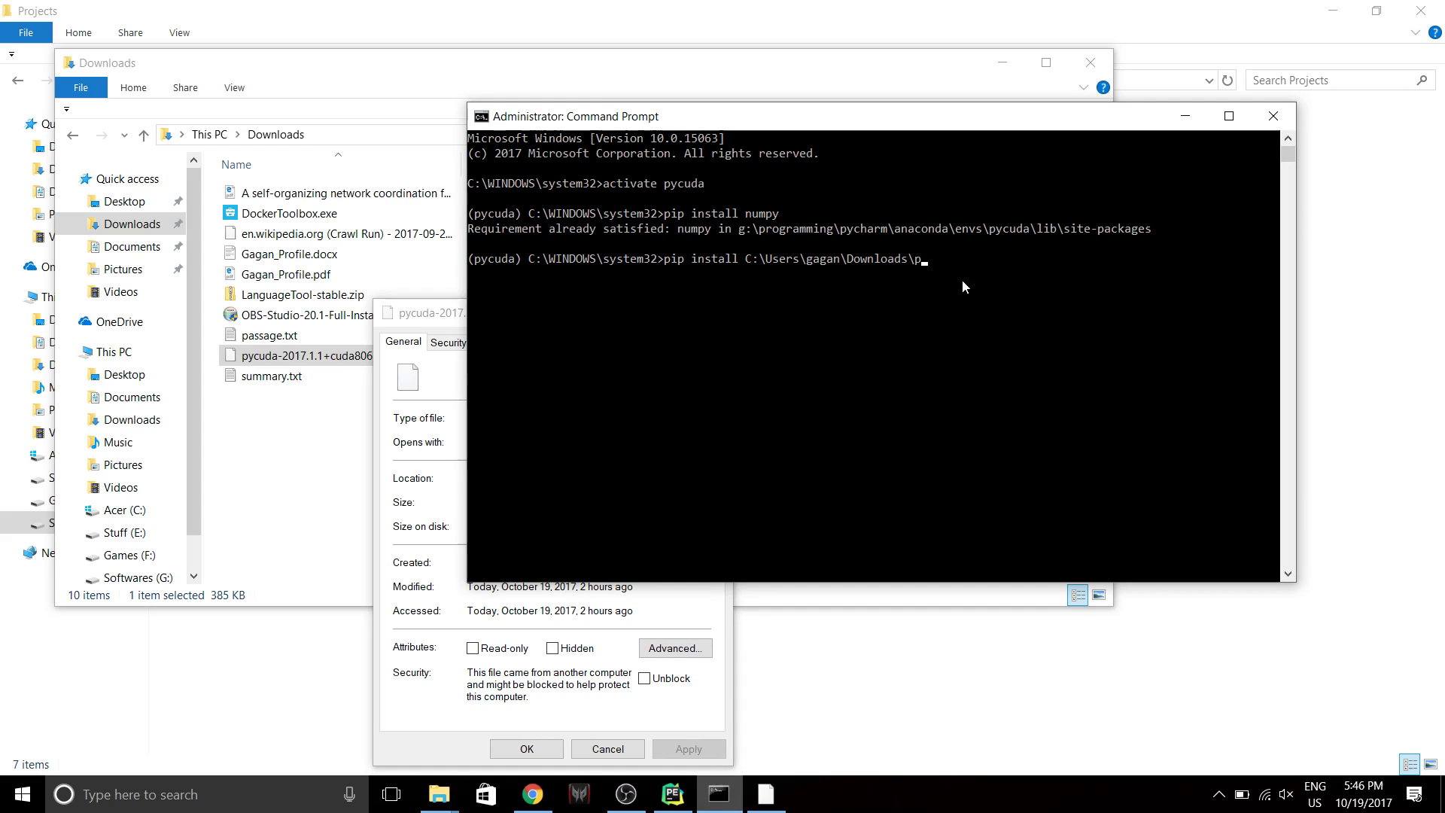
type("assage.")
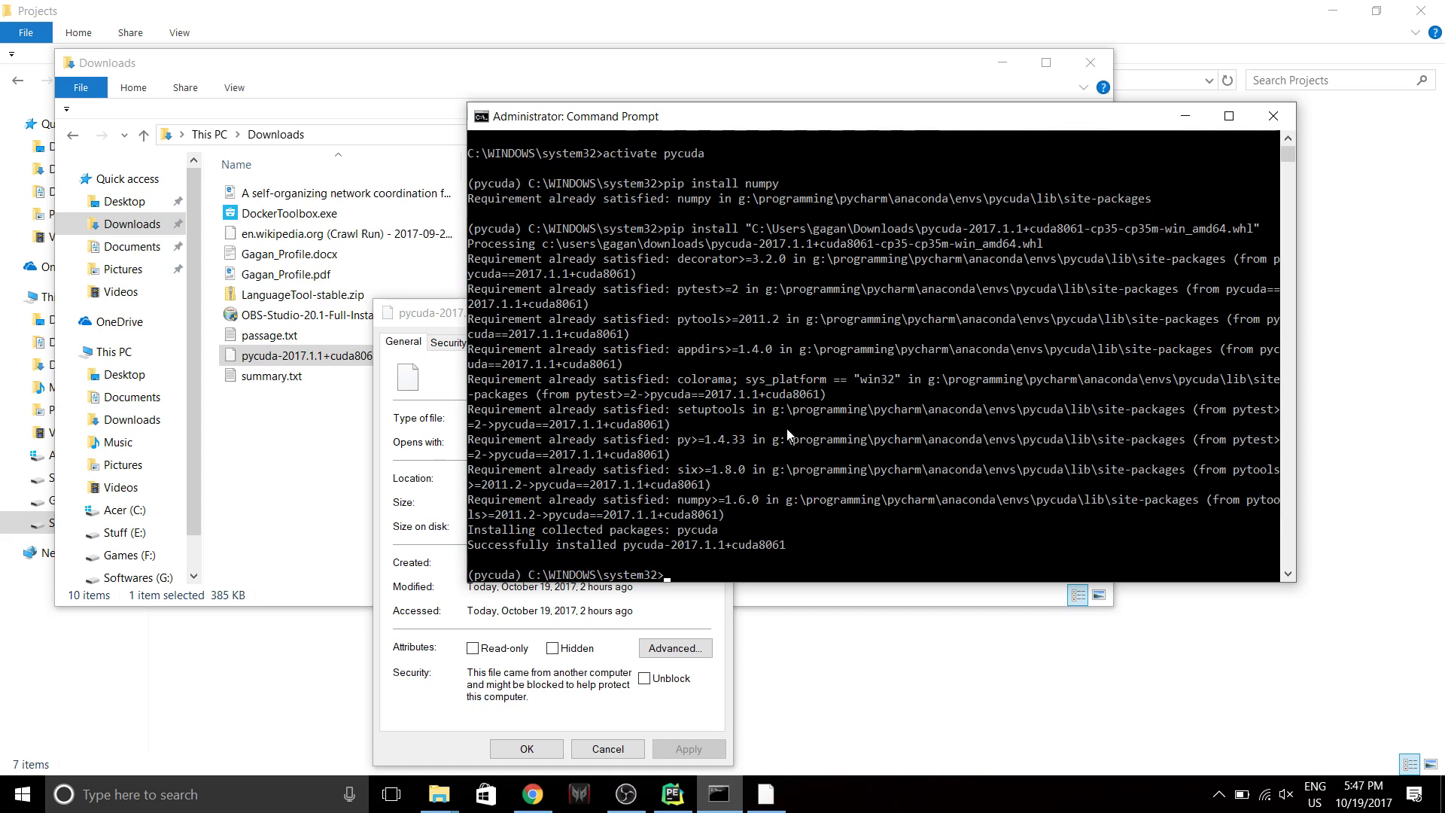
left_click_drag(469, 545, 819, 545)
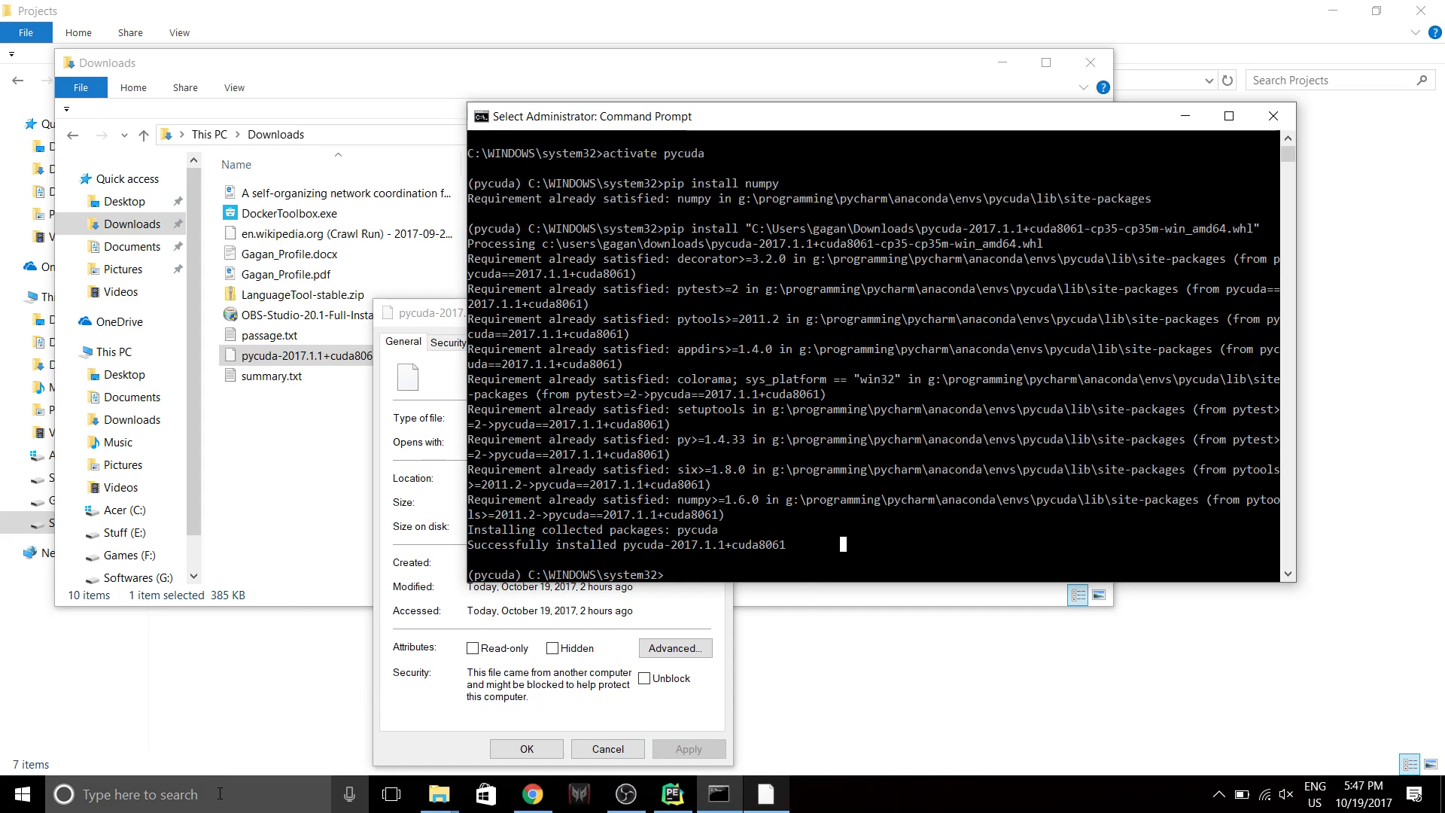
left_click(64, 793)
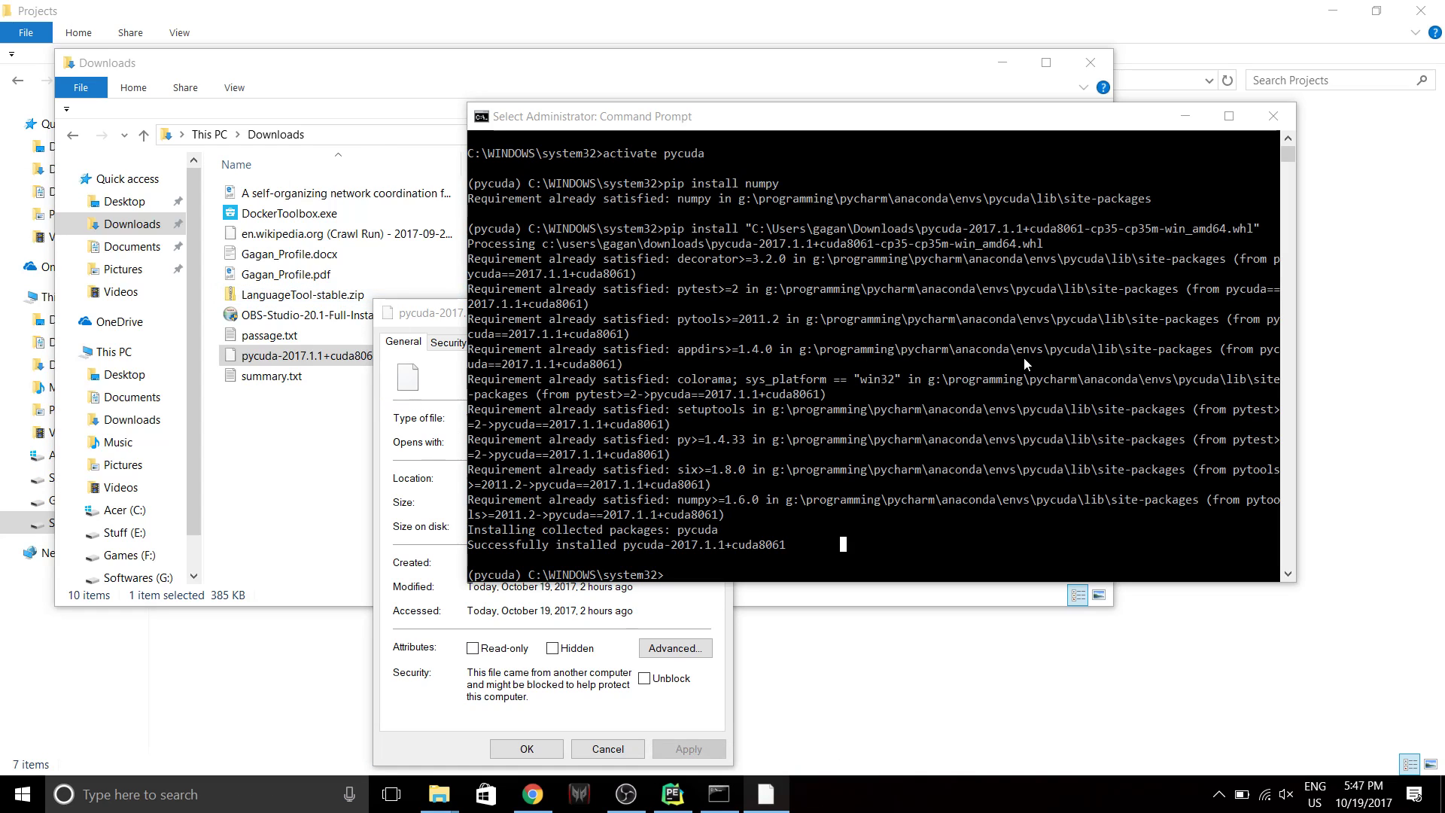
mouse_move(808, 550)
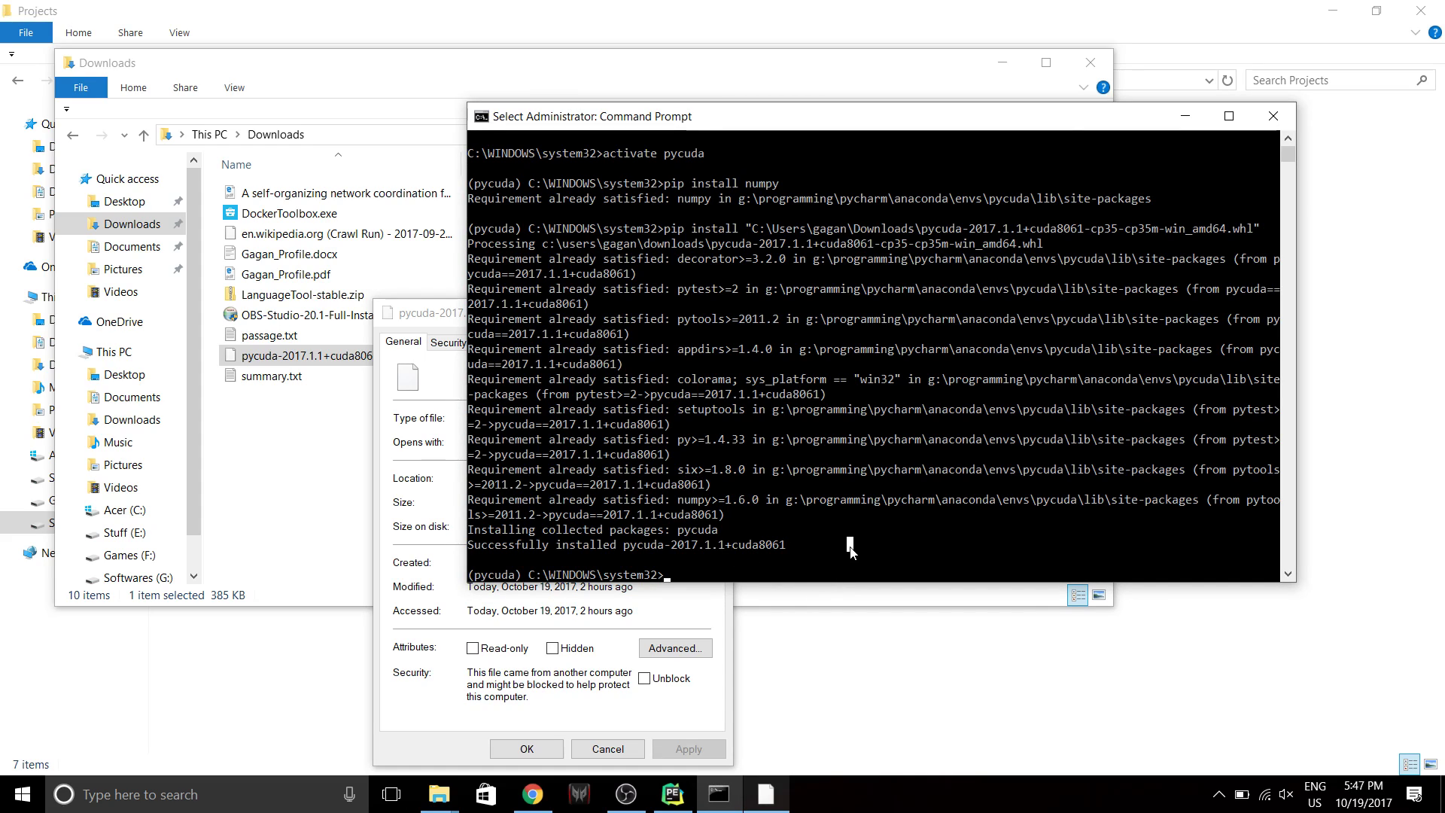
mouse_move(844, 507)
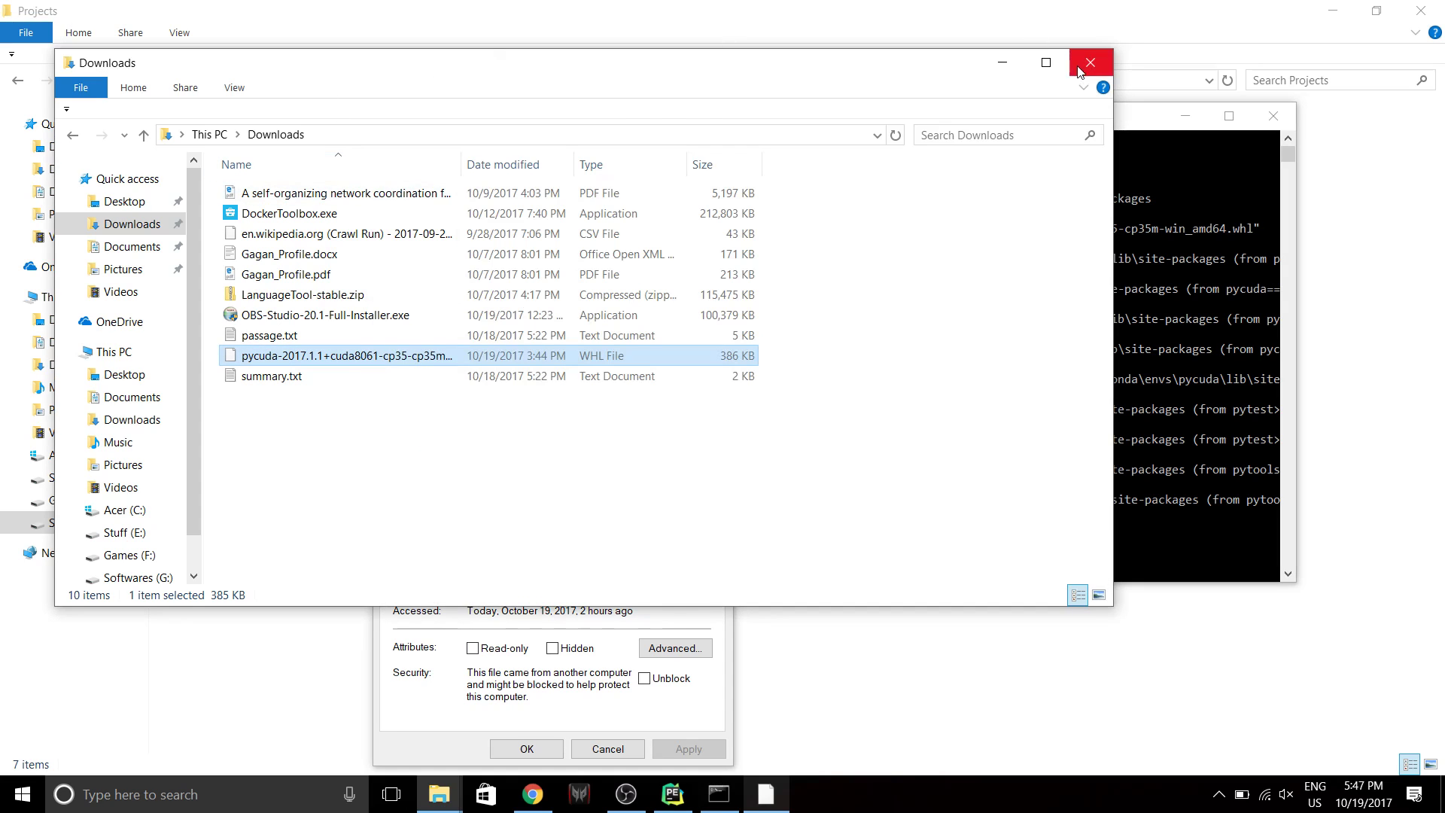
Close the Downloads window, review the First.py doublify script in PyCharm, and return to the console.
left_click(1089, 61)
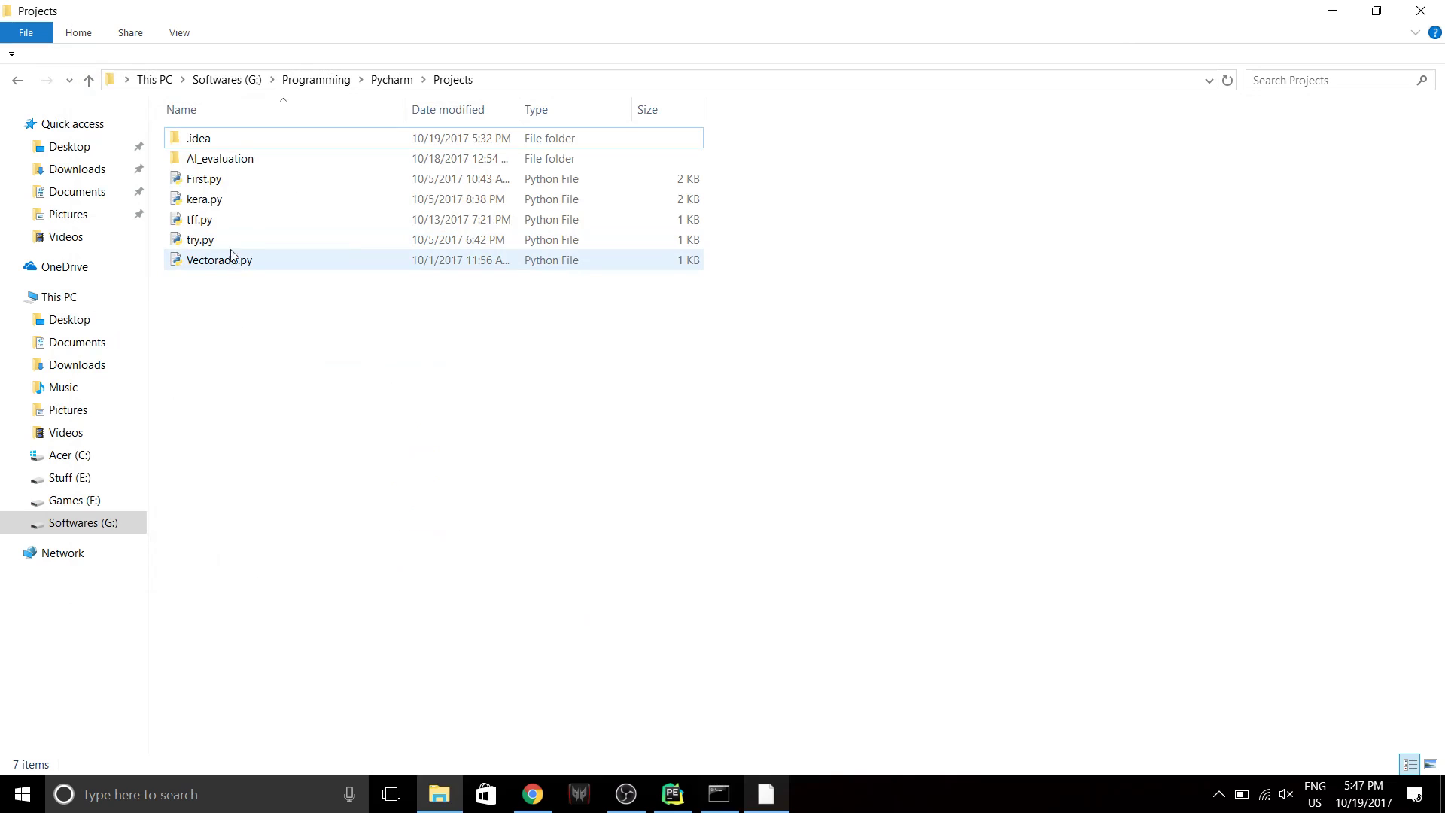
left_click(203, 177)
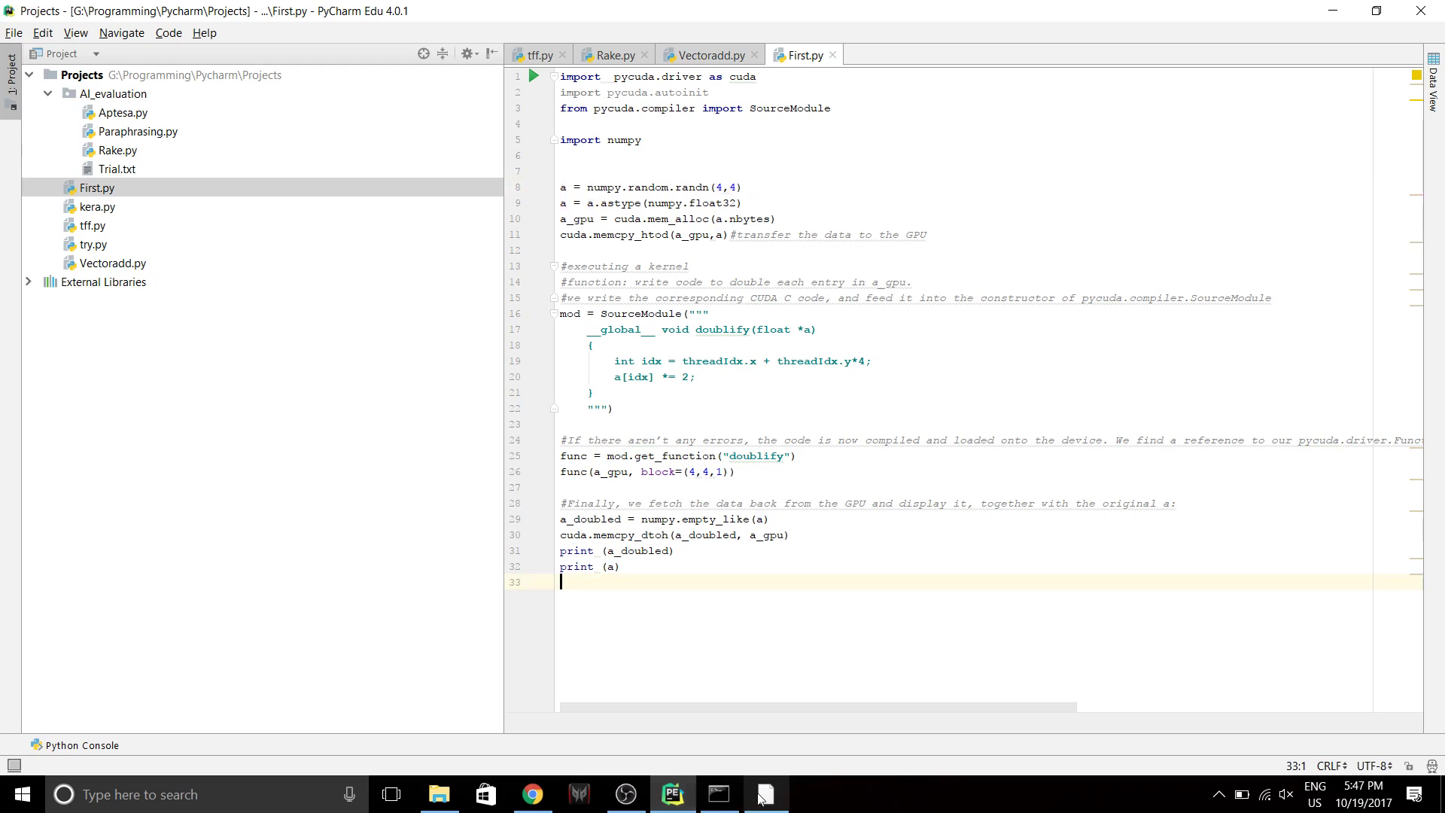
left_click(718, 793)
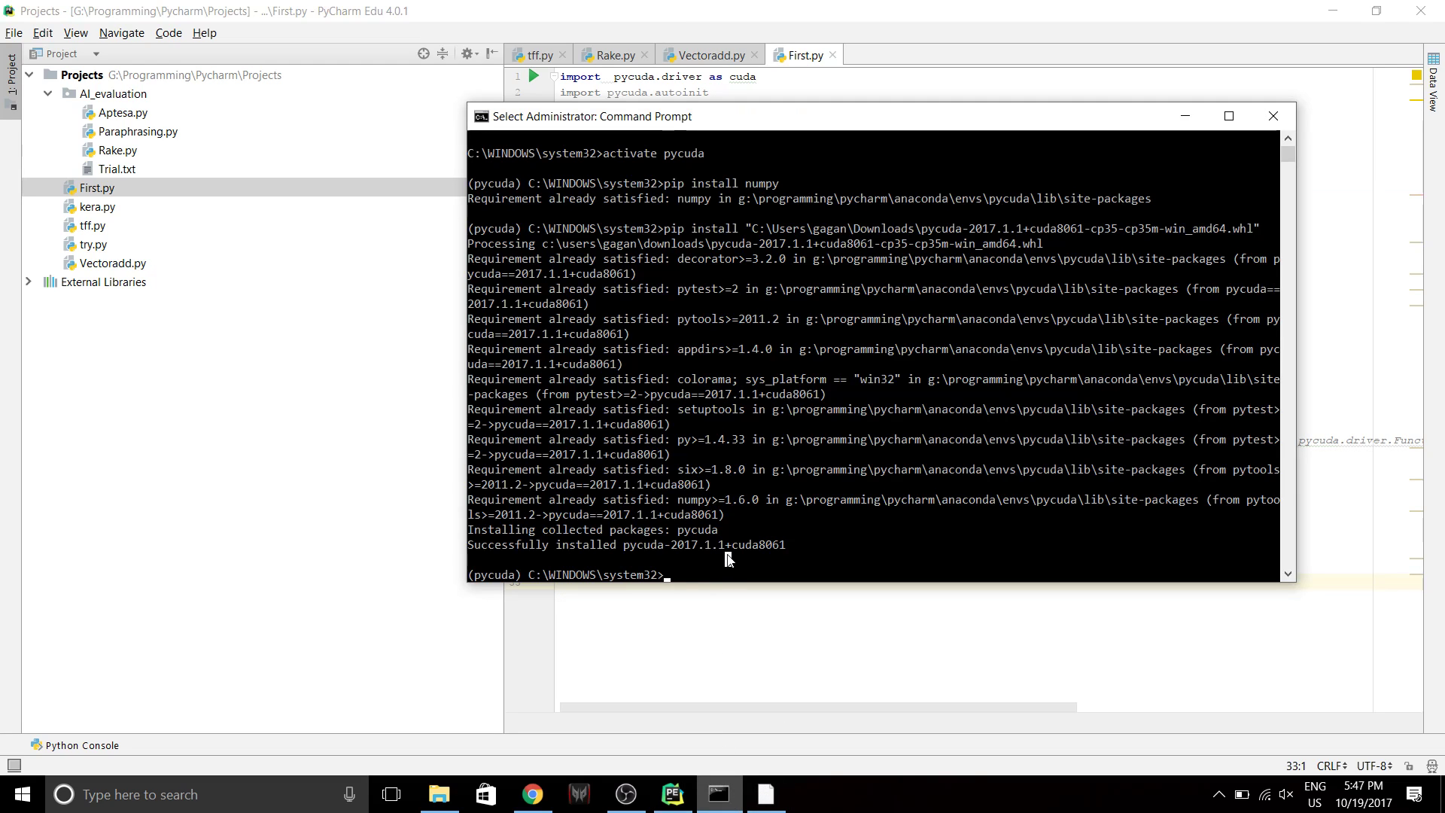
Run First.py with python from Command Prompt, printing the doubled 4x4 array and the original.
type("python G:\\Programming\\Pycharm\\Projects")
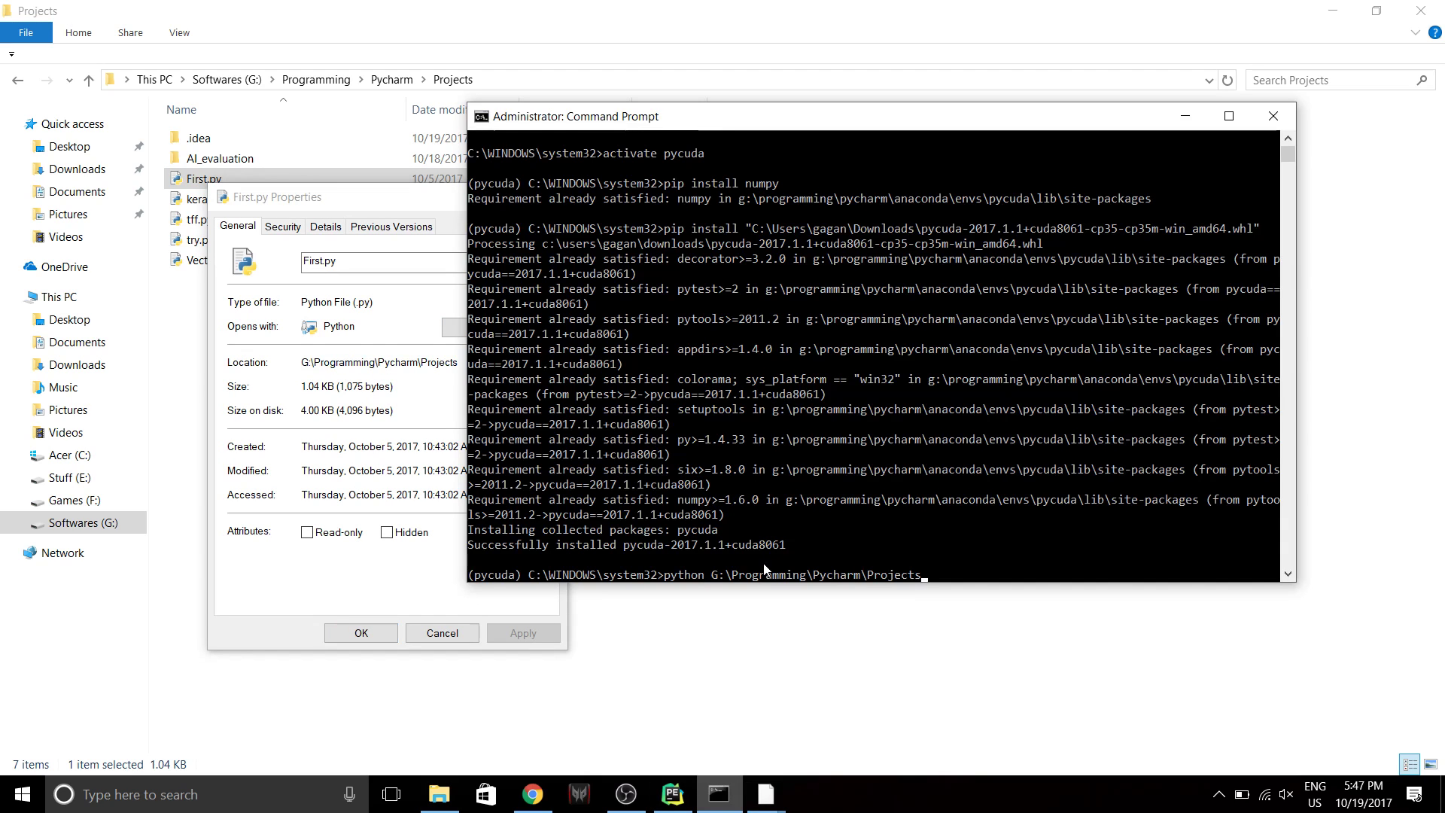
type("Fir")
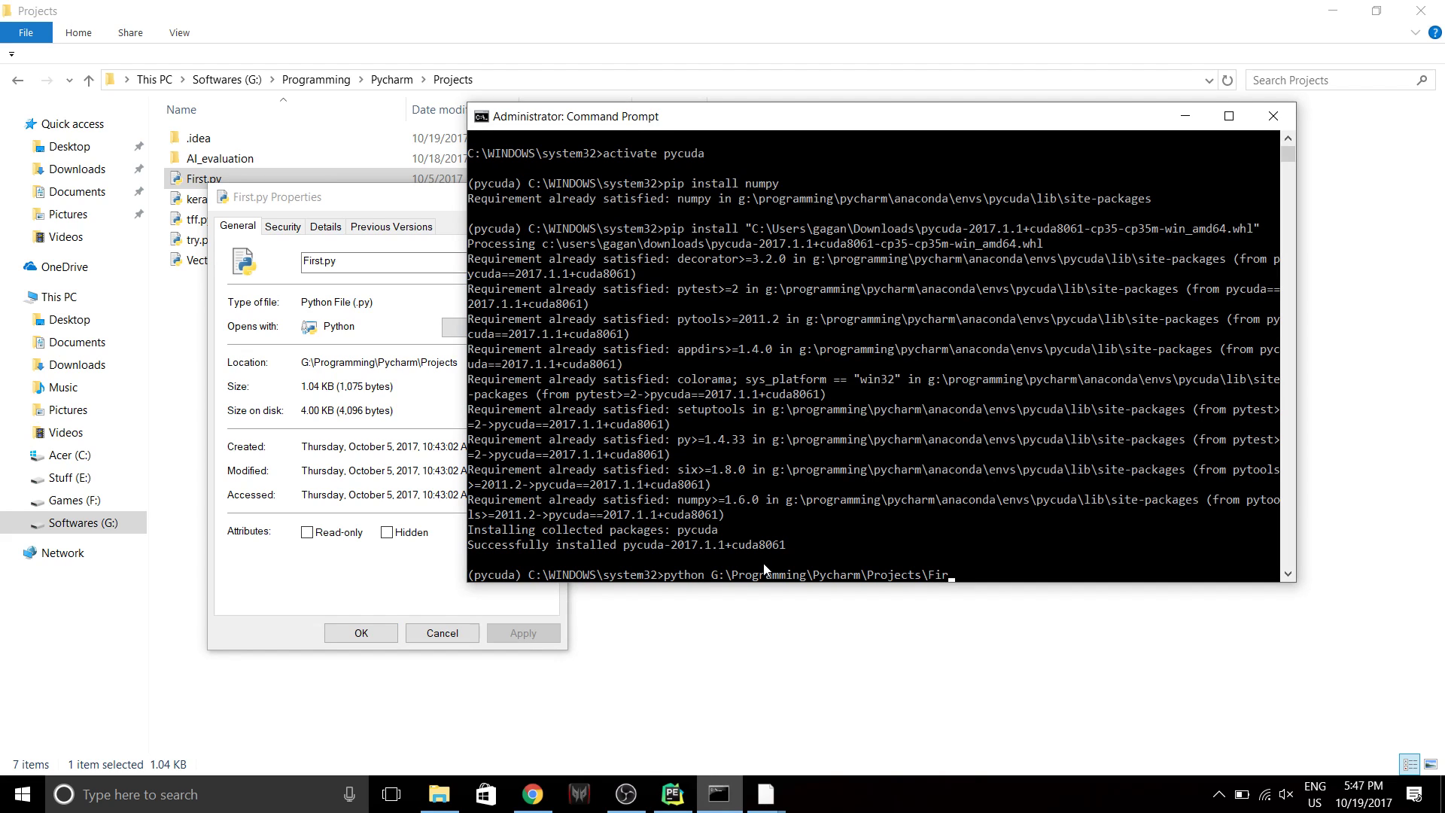
key("enter")
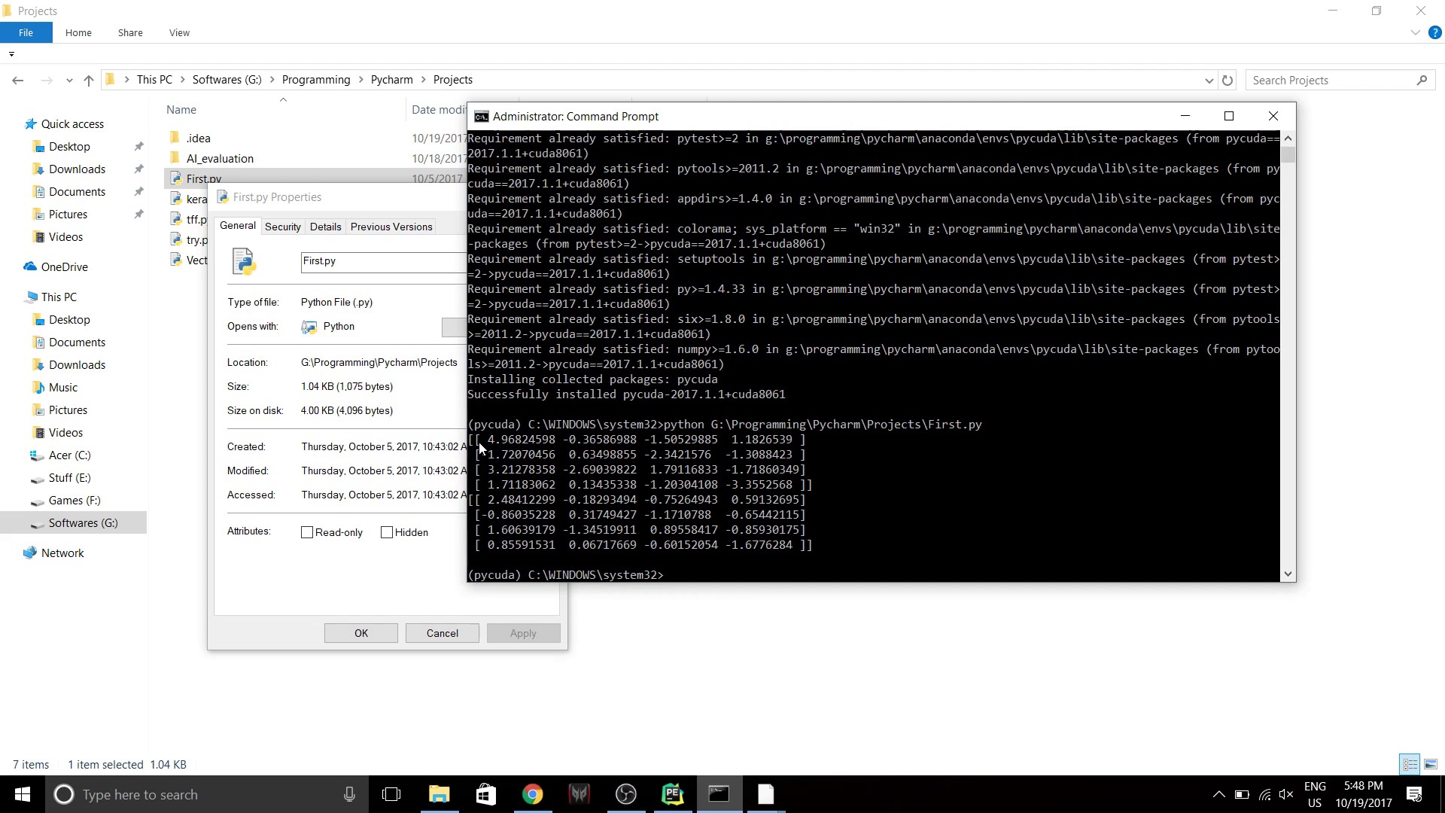
mouse_move(709, 483)
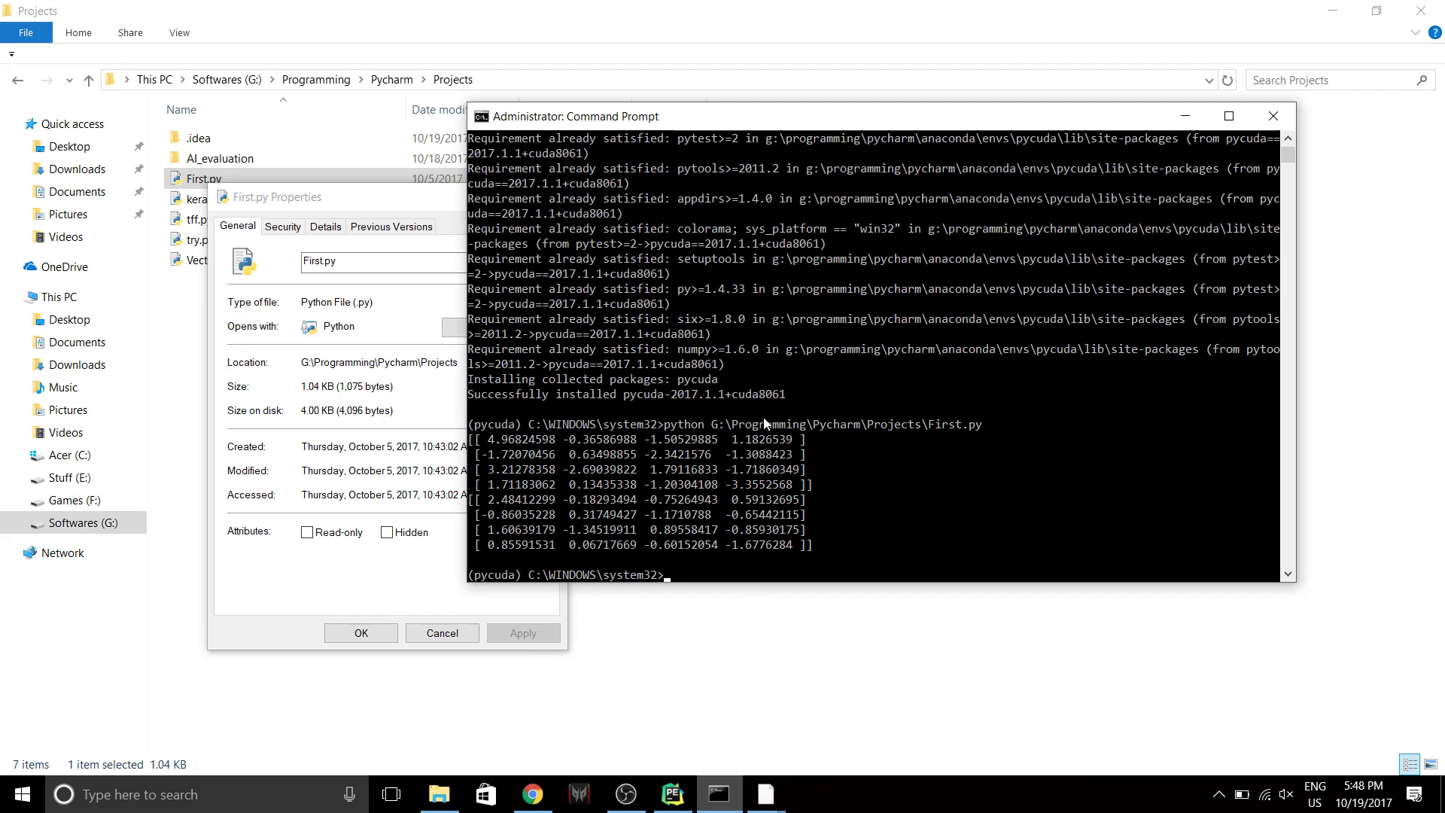
mouse_move(1013, 408)
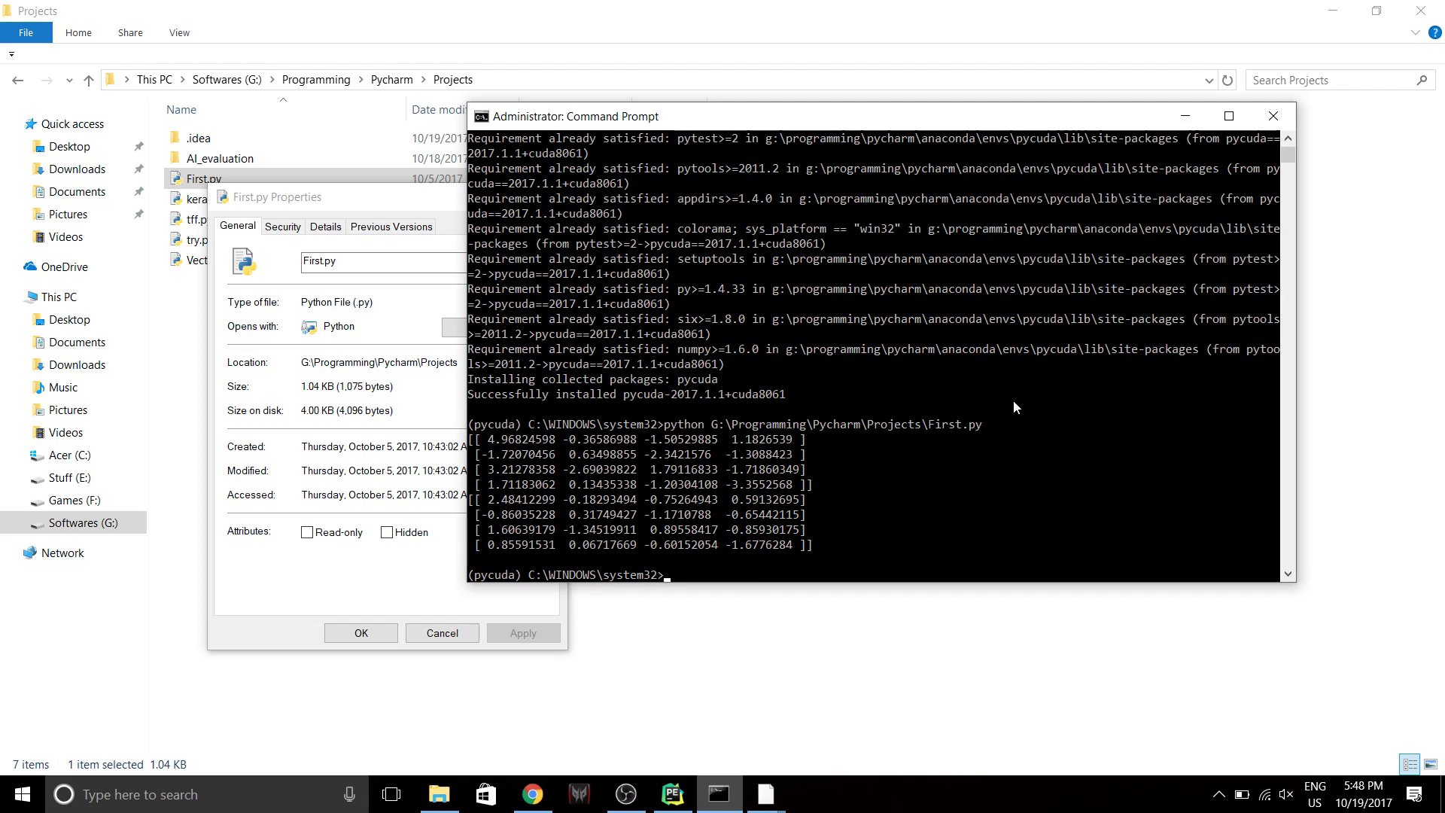
mouse_move(1025, 401)
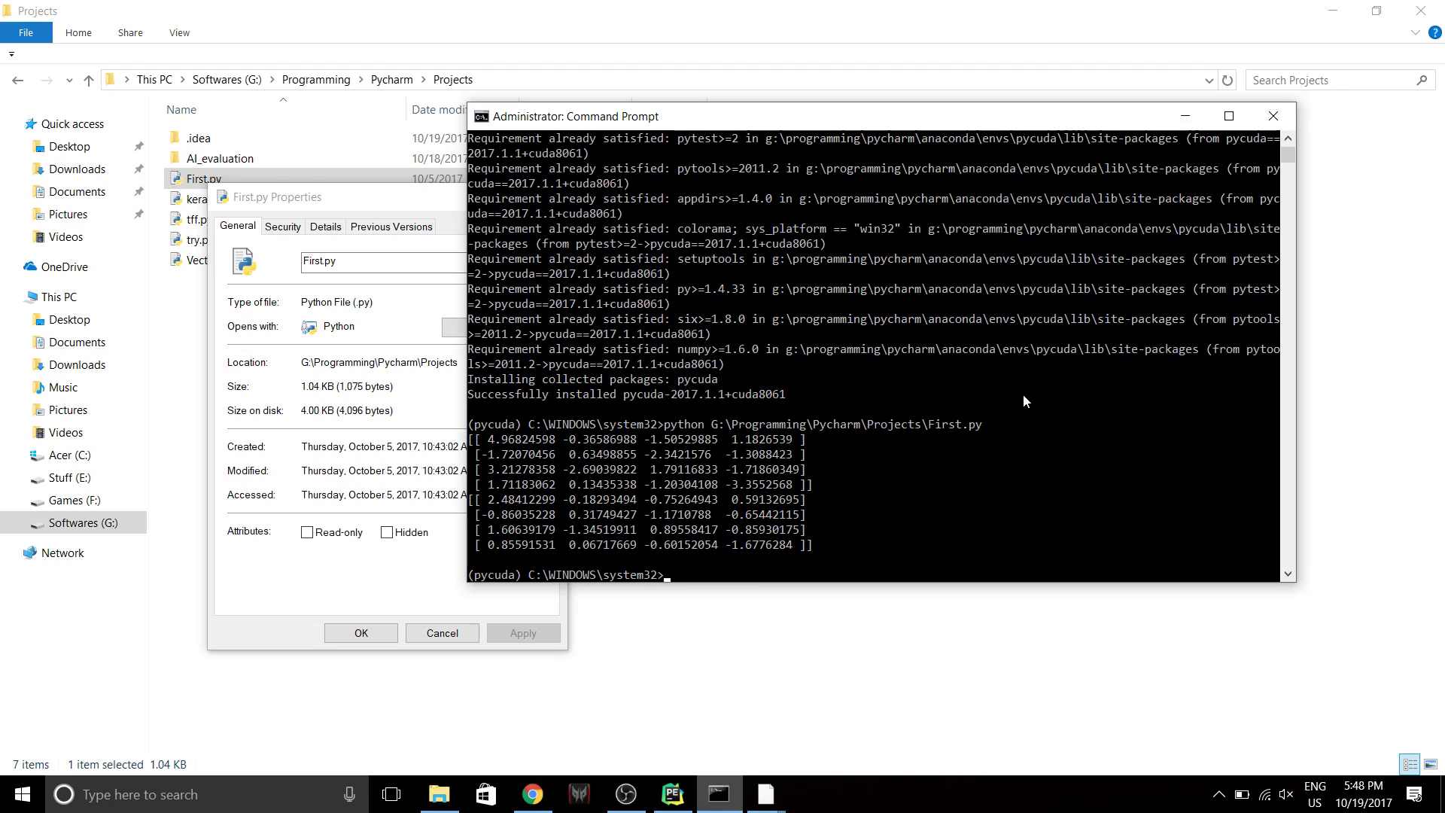
mouse_move(755, 653)
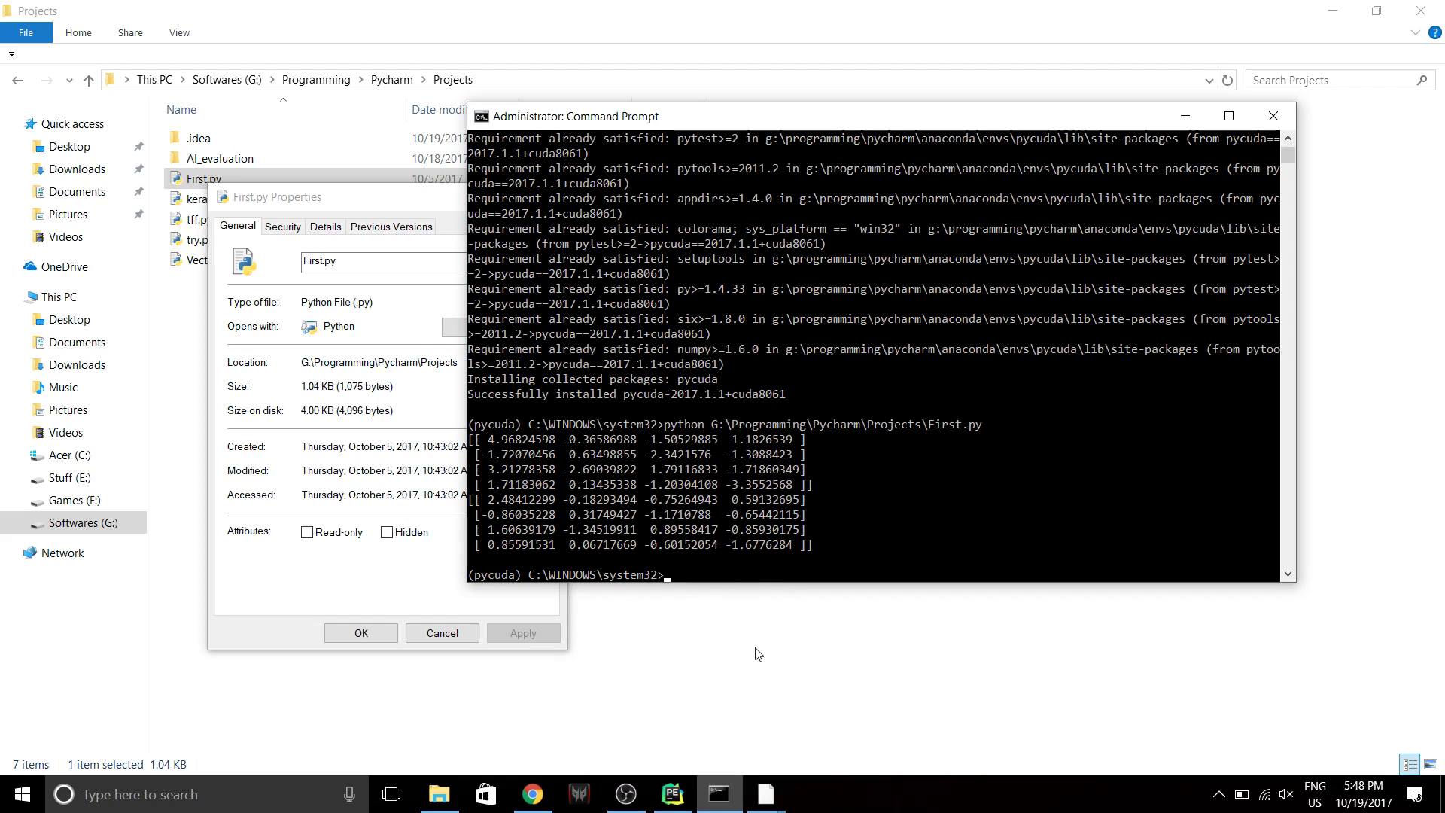